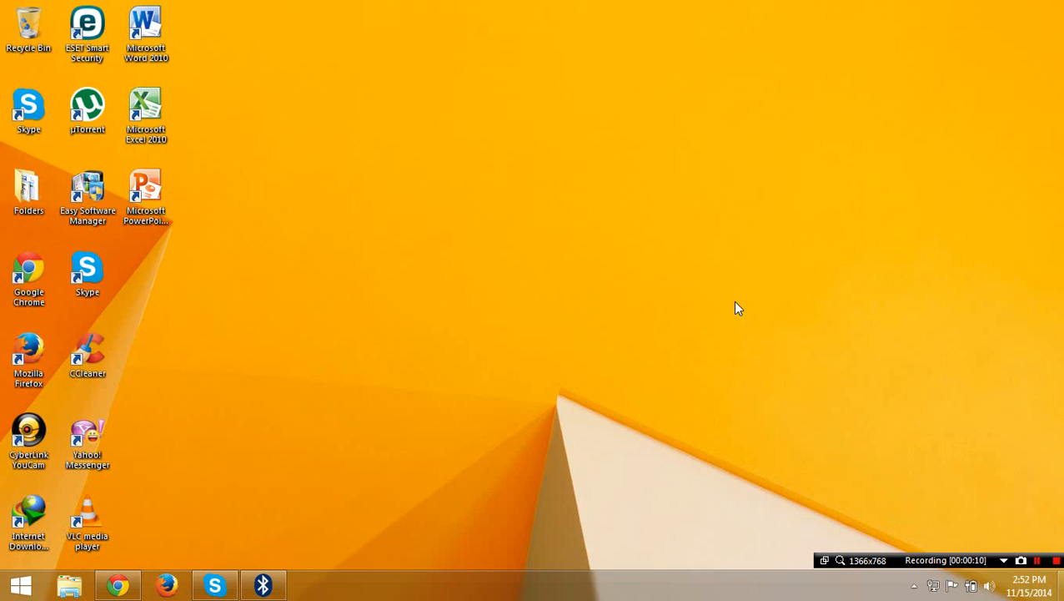
{"action": "mouse_move", "coordinate": [842, 389]}
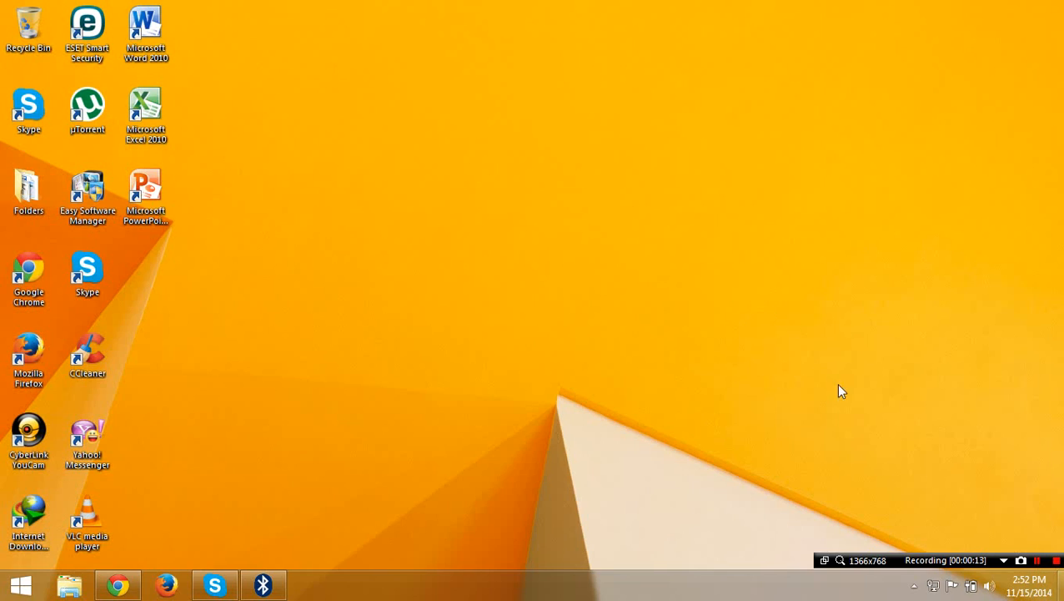
{"action": "mouse_move", "coordinate": [918, 426]}
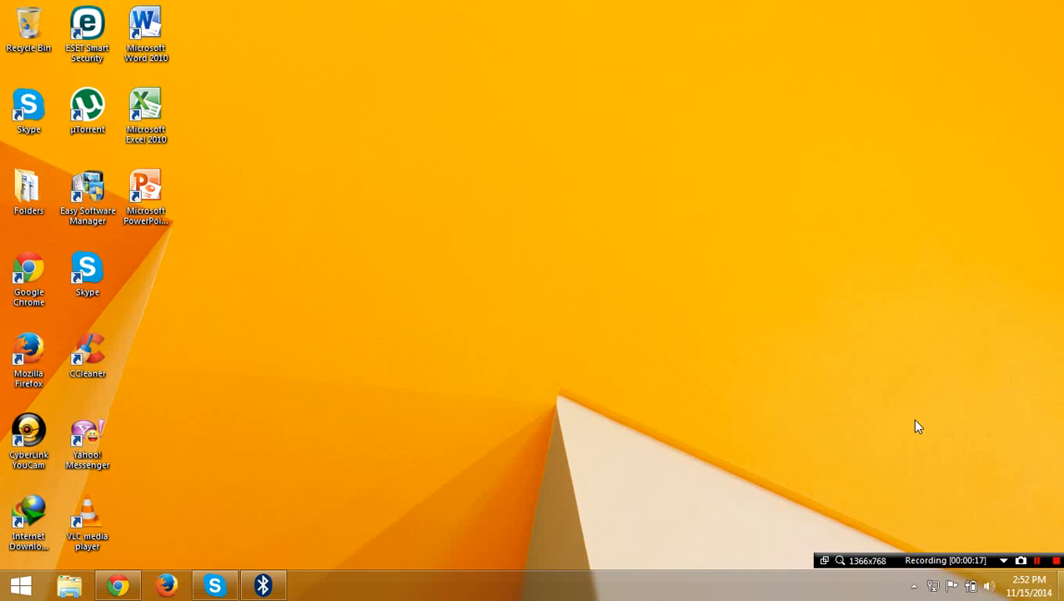
{"action": "mouse_move", "coordinate": [922, 422]}
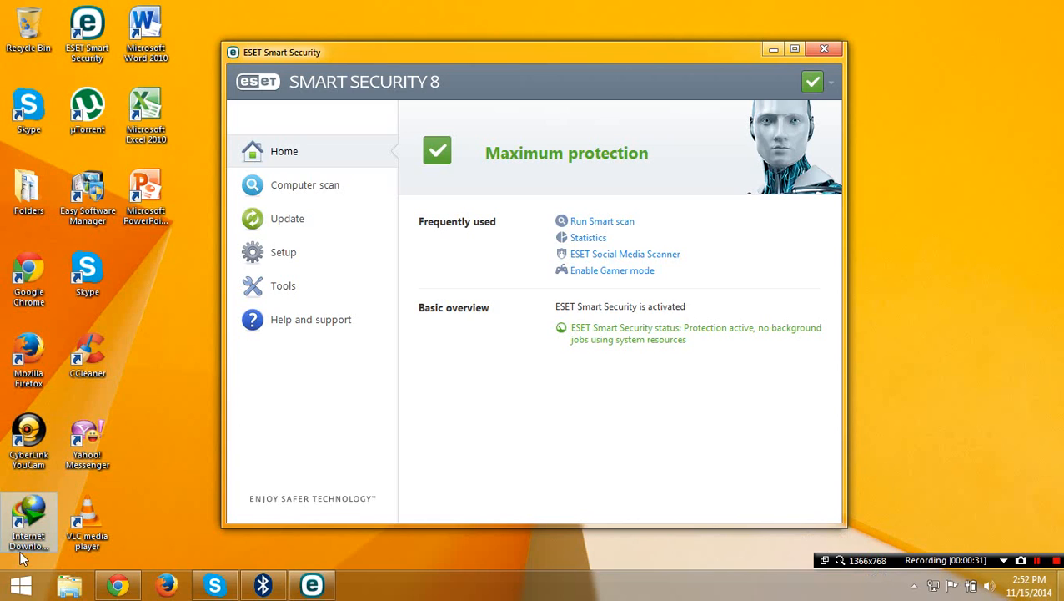
Launch Notepad from the Start menu, type a test phrase, then clear it
{"action": "left_click", "coordinate": [15, 581]}
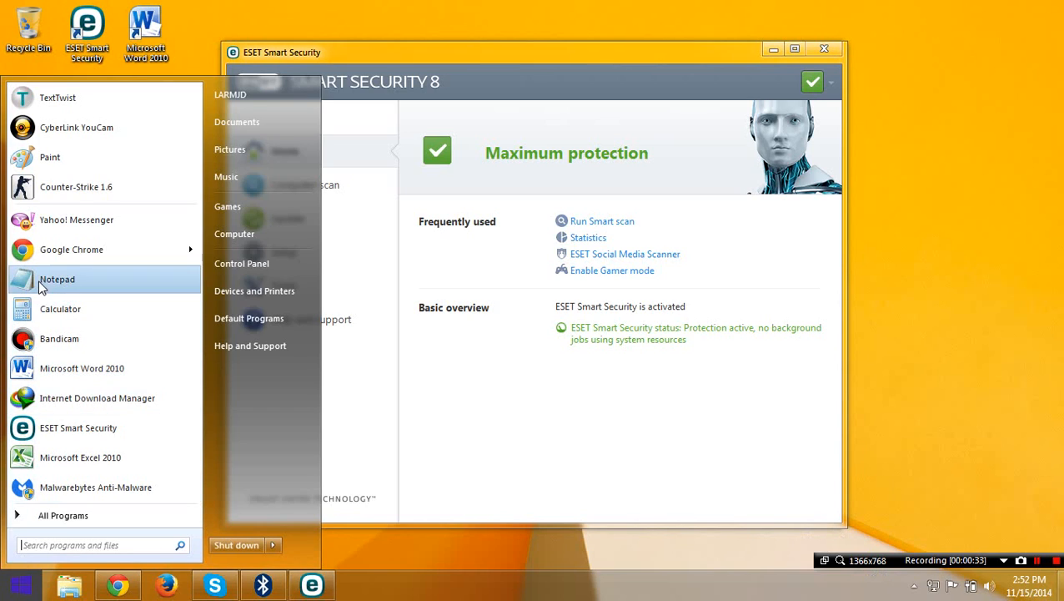
{"action": "left_click", "coordinate": [56, 279]}
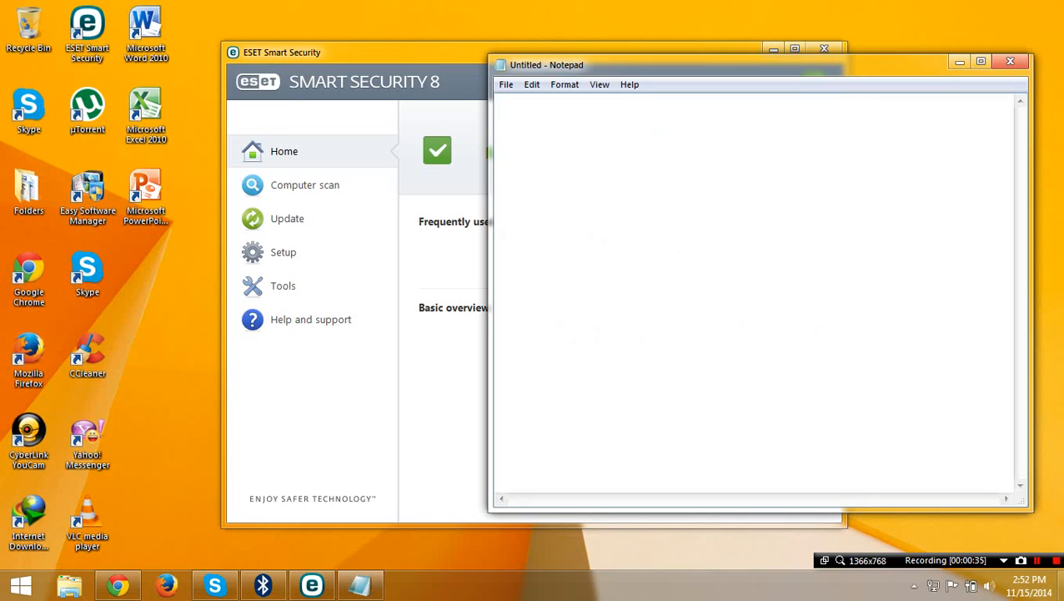
{"action": "type", "text": "real"}
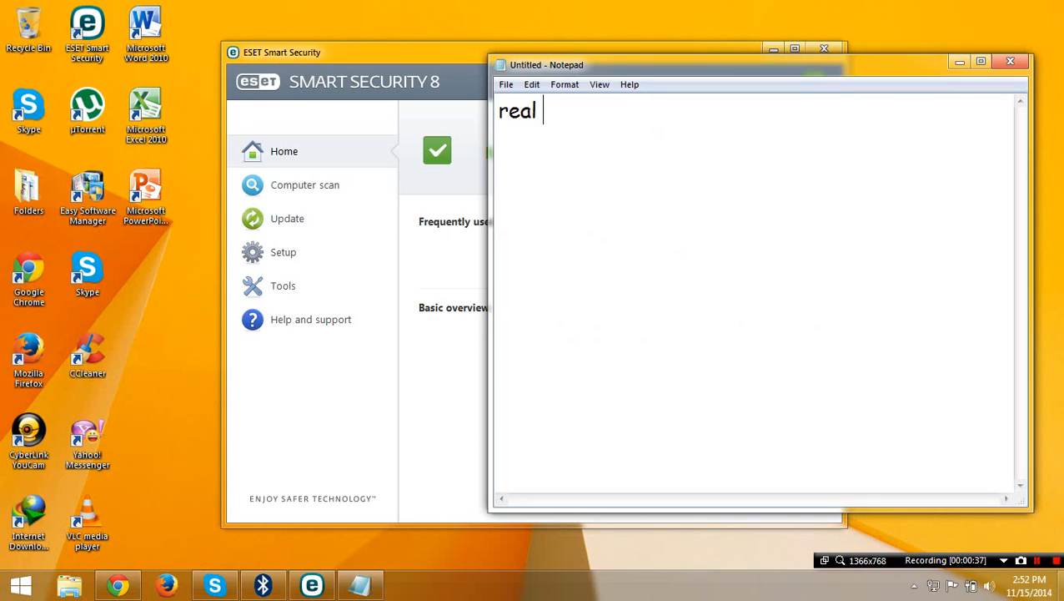
{"action": "type", "text": "time..."}
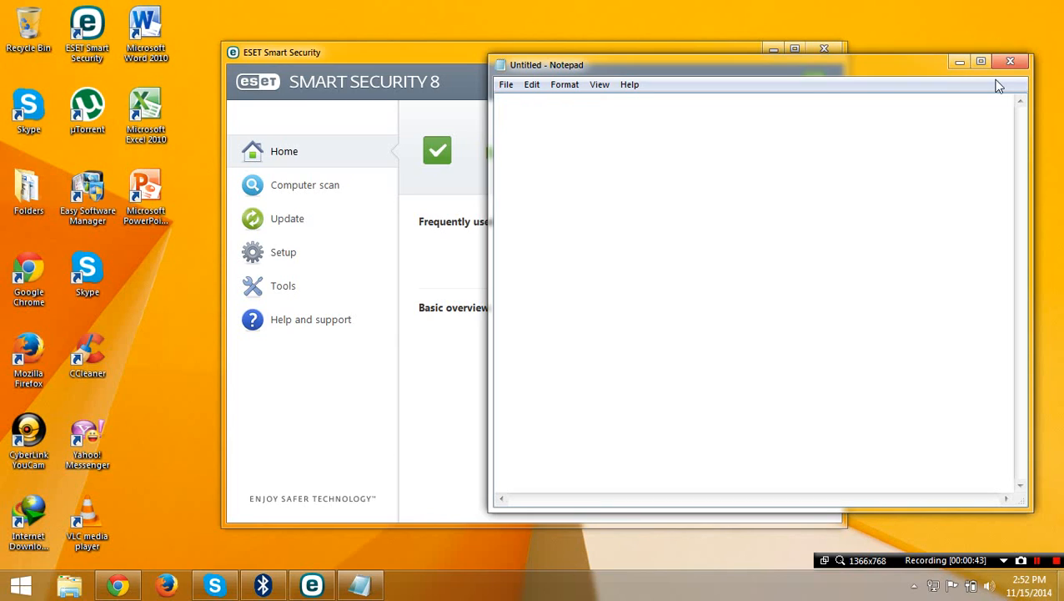
Close Notepad, glance at Computer scan, and check ESET for signature updates
{"action": "left_click", "coordinate": [1010, 61]}
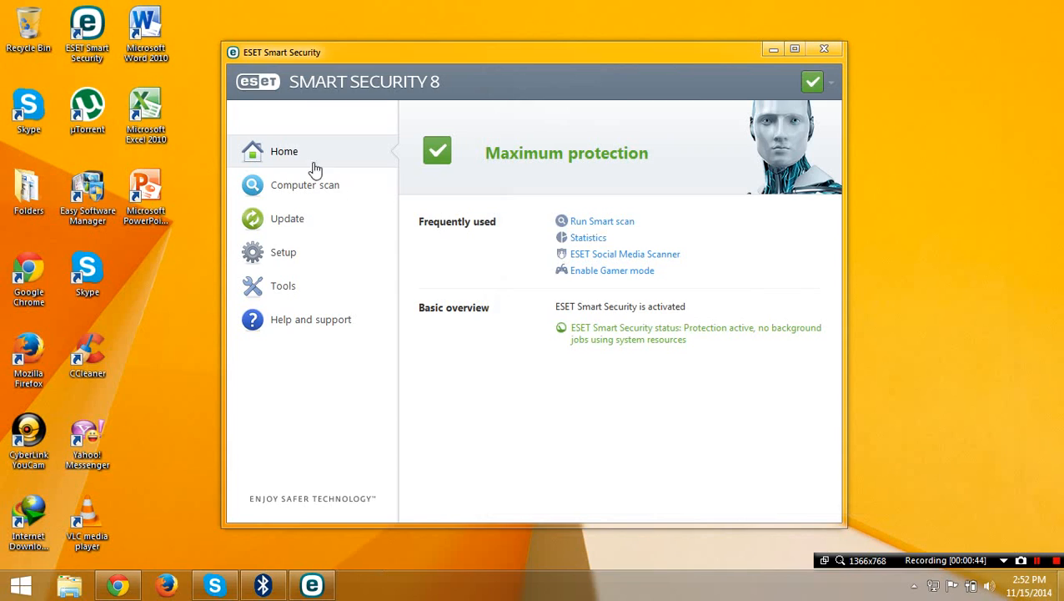
{"action": "left_click", "coordinate": [306, 184]}
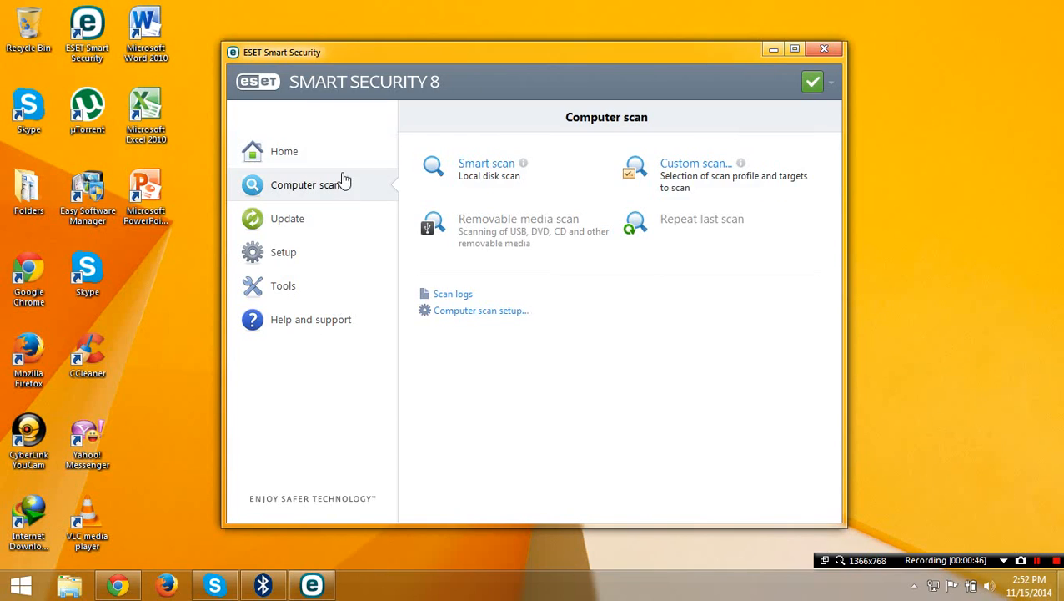
{"action": "left_click", "coordinate": [284, 151]}
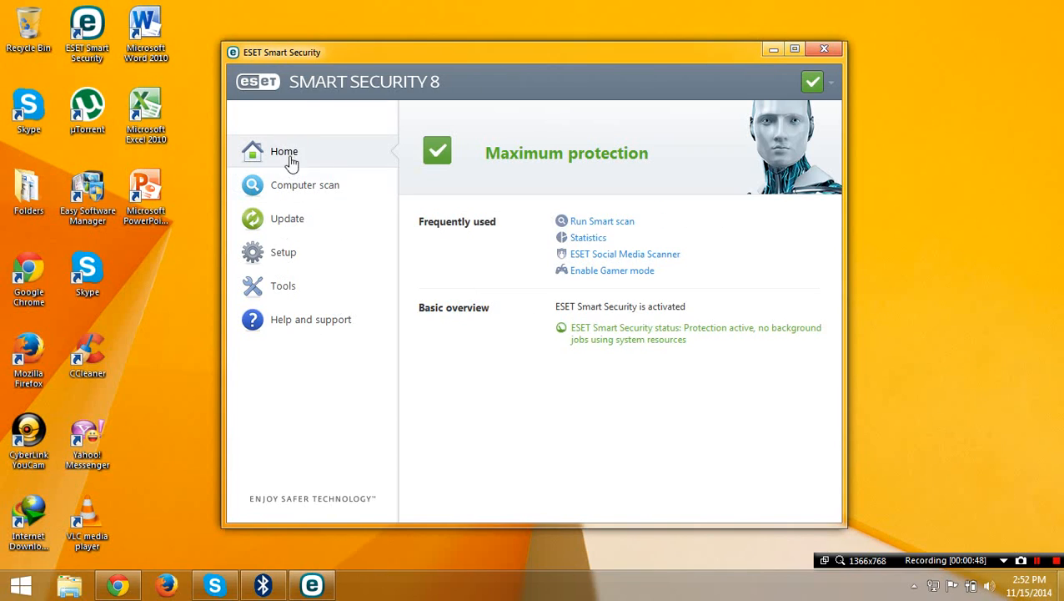
{"action": "mouse_move", "coordinate": [504, 112]}
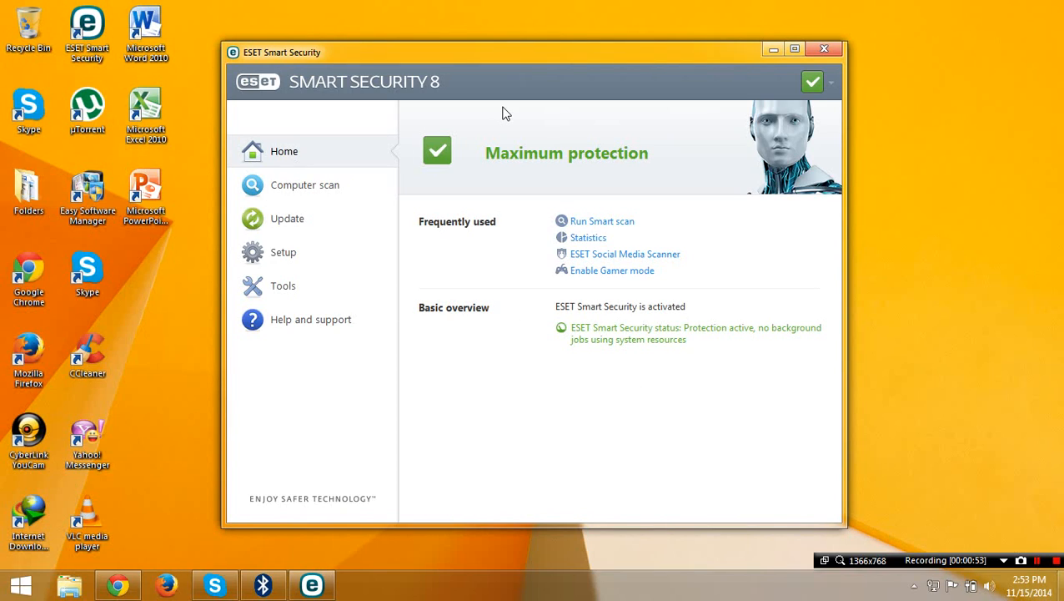
{"action": "mouse_move", "coordinate": [659, 379]}
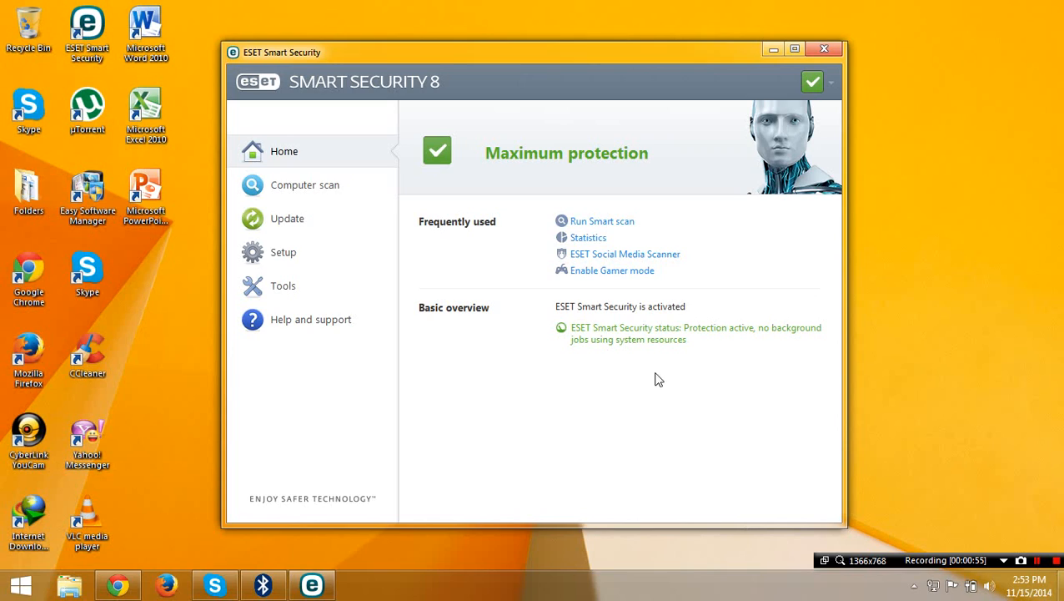
{"action": "mouse_move", "coordinate": [487, 171]}
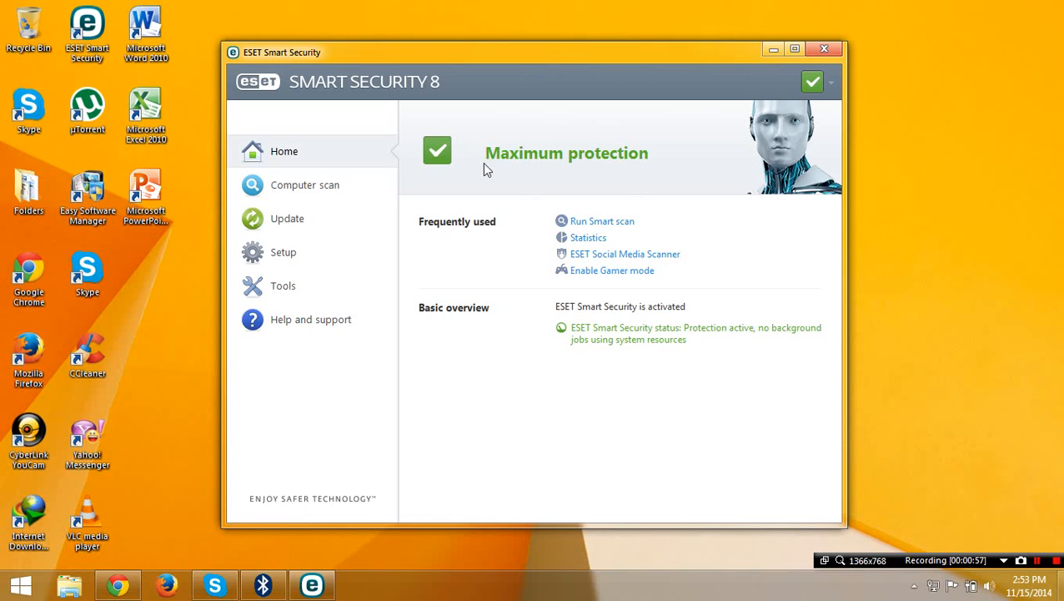
{"action": "left_click", "coordinate": [287, 217]}
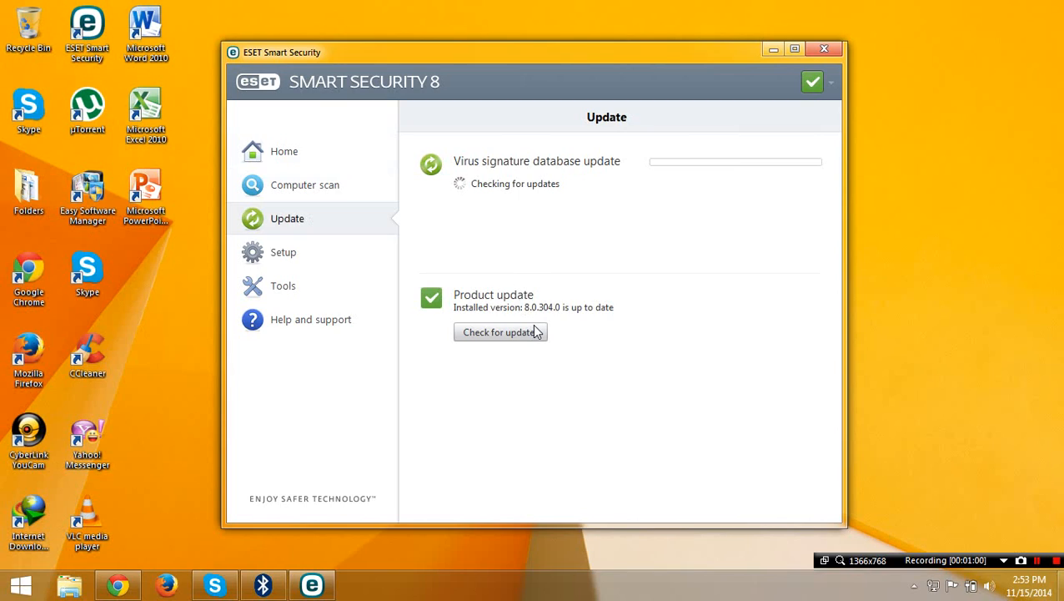
{"action": "left_click", "coordinate": [499, 332]}
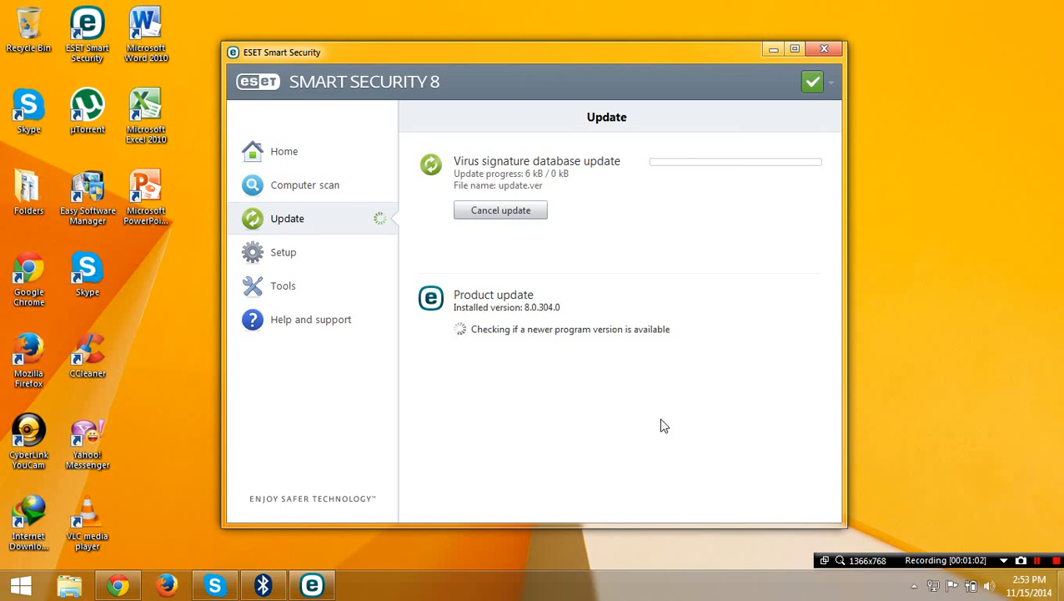
{"action": "mouse_move", "coordinate": [838, 411]}
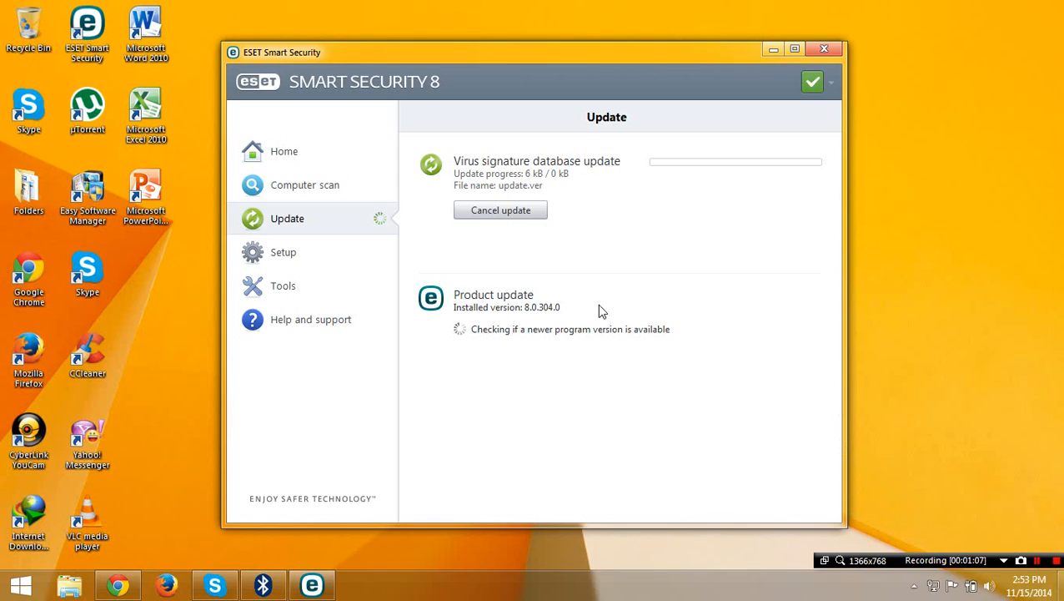
{"action": "mouse_move", "coordinate": [334, 49]}
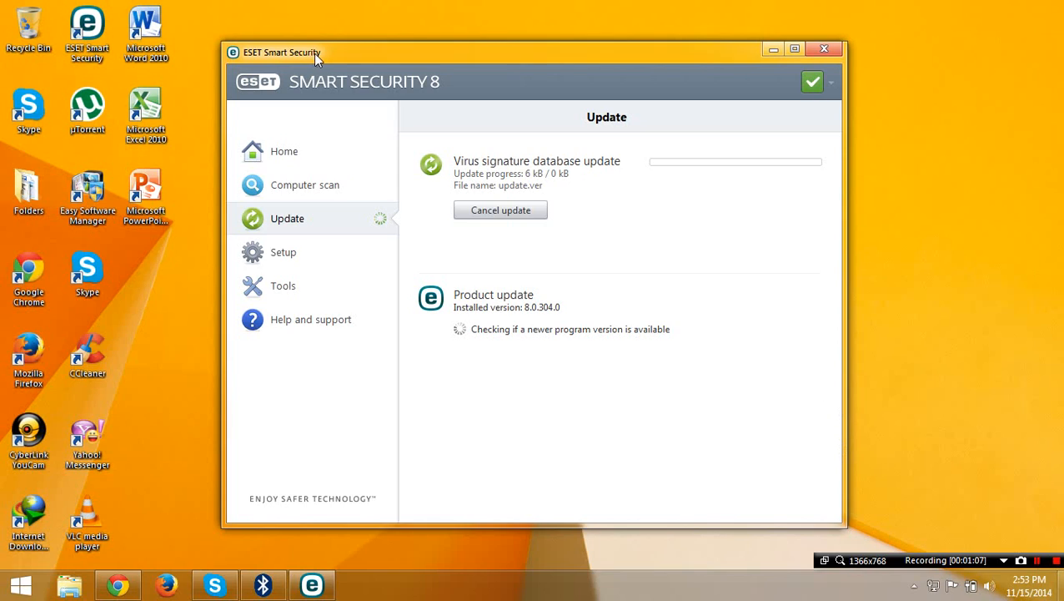
{"action": "mouse_move", "coordinate": [372, 332]}
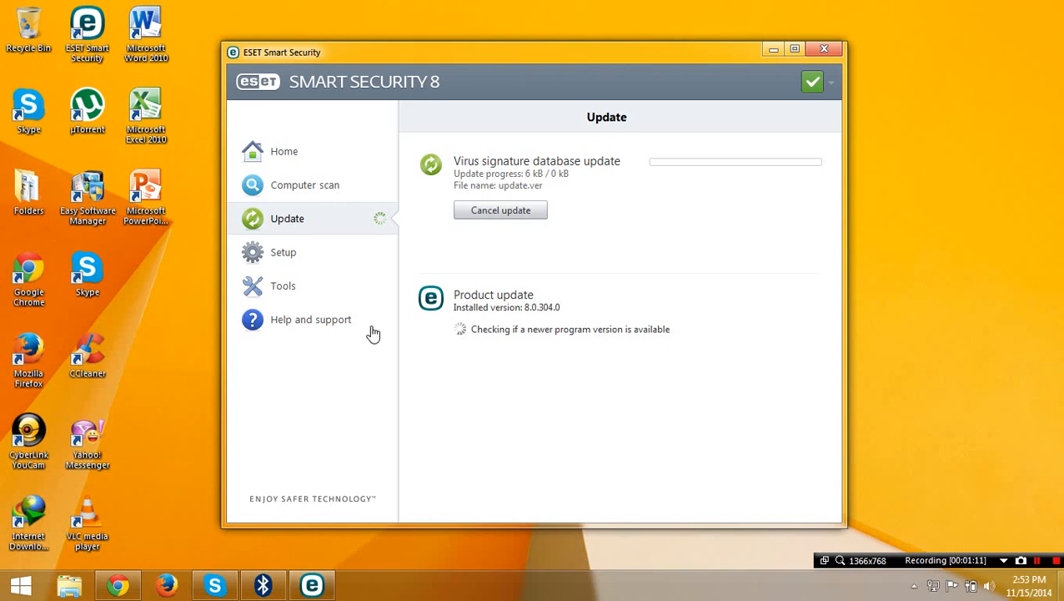
{"action": "mouse_move", "coordinate": [310, 241]}
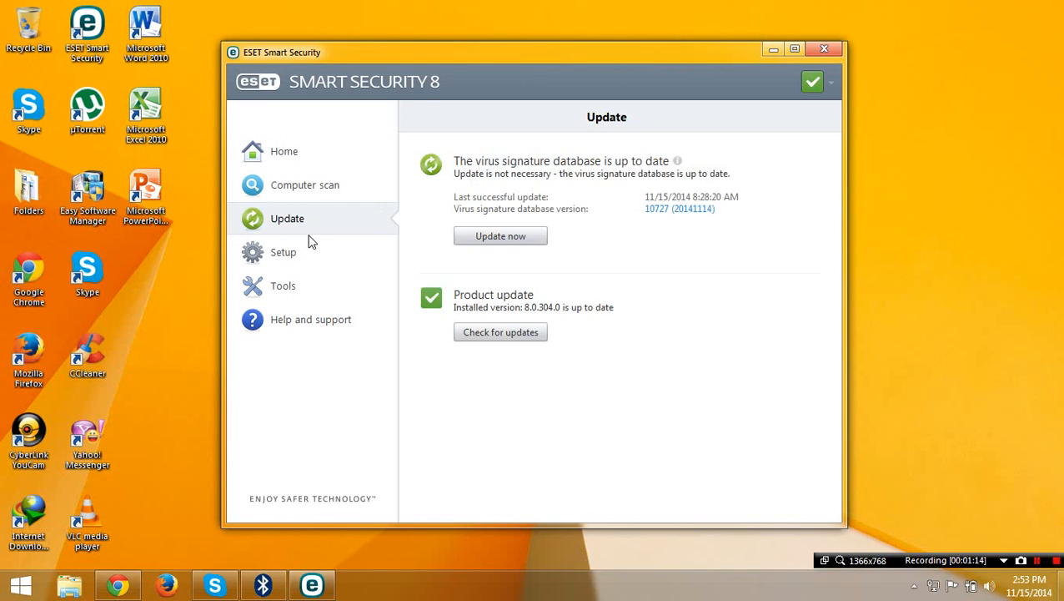
Confirm activation status under Tools > Help and support, then return Home
{"action": "left_click", "coordinate": [282, 285]}
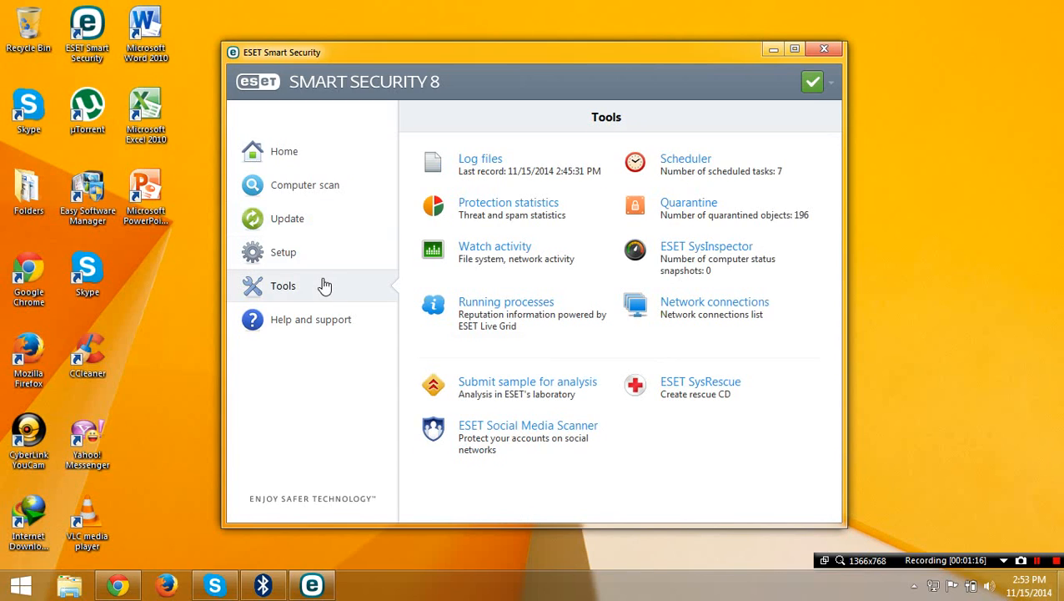
{"action": "left_click", "coordinate": [311, 320]}
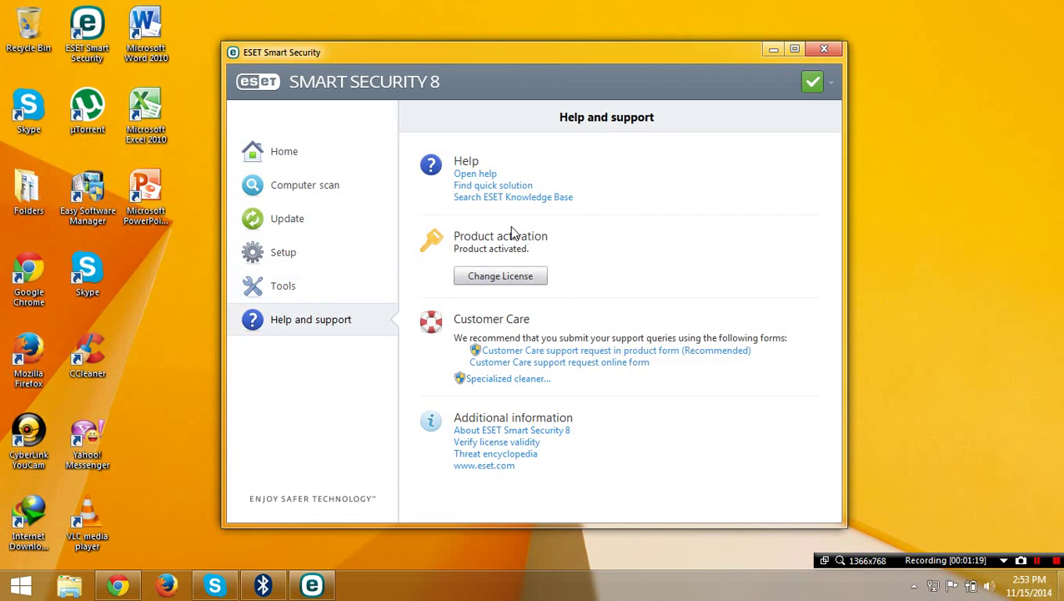
{"action": "left_click", "coordinate": [284, 151]}
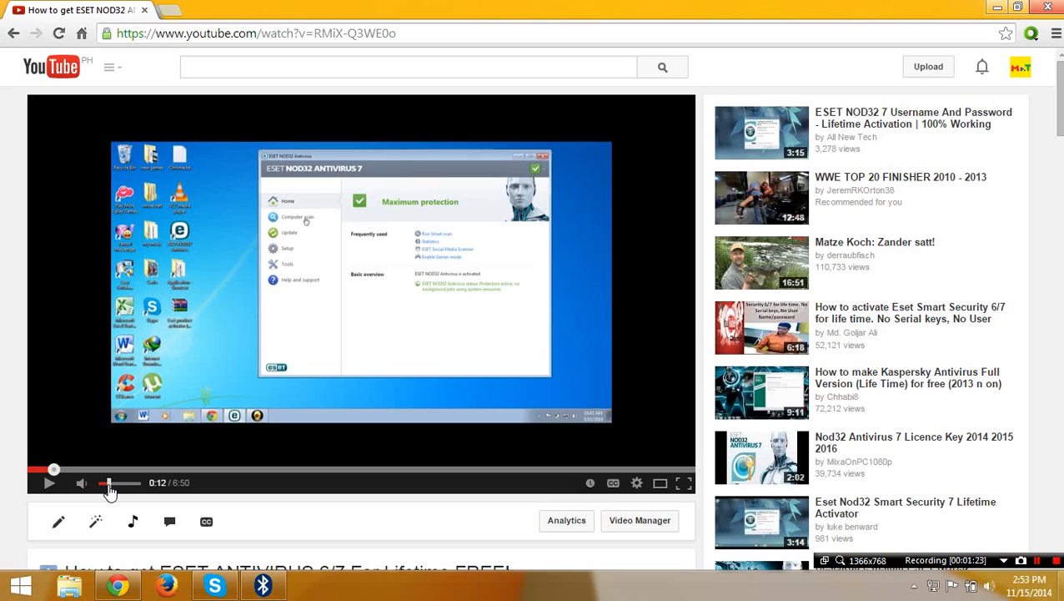
{"action": "mouse_move", "coordinate": [252, 192]}
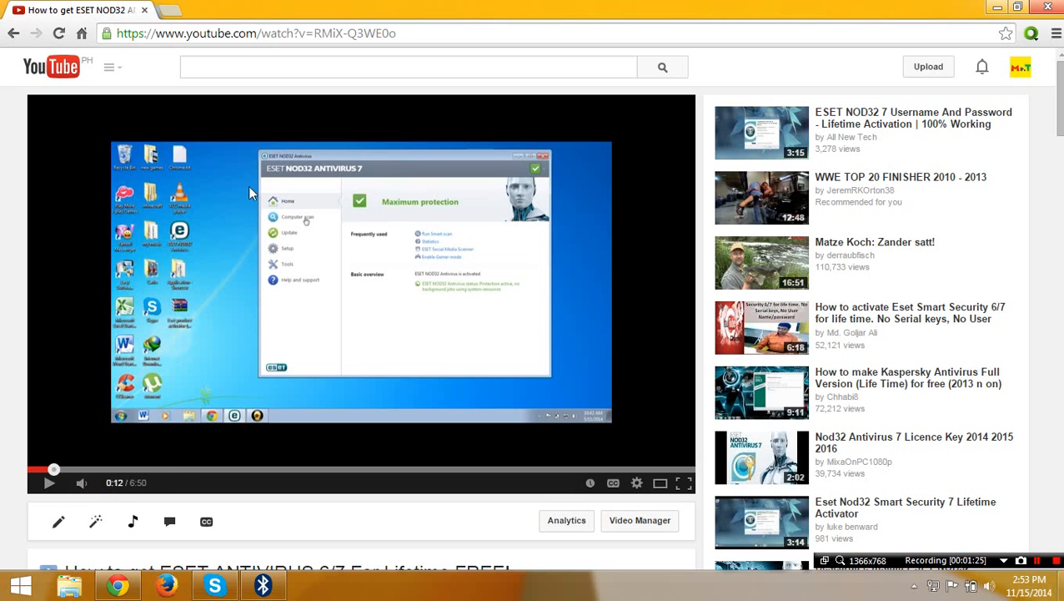
{"action": "scroll", "scroll_direction": "down", "scroll_amount": 3}
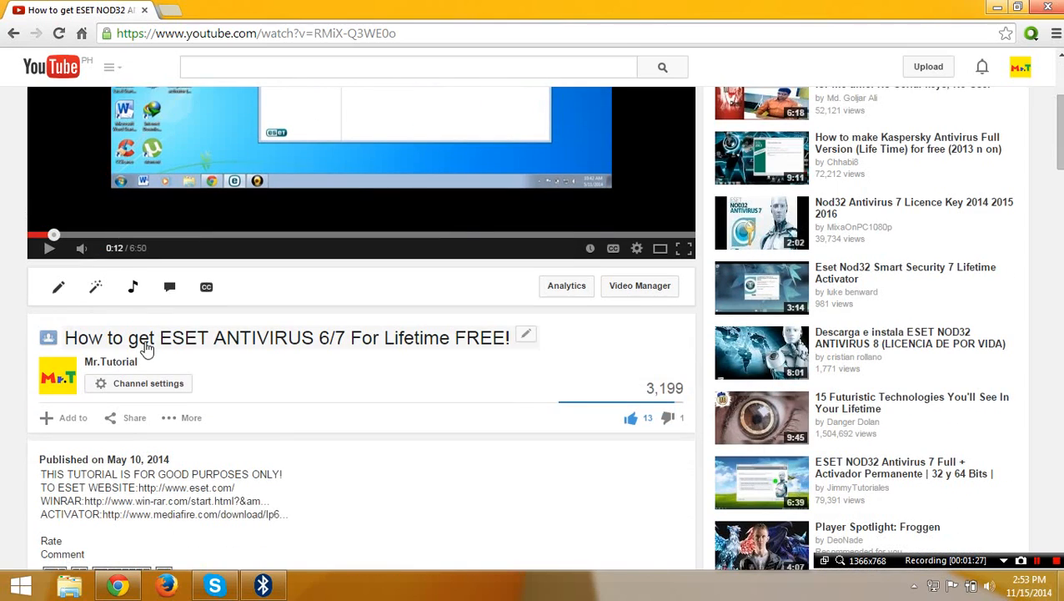
{"action": "mouse_move", "coordinate": [449, 256]}
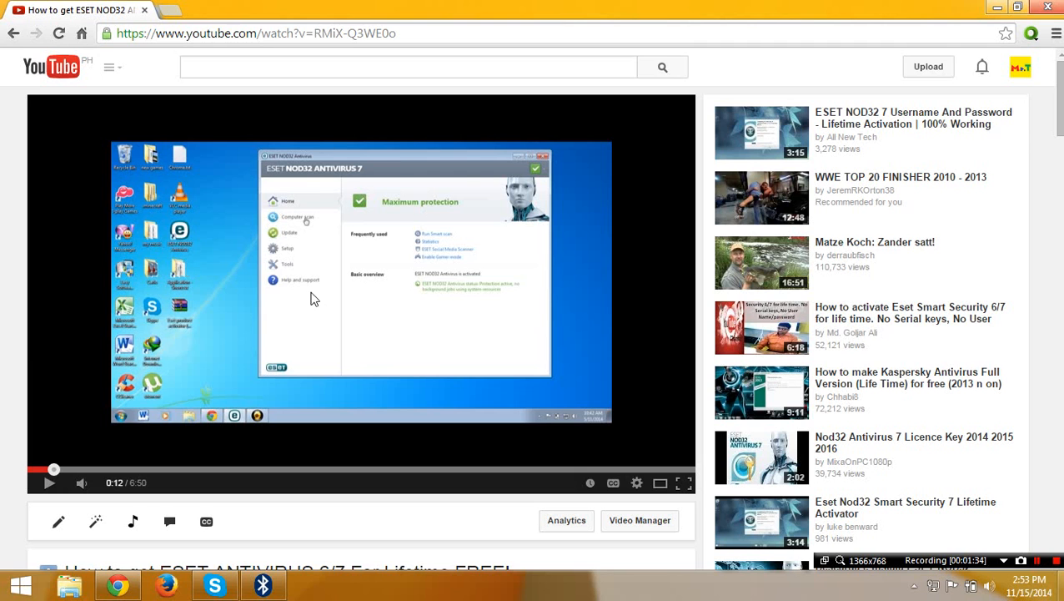
{"action": "scroll", "scroll_direction": "down", "scroll_amount": 3}
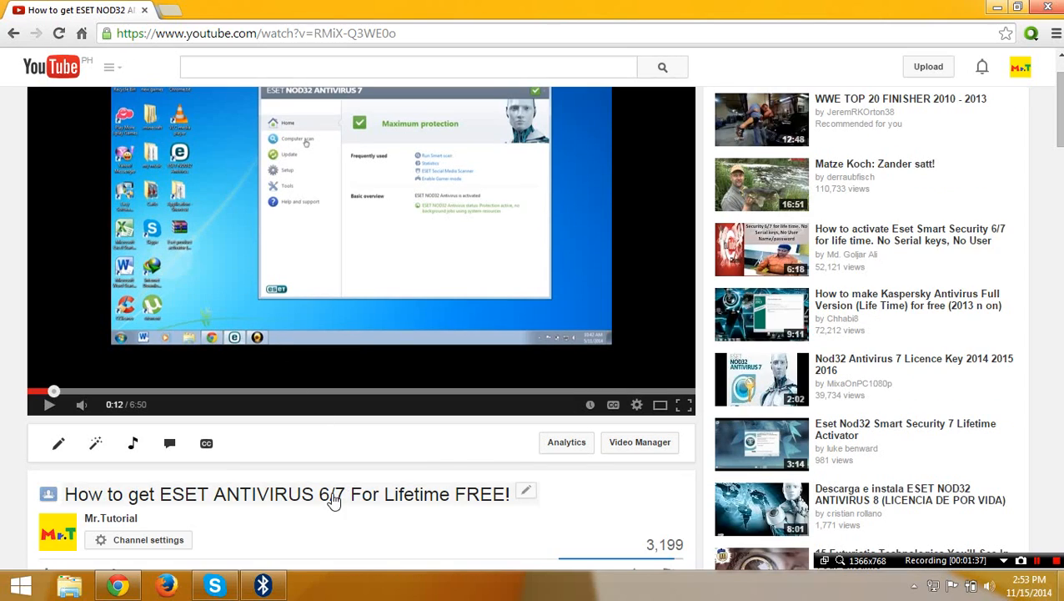
{"action": "mouse_move", "coordinate": [70, 306]}
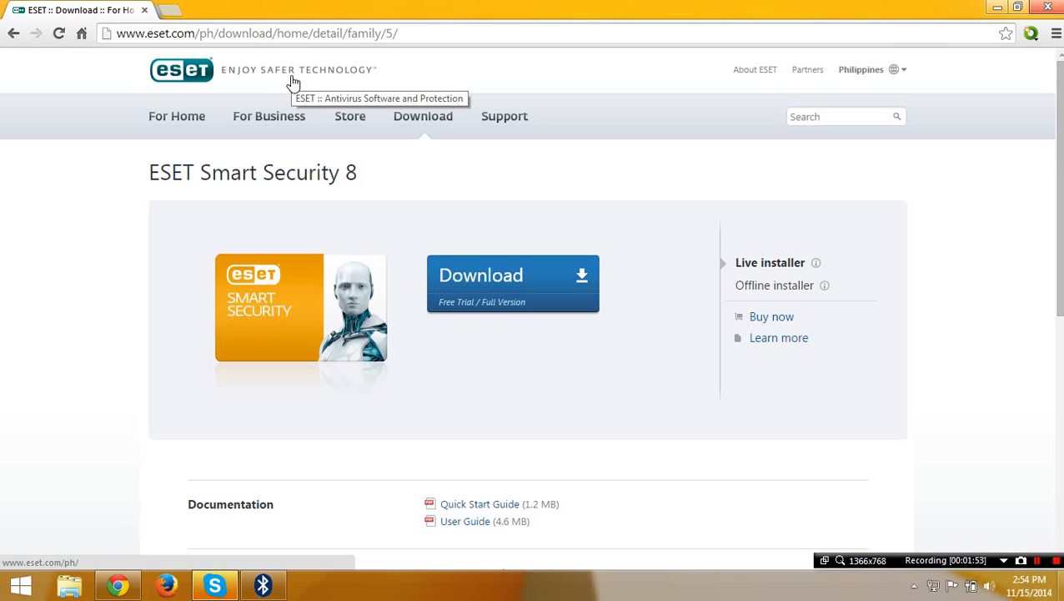
{"action": "mouse_move", "coordinate": [337, 125]}
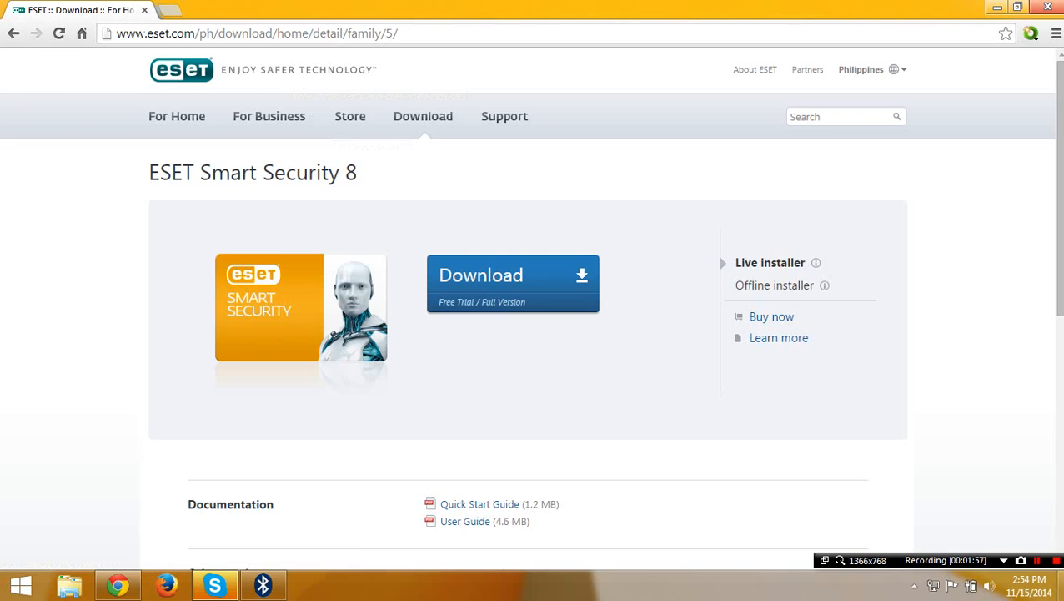
Navigate the browser to eset.com's ESET Smart Security 8 download page
{"action": "left_click", "coordinate": [202, 34]}
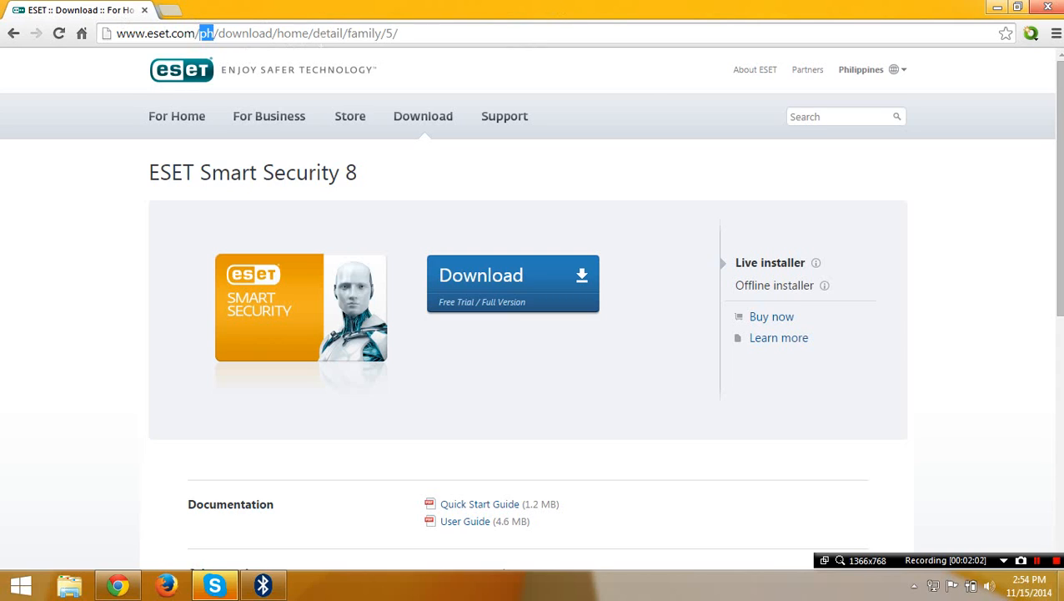
{"action": "mouse_move", "coordinate": [317, 87]}
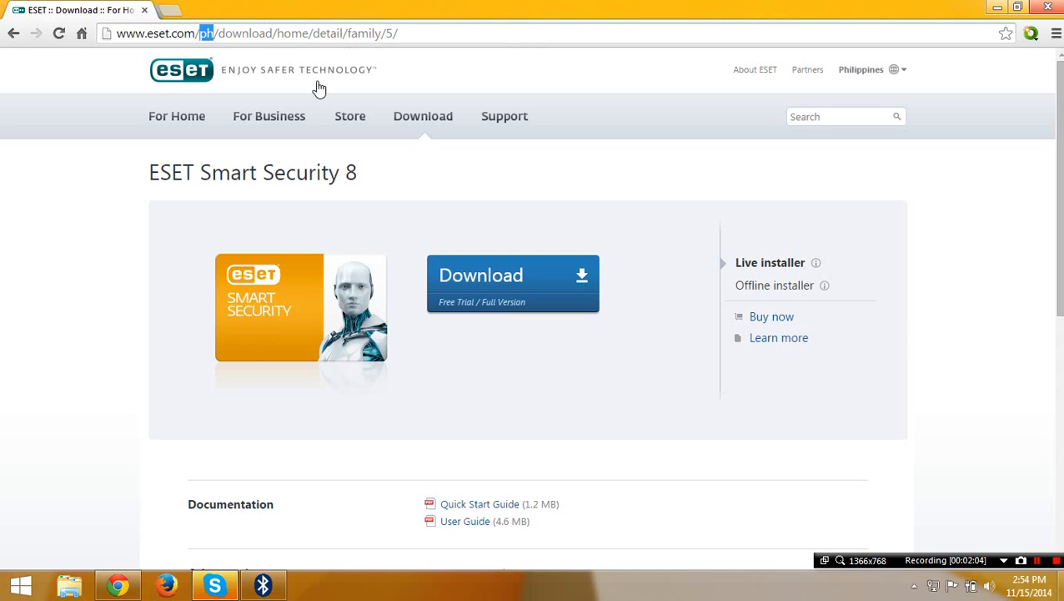
{"action": "mouse_move", "coordinate": [558, 125]}
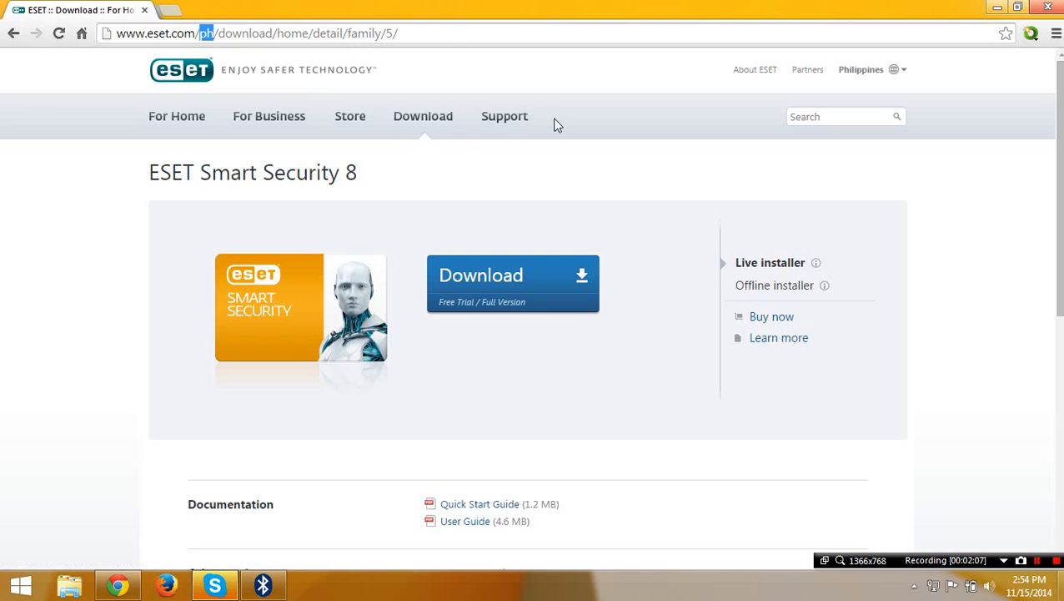
{"action": "mouse_move", "coordinate": [519, 18]}
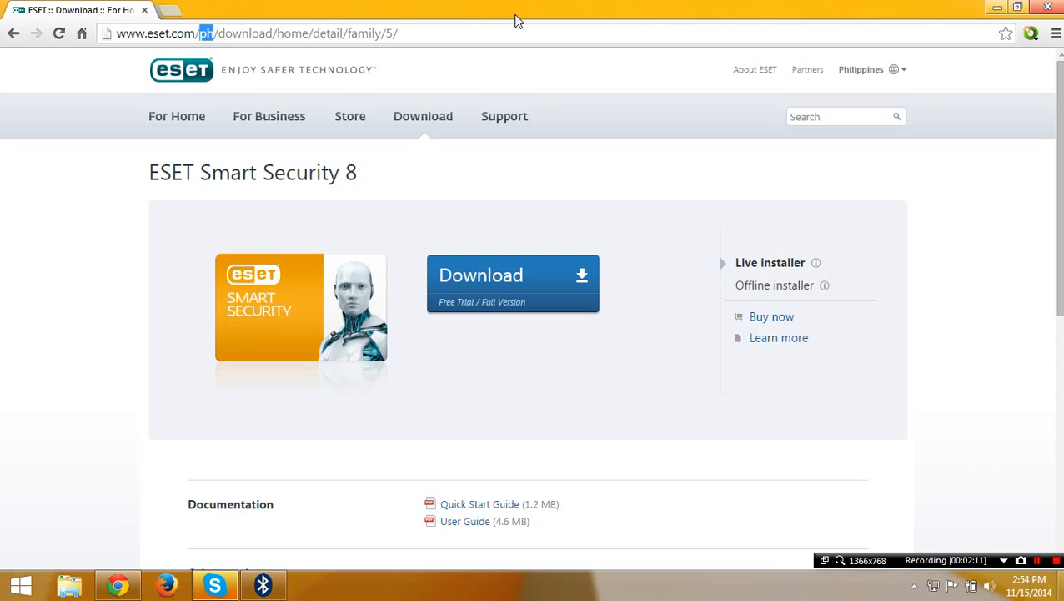
{"action": "mouse_move", "coordinate": [407, 155]}
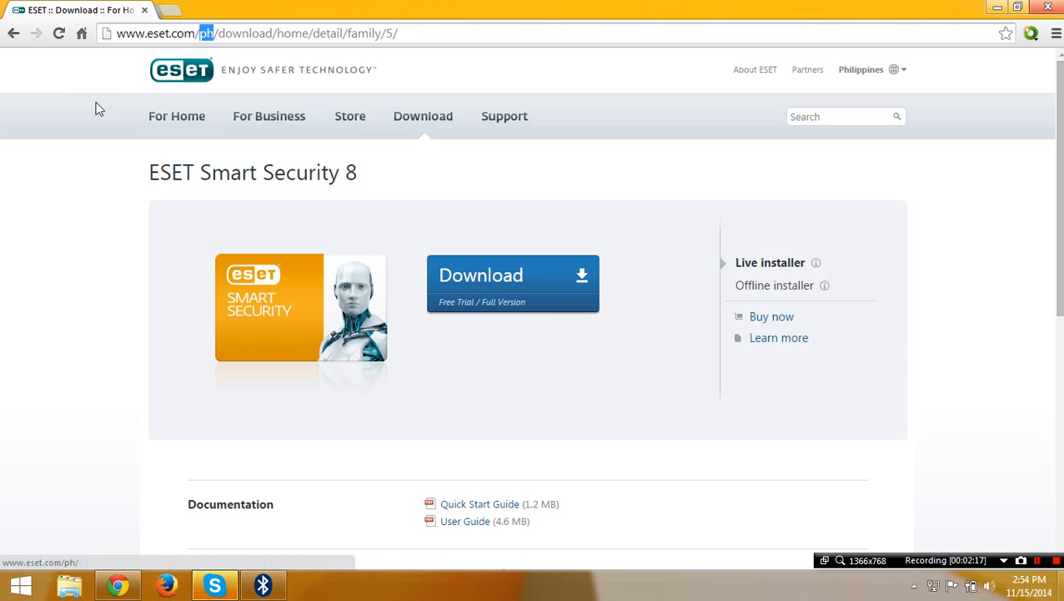
{"action": "mouse_move", "coordinate": [816, 262]}
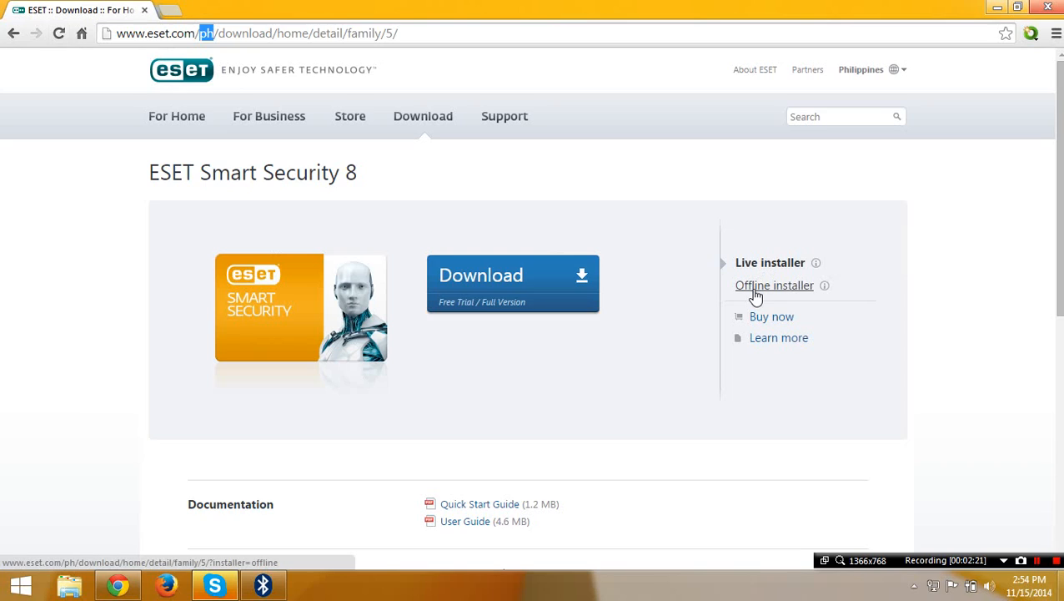
Download the offline installer for 32-bit Windows in English
{"action": "left_click", "coordinate": [774, 285]}
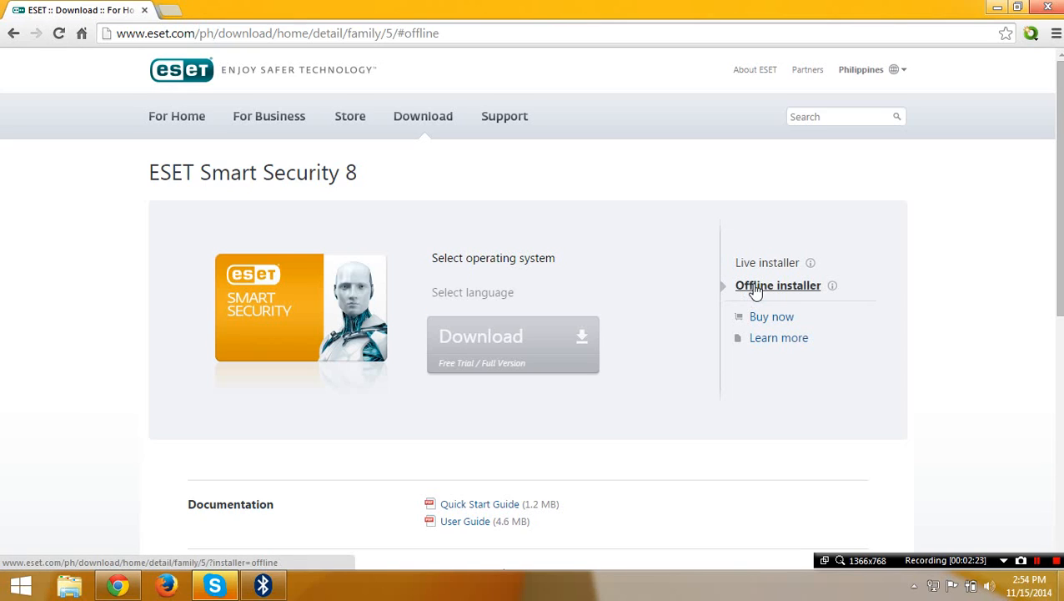
{"action": "left_click", "coordinate": [777, 285]}
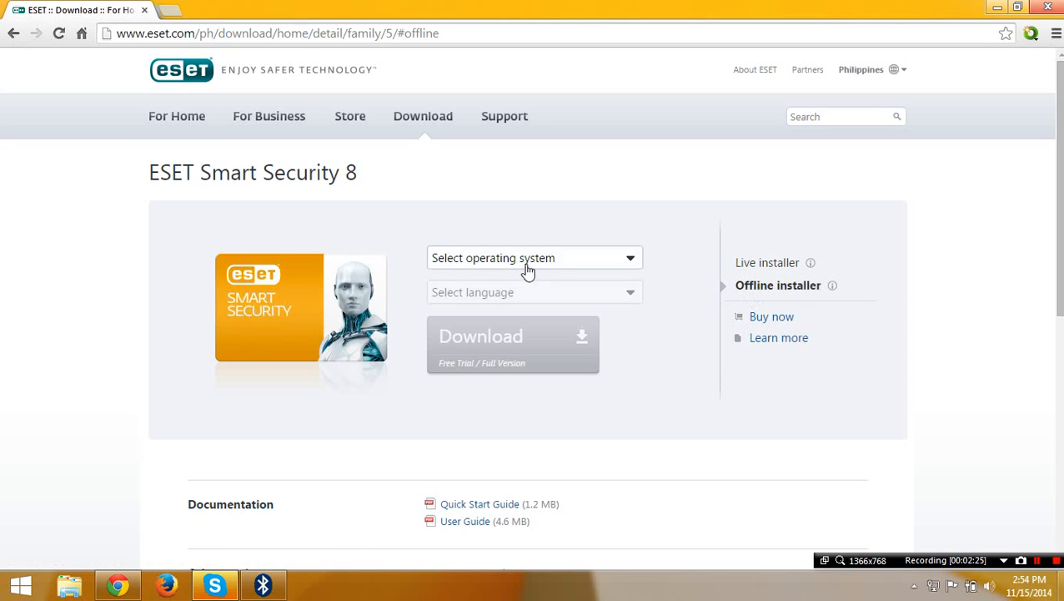
{"action": "left_click", "coordinate": [534, 257]}
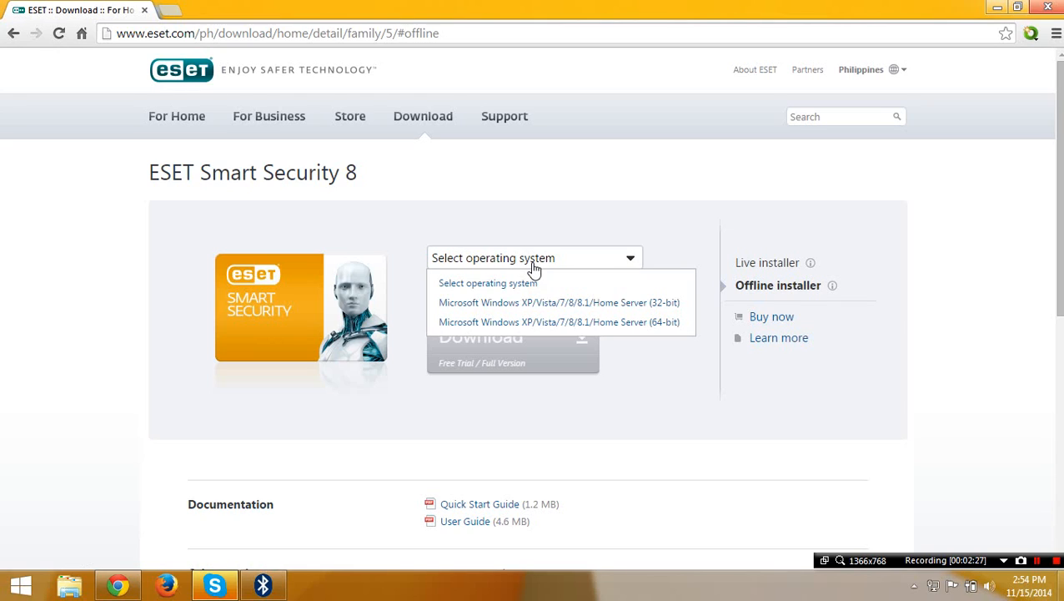
{"action": "left_click", "coordinate": [561, 302]}
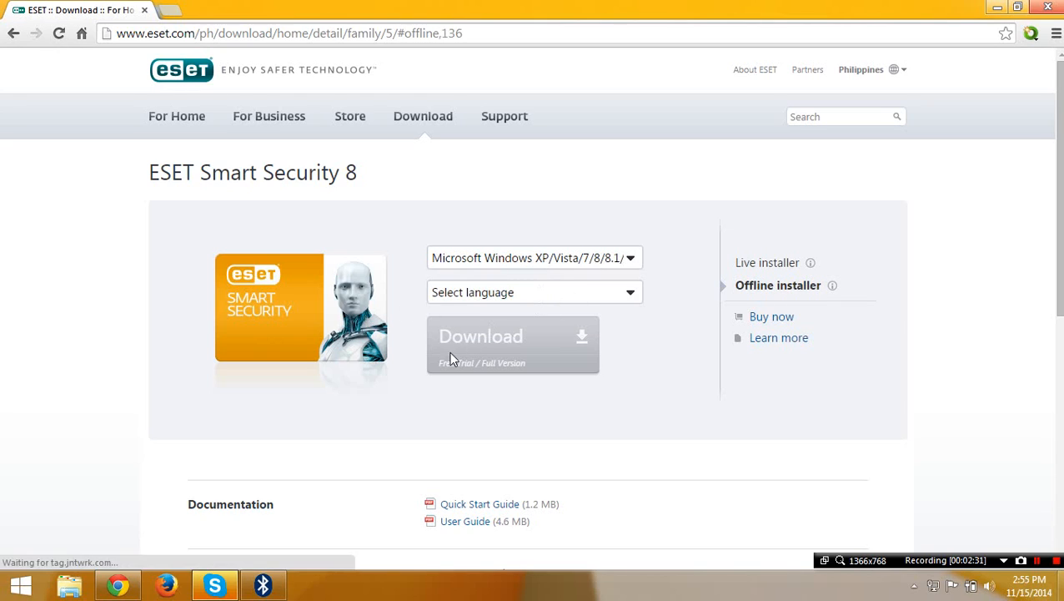
{"action": "mouse_move", "coordinate": [529, 307]}
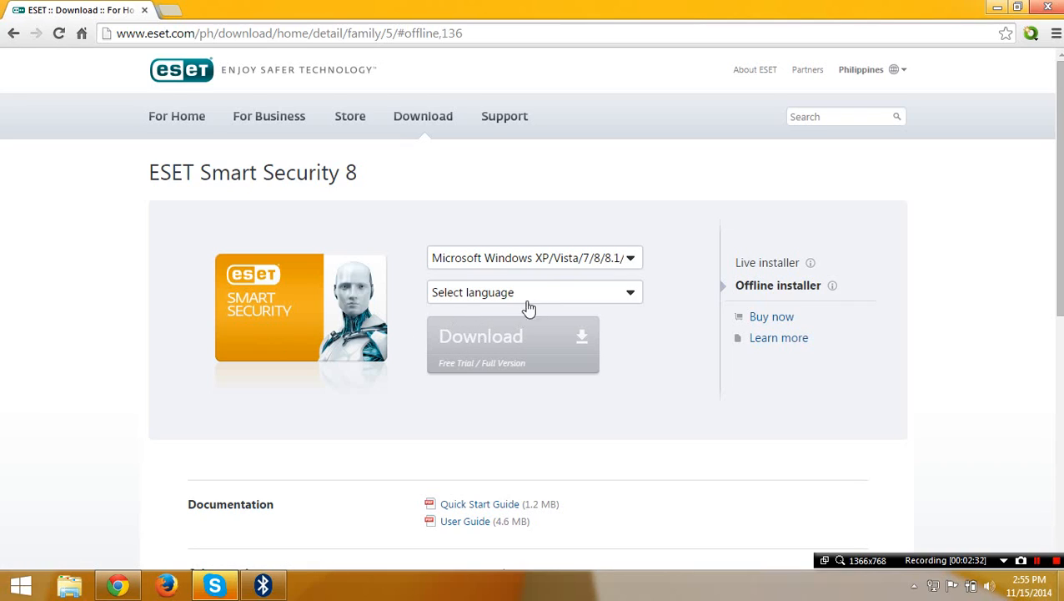
{"action": "mouse_move", "coordinate": [551, 301]}
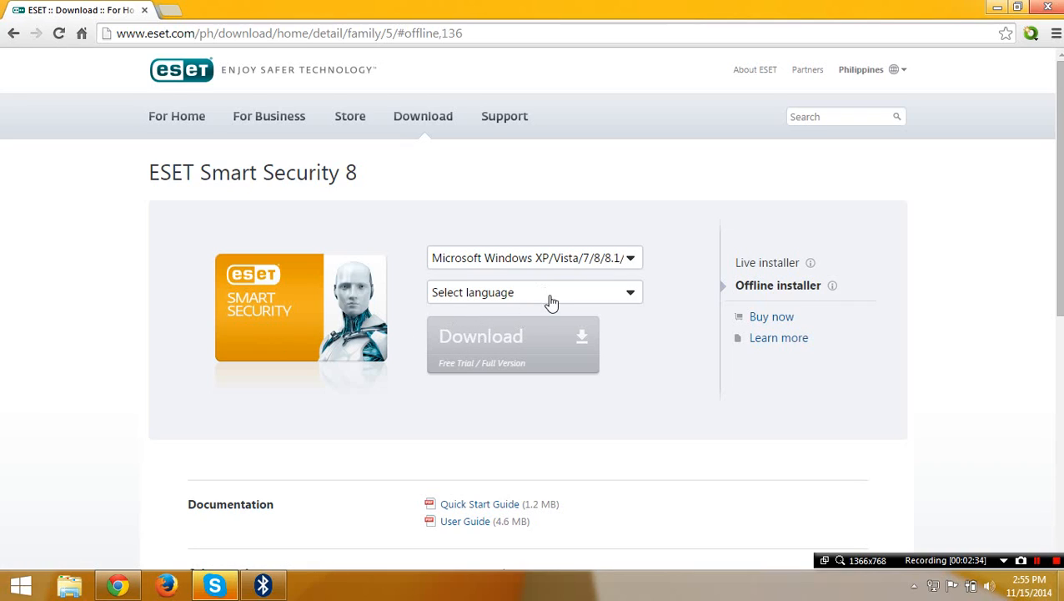
{"action": "left_click", "coordinate": [534, 292]}
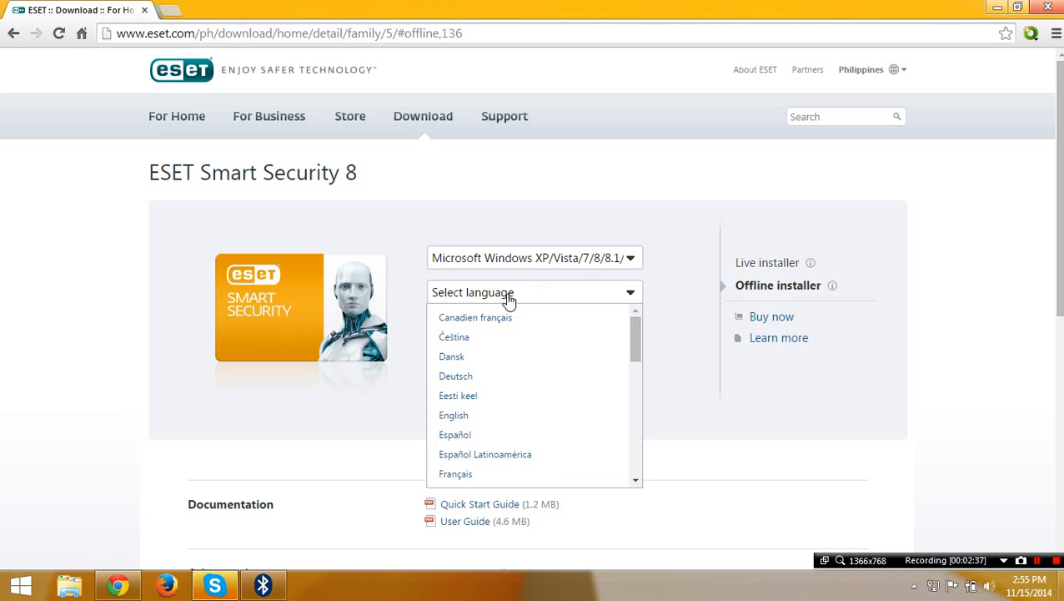
{"action": "left_click", "coordinate": [454, 414]}
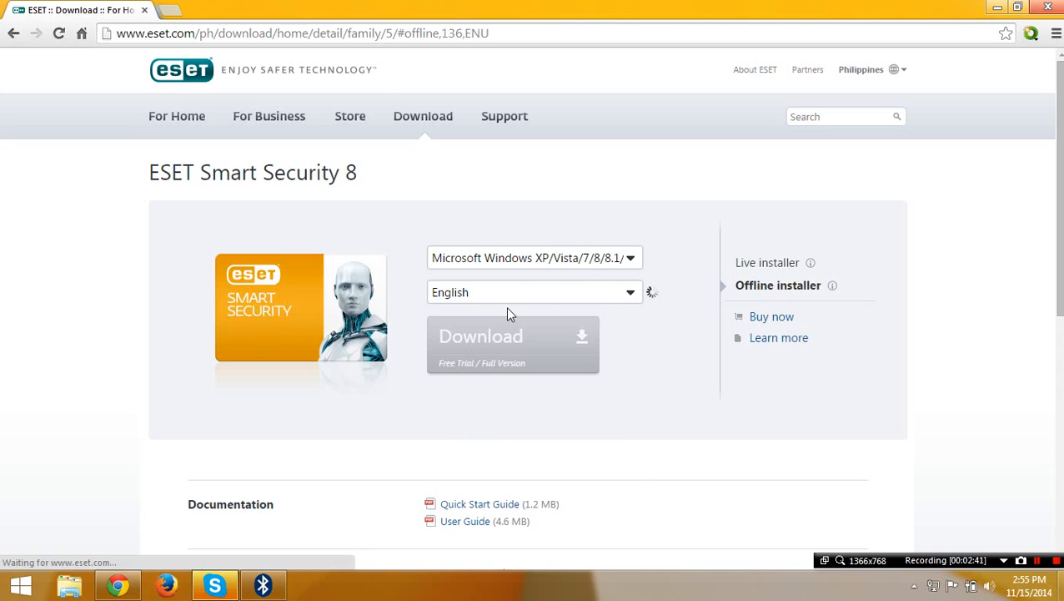
{"action": "mouse_move", "coordinate": [618, 294]}
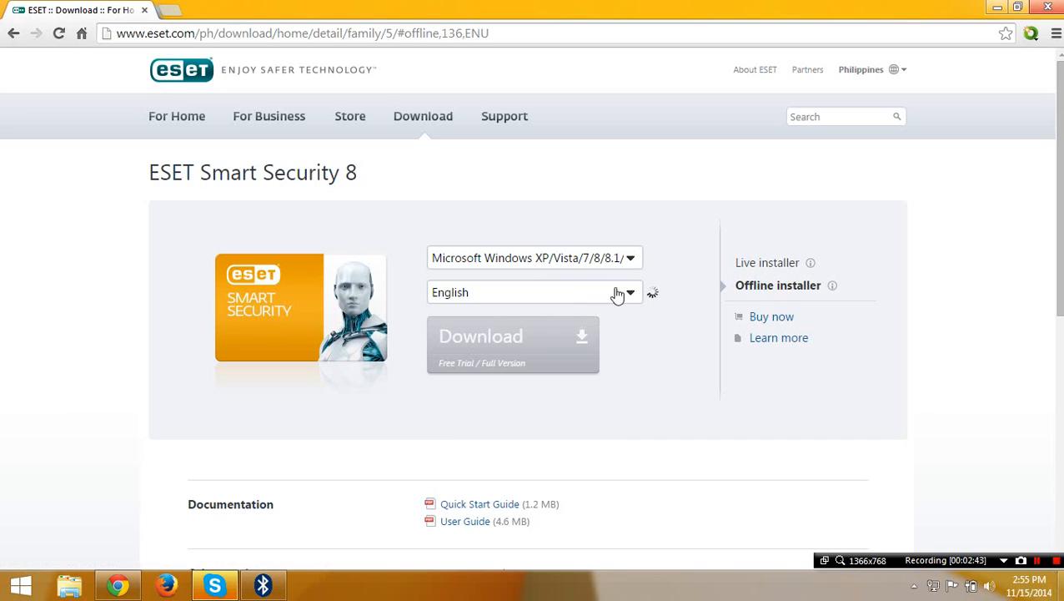
{"action": "mouse_move", "coordinate": [696, 246]}
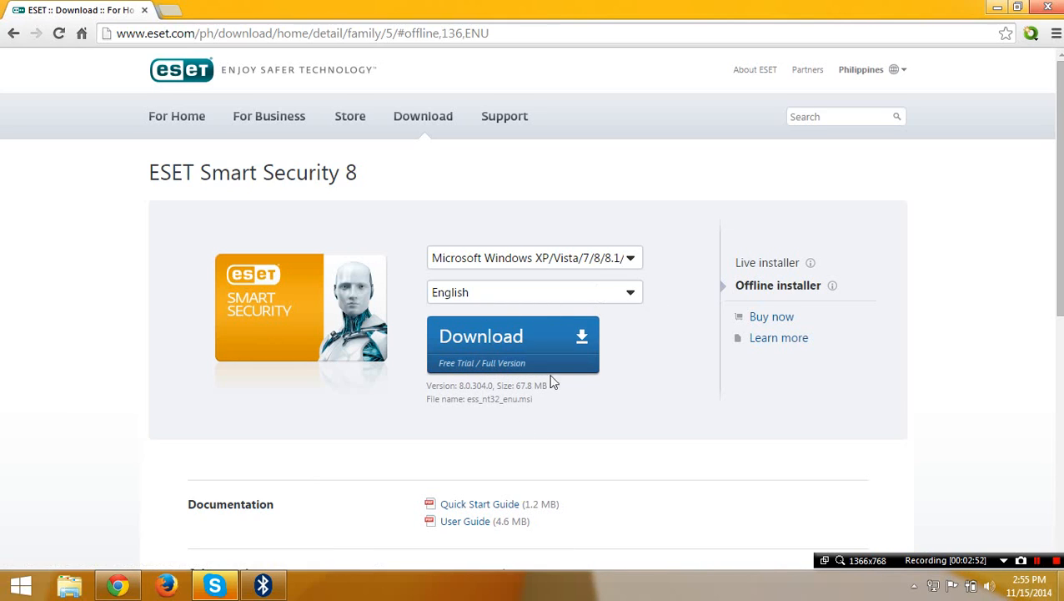
{"action": "left_click", "coordinate": [513, 336]}
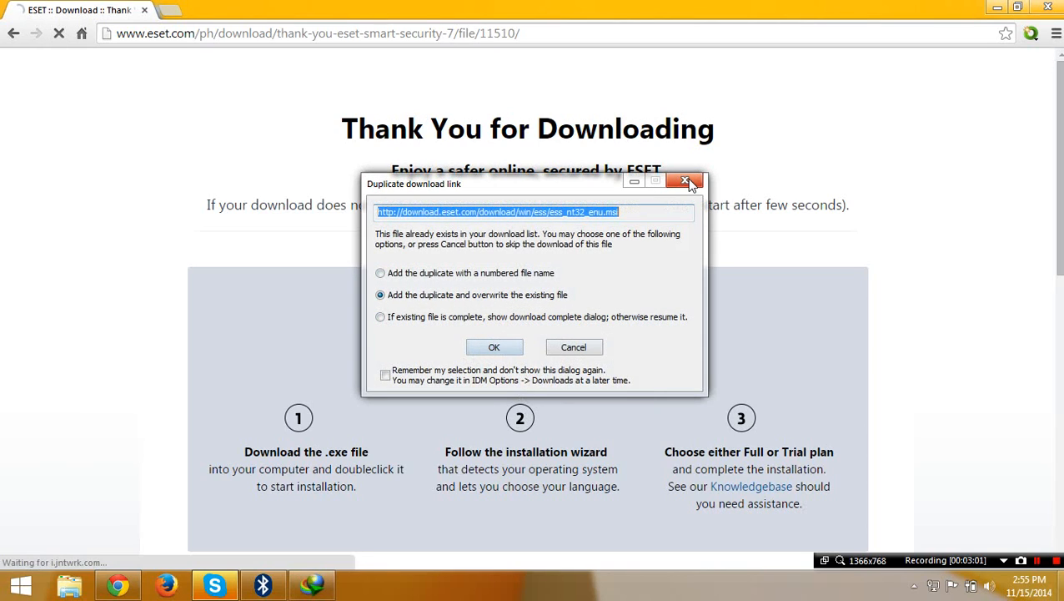
Close IDM's 'Duplicate download link' dialog
{"action": "left_click", "coordinate": [687, 182]}
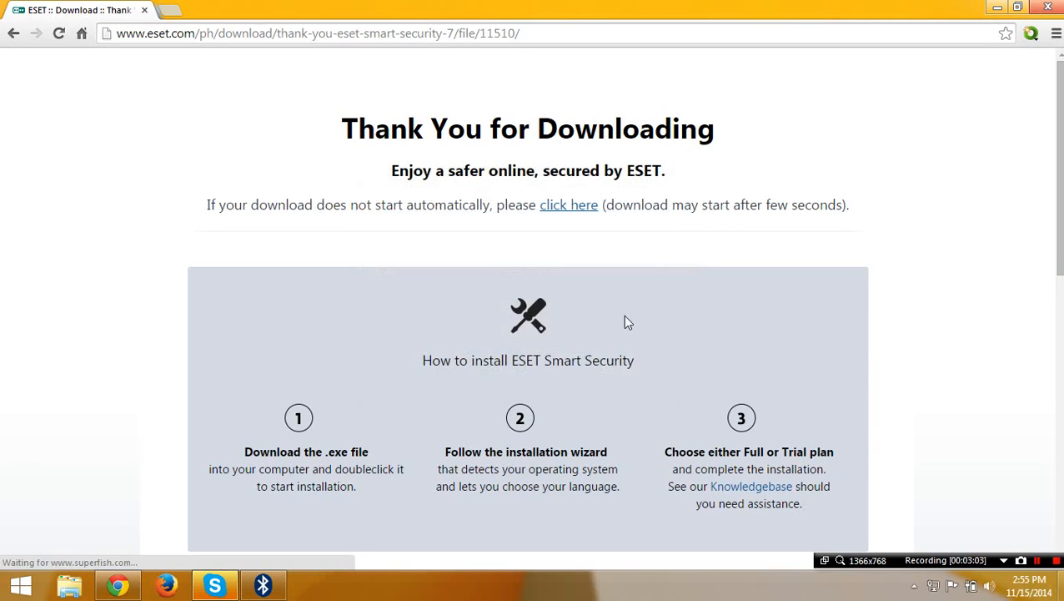
{"action": "mouse_move", "coordinate": [572, 253]}
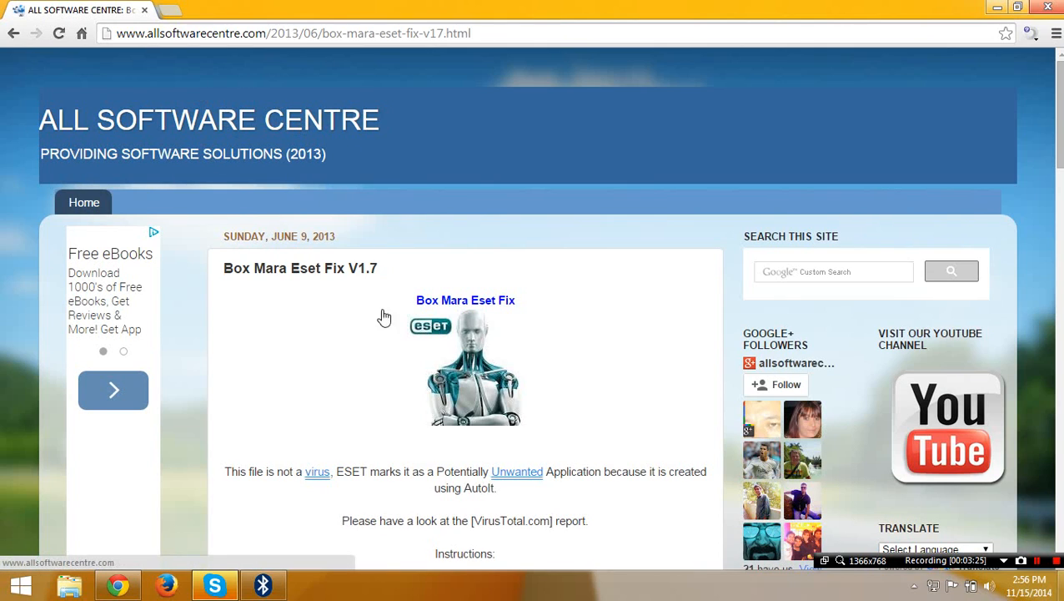
Scroll the Box Mara Eset Fix V1.7 post down to its instructions and archive password
{"action": "scroll", "scroll_direction": "down", "scroll_amount": 3}
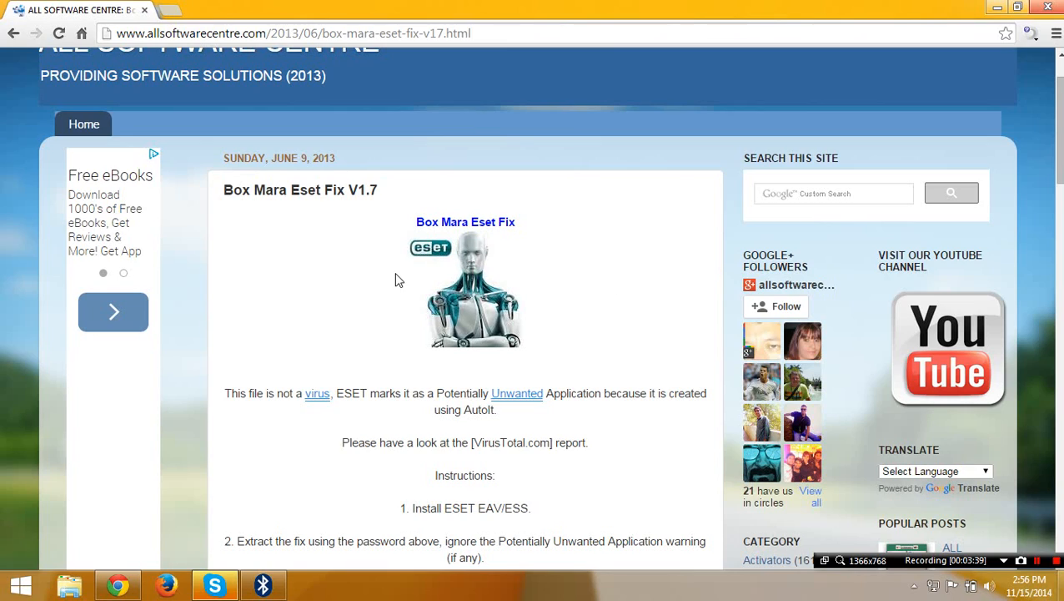
{"action": "mouse_move", "coordinate": [367, 333]}
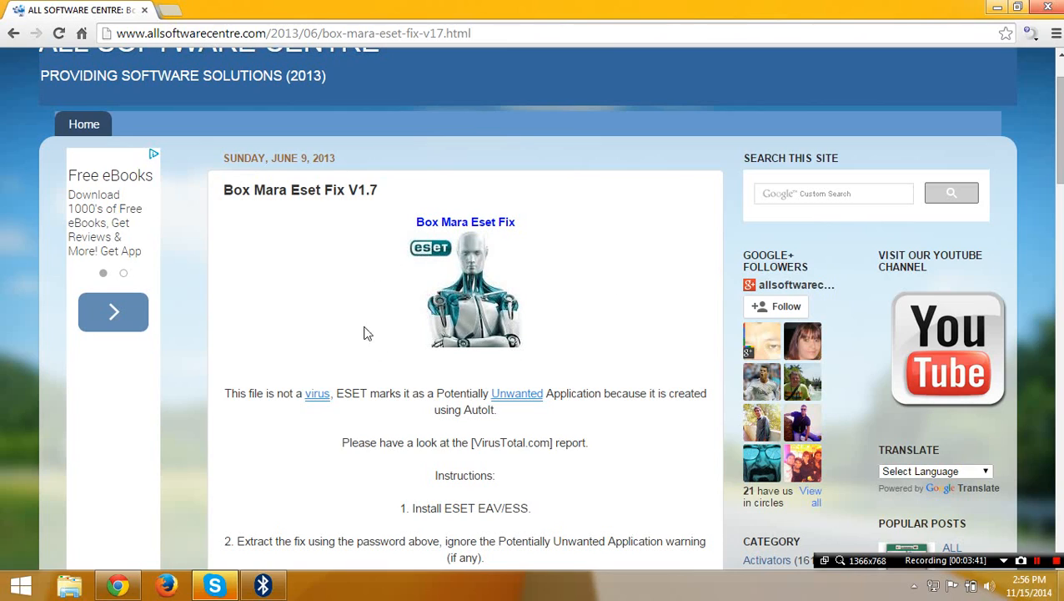
{"action": "mouse_move", "coordinate": [602, 321]}
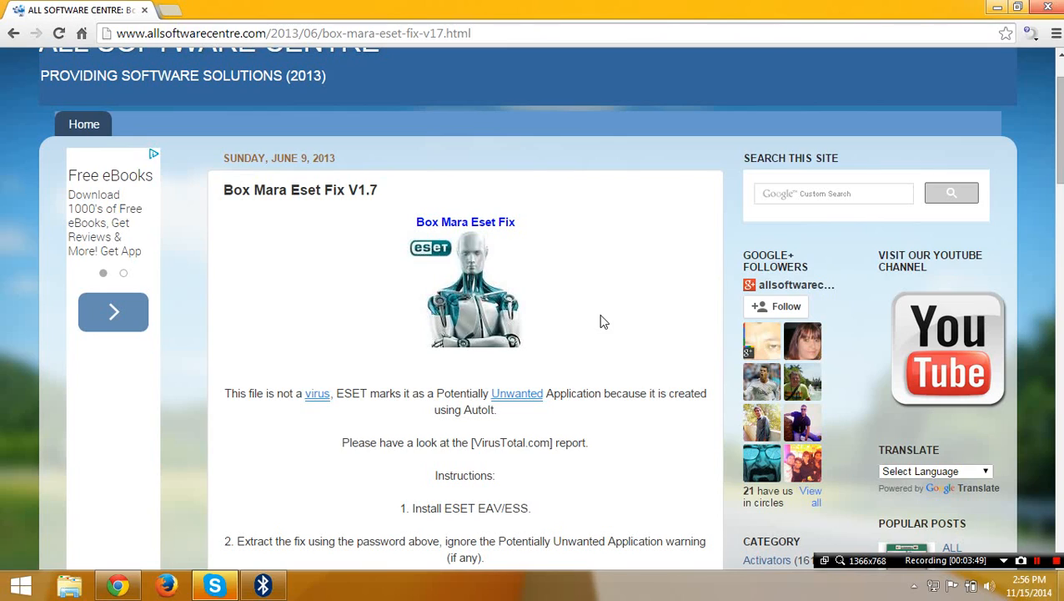
{"action": "mouse_move", "coordinate": [641, 227]}
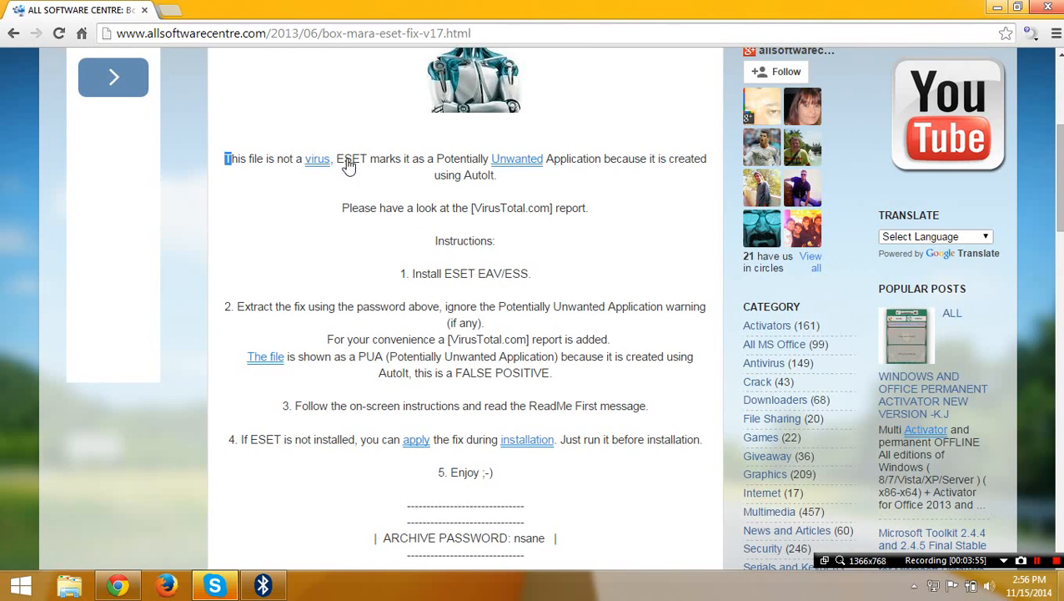
{"action": "left_click_drag", "start_coordinate": [225, 158], "coordinate": [680, 158]}
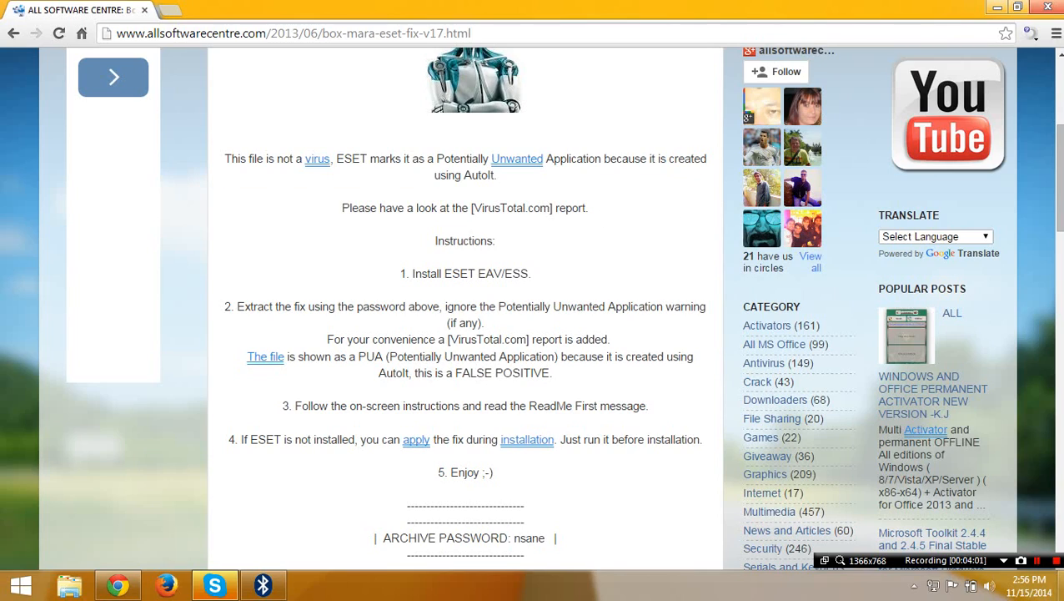
{"action": "mouse_move", "coordinate": [546, 225]}
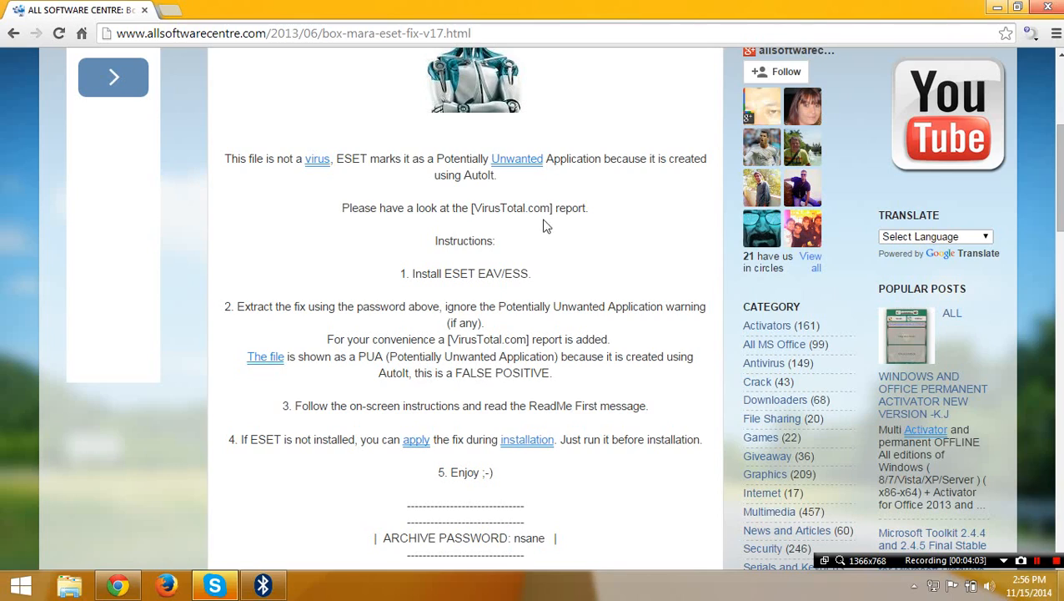
{"action": "double_click", "coordinate": [465, 240]}
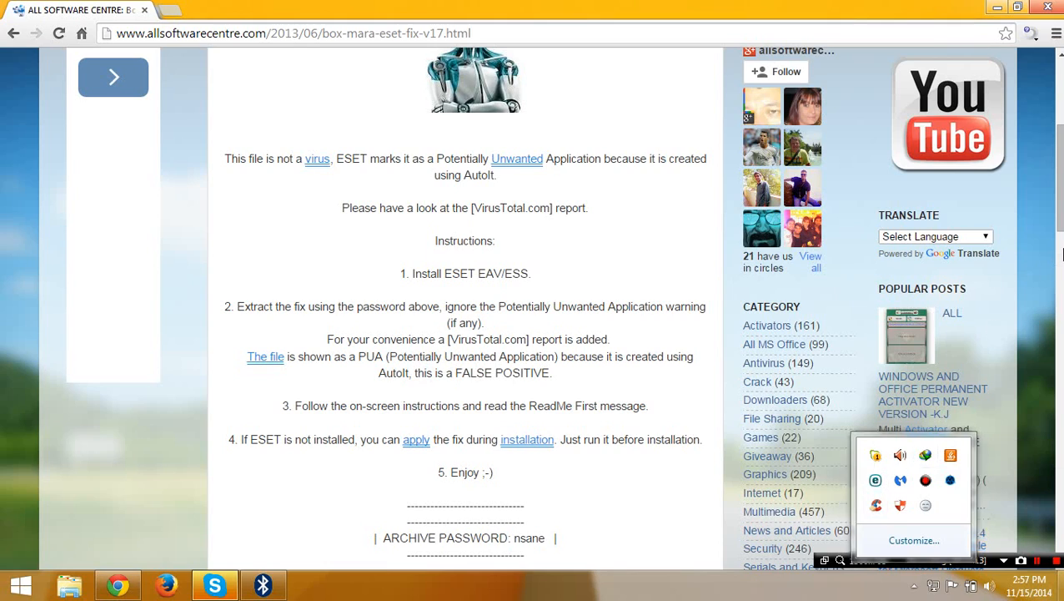
{"action": "scroll", "scroll_direction": "down", "scroll_amount": 3}
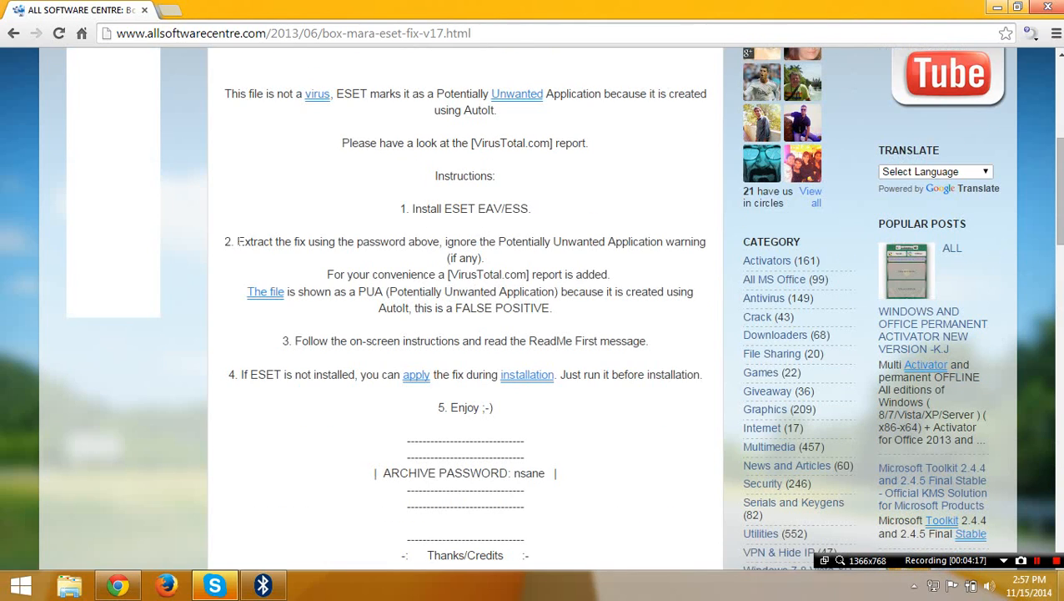
{"action": "left_click_drag", "start_coordinate": [237, 241], "coordinate": [587, 241]}
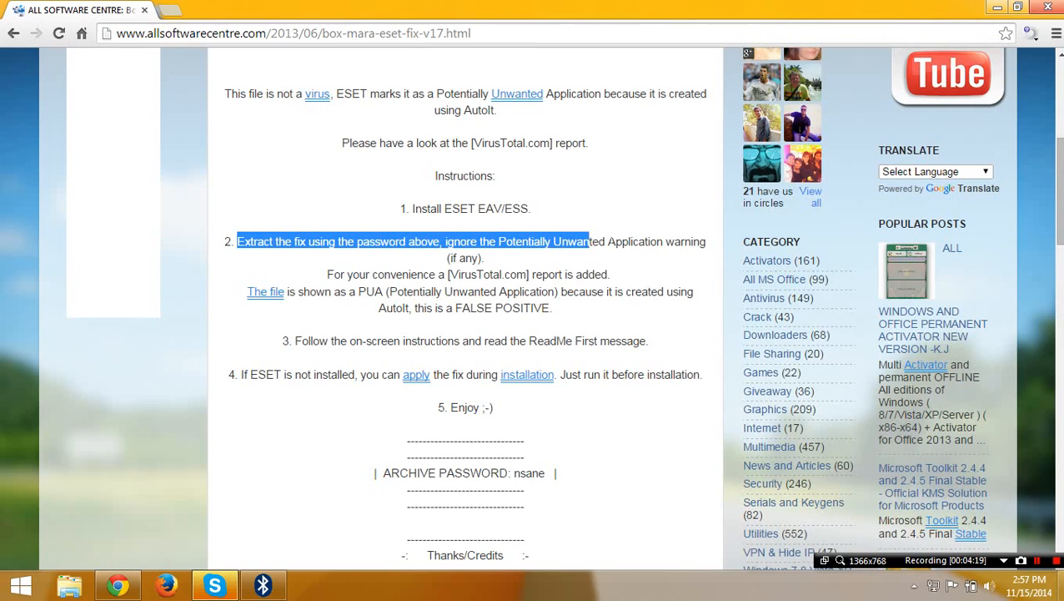
{"action": "left_click_drag", "start_coordinate": [588, 241], "coordinate": [680, 241]}
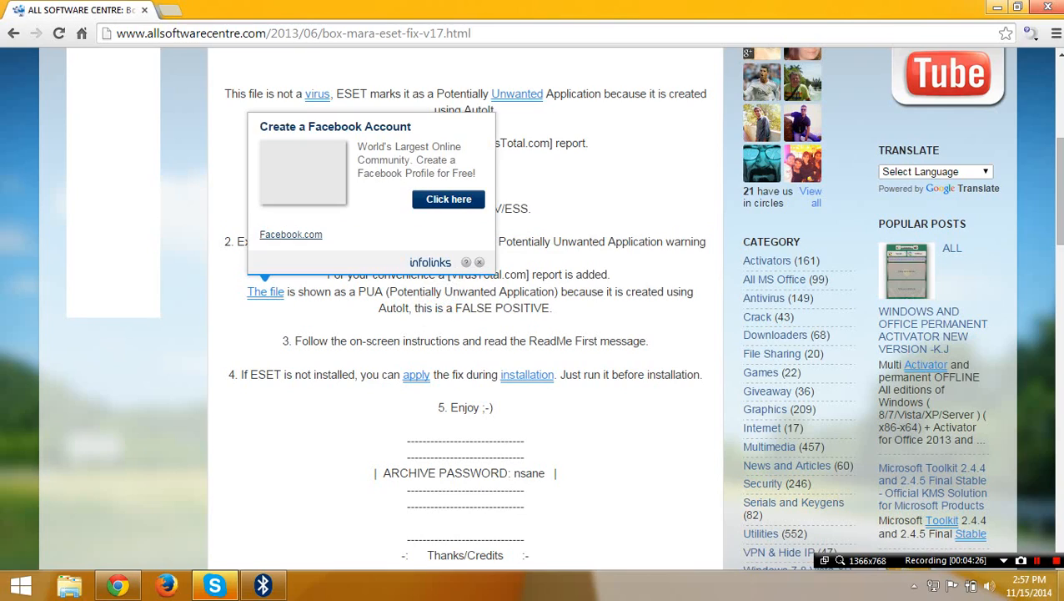
{"action": "left_click", "coordinate": [480, 262]}
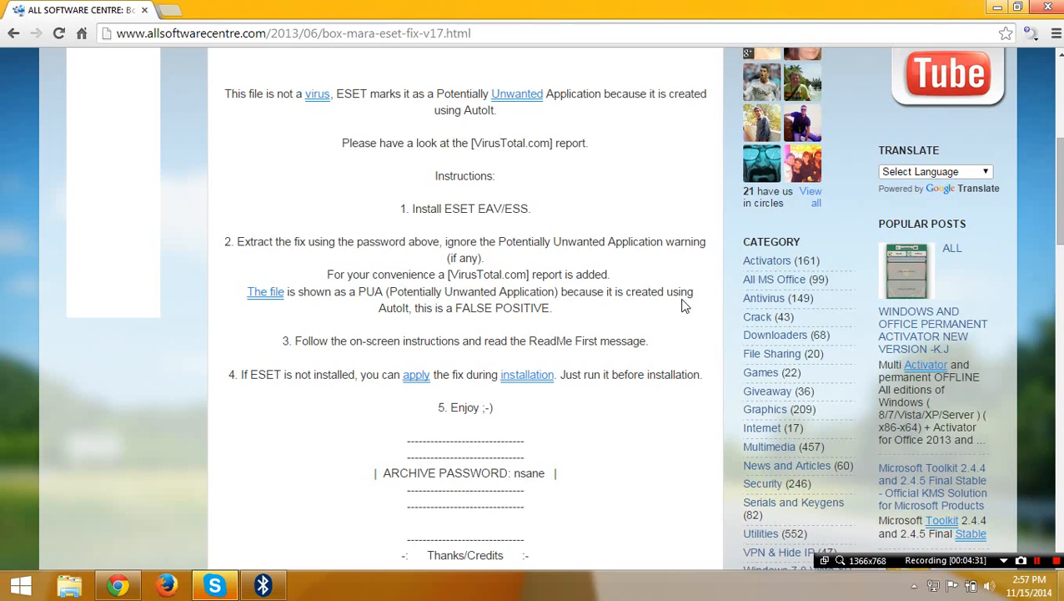
{"action": "mouse_move", "coordinate": [451, 324]}
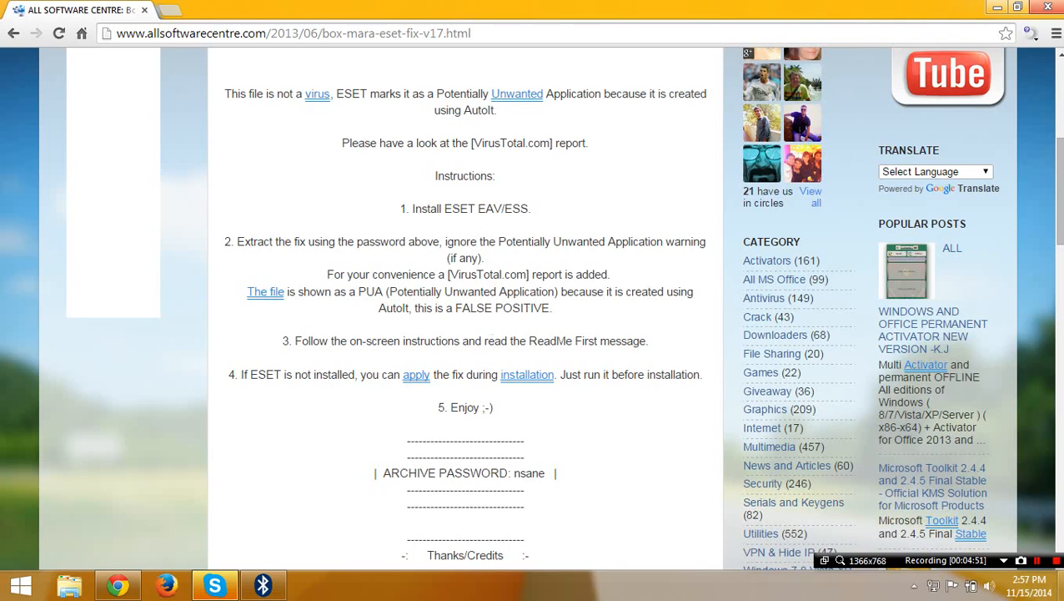
{"action": "mouse_move", "coordinate": [406, 263]}
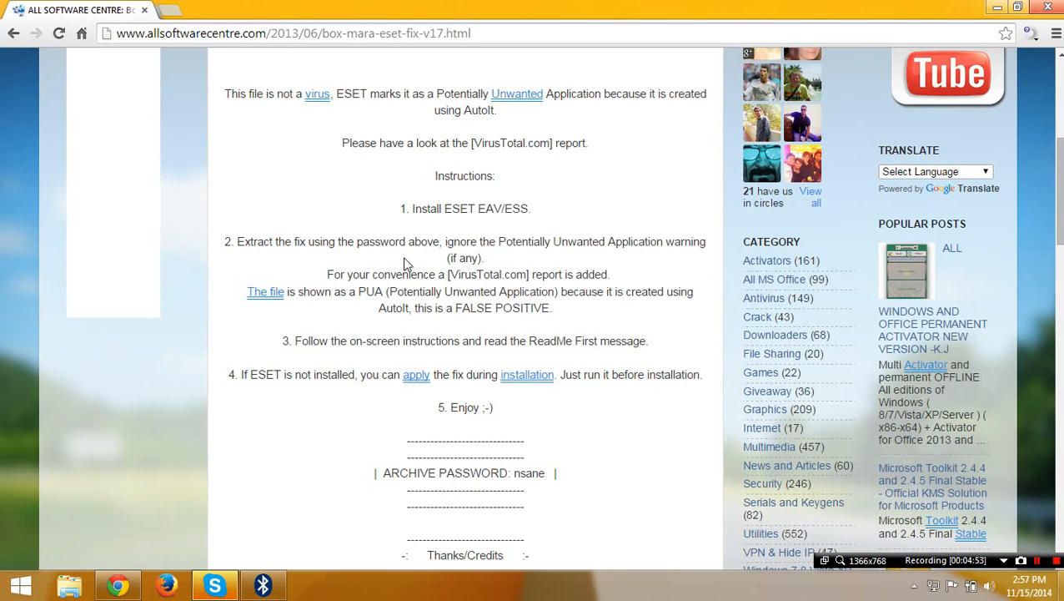
{"action": "mouse_move", "coordinate": [374, 217]}
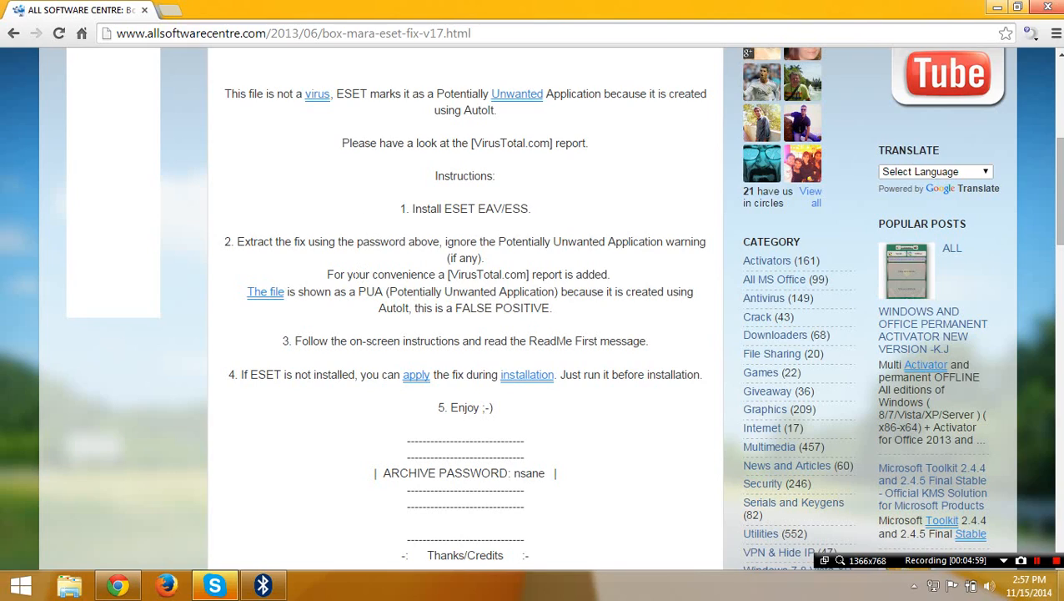
{"action": "mouse_move", "coordinate": [581, 254]}
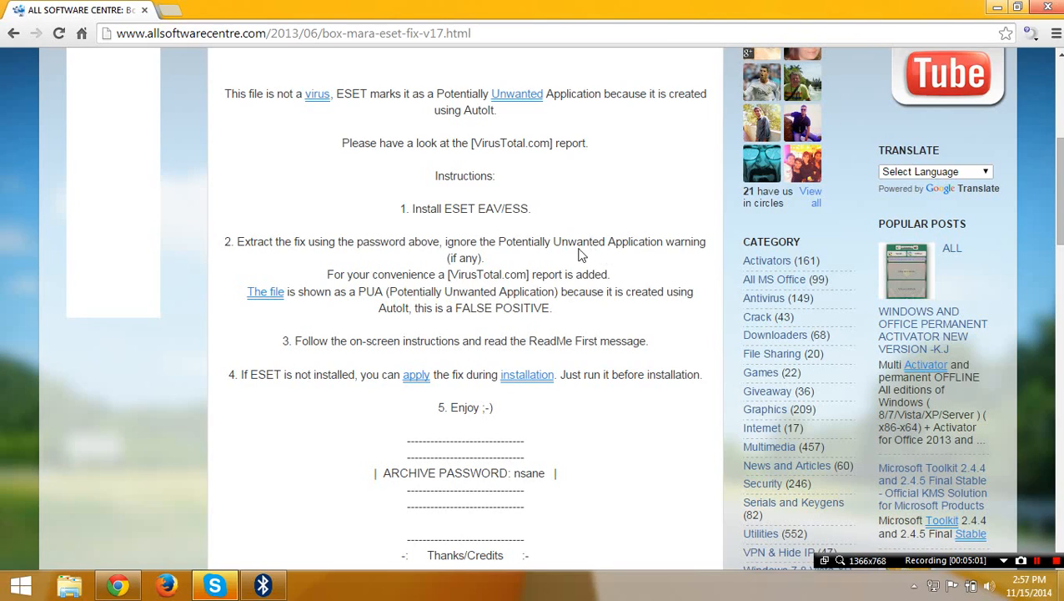
{"action": "scroll", "scroll_direction": "down", "scroll_amount": 3}
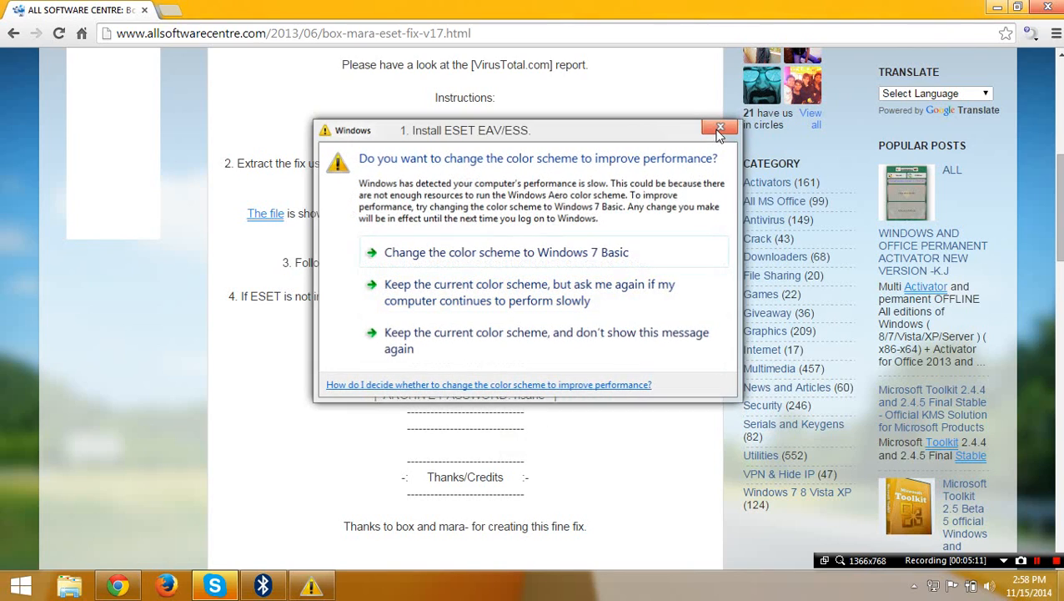
Dismiss the Windows prompt and follow the blog's download link past the adf.ly ad
{"action": "left_click", "coordinate": [719, 127]}
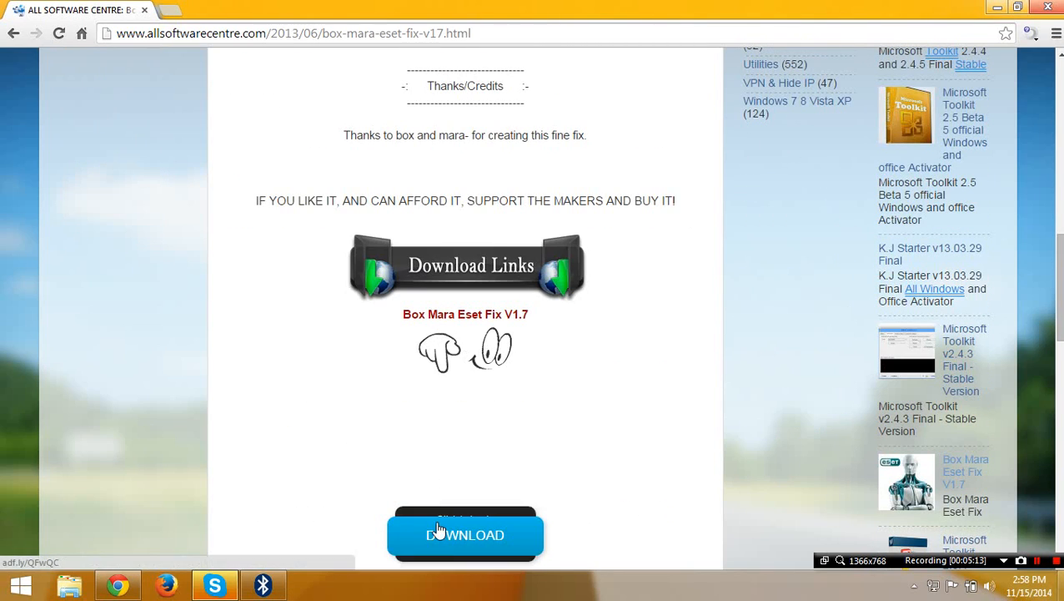
{"action": "left_click", "coordinate": [464, 534]}
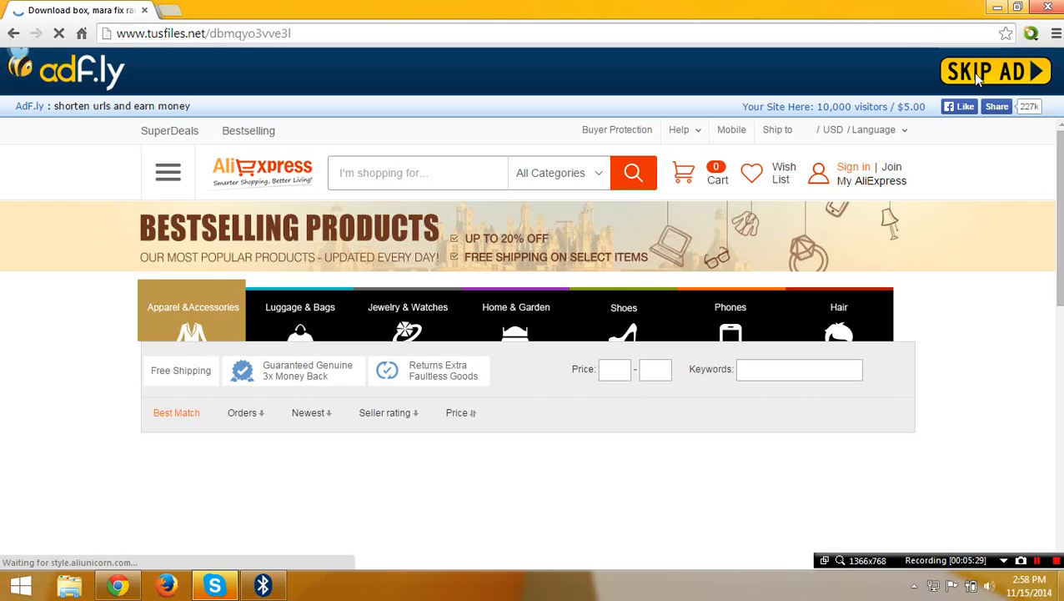
{"action": "left_click", "coordinate": [994, 71]}
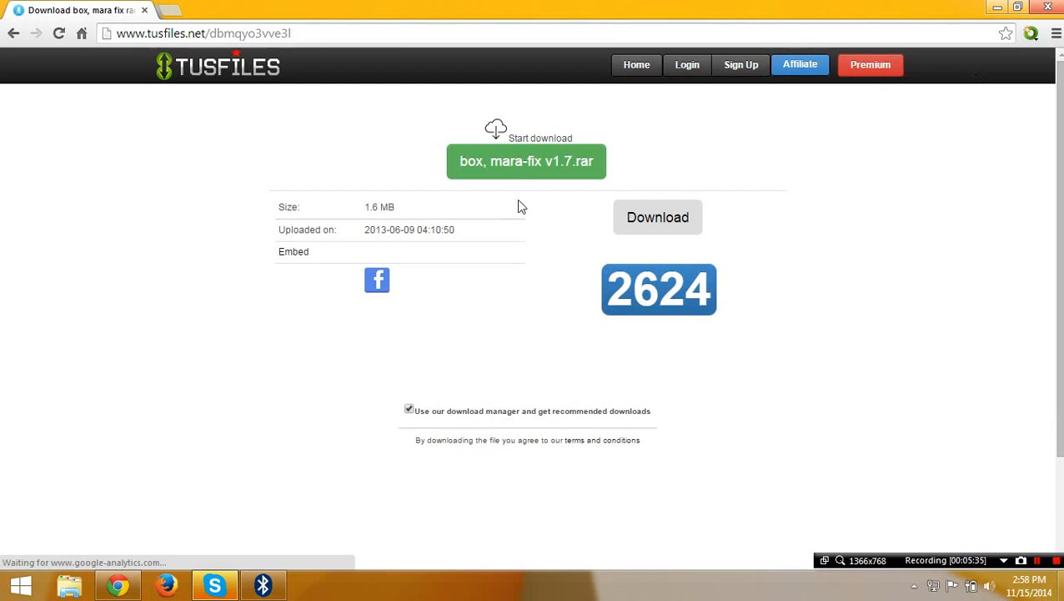
Start the box, mara-fix v1.7.rar download on Tusfiles and close the extra tabs
{"action": "left_click", "coordinate": [526, 161]}
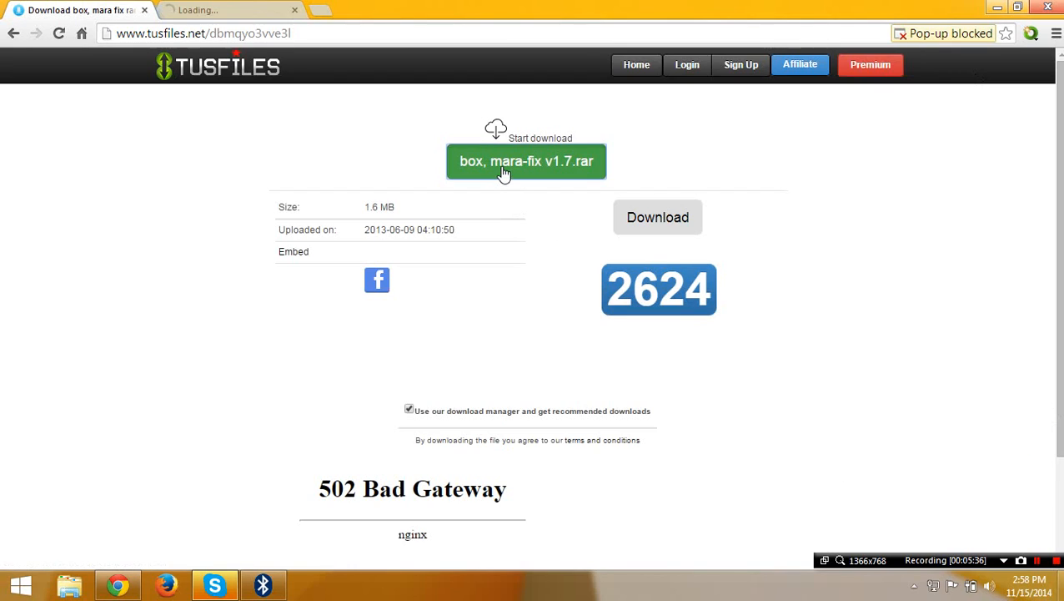
{"action": "left_click", "coordinate": [526, 160]}
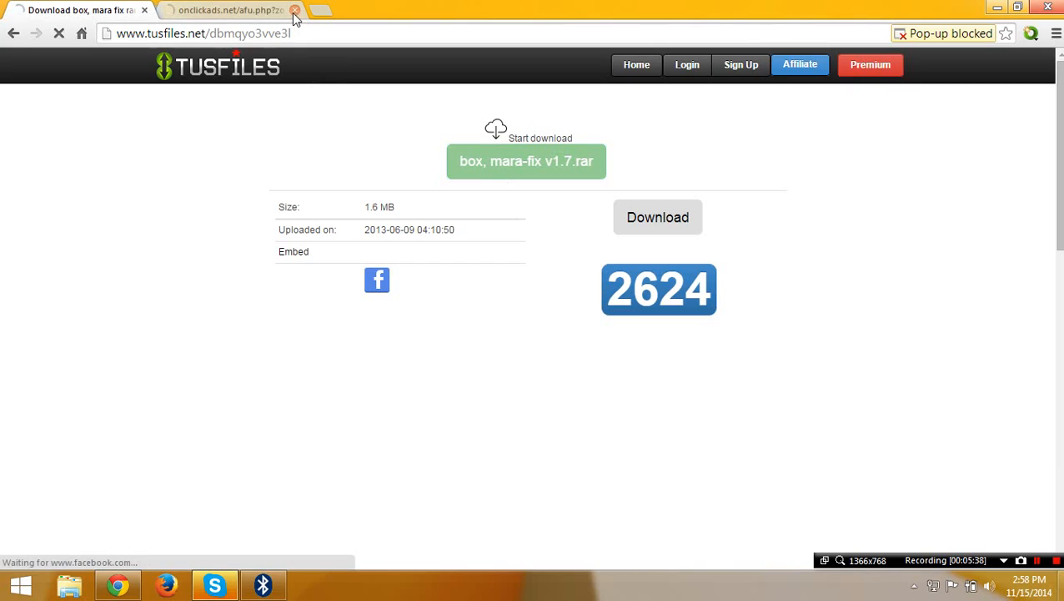
{"action": "left_click", "coordinate": [296, 15]}
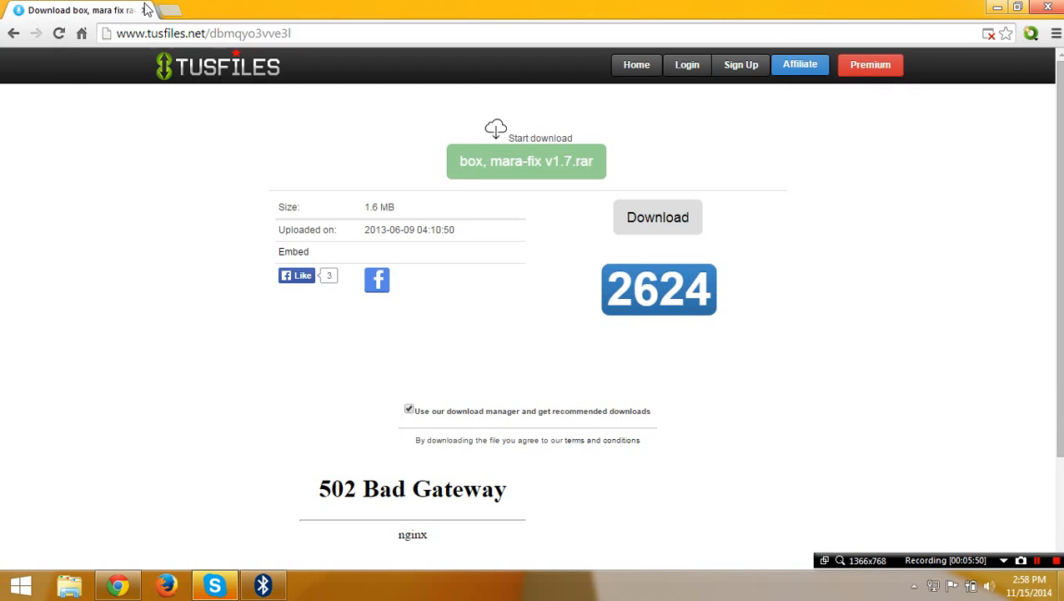
{"action": "left_click", "coordinate": [160, 10]}
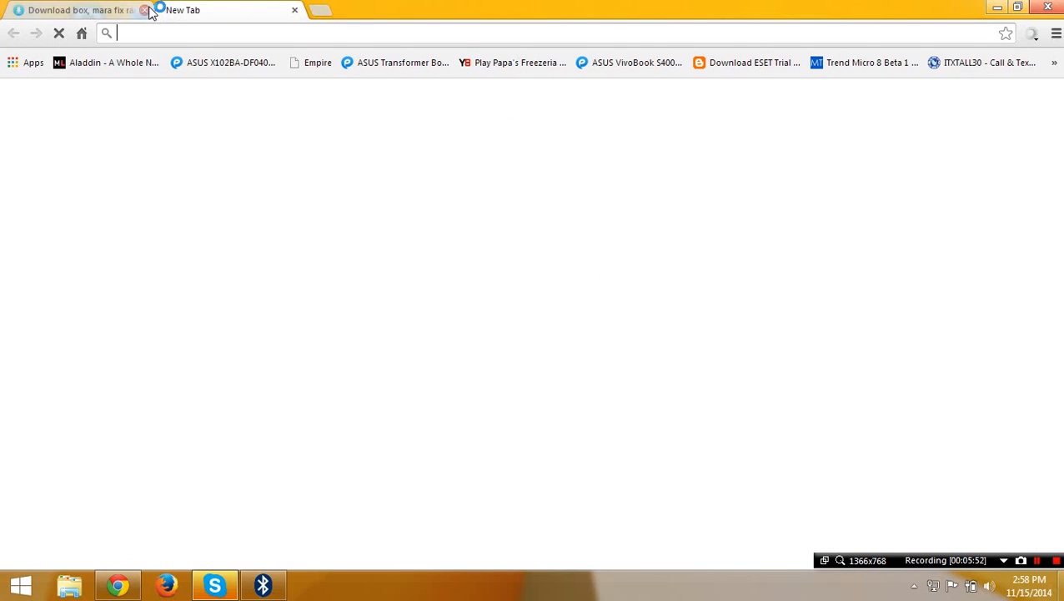
Close the browser and reopen ESET Smart Security from the hidden tray icons
{"action": "left_click", "coordinate": [148, 9]}
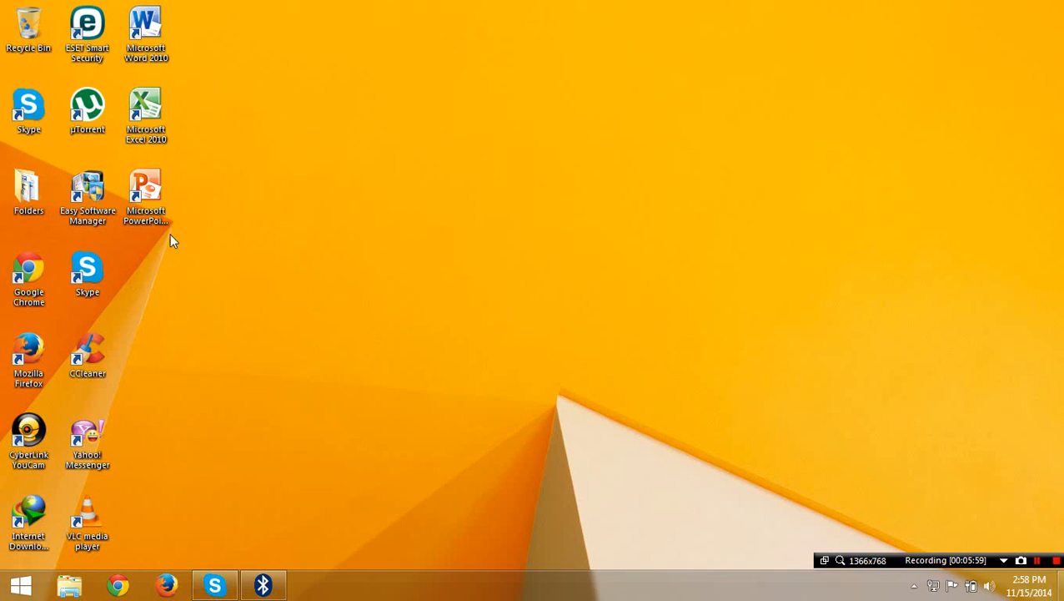
{"action": "mouse_move", "coordinate": [297, 218]}
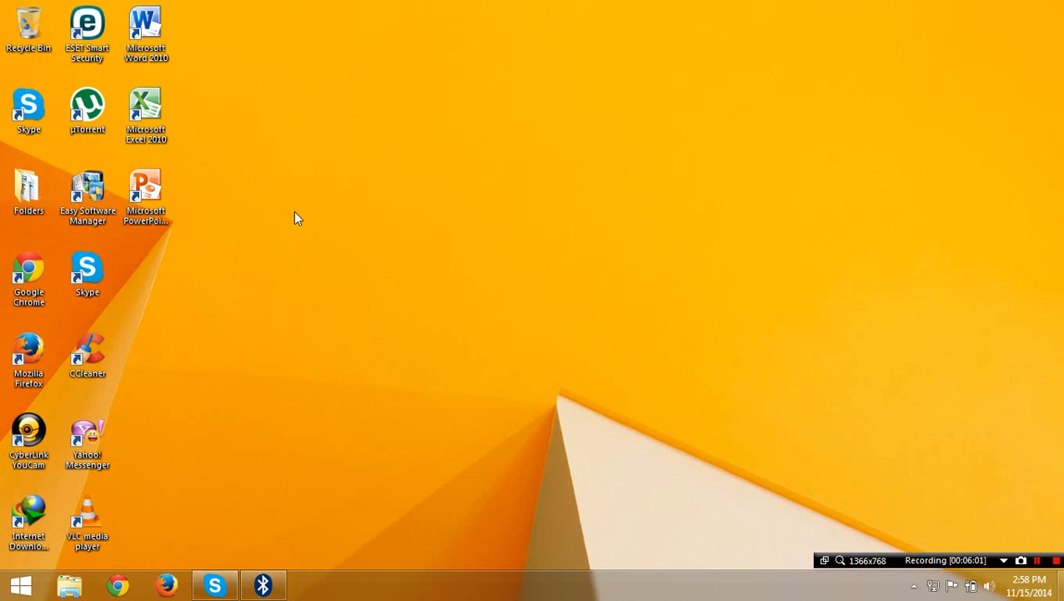
{"action": "left_click", "coordinate": [915, 581]}
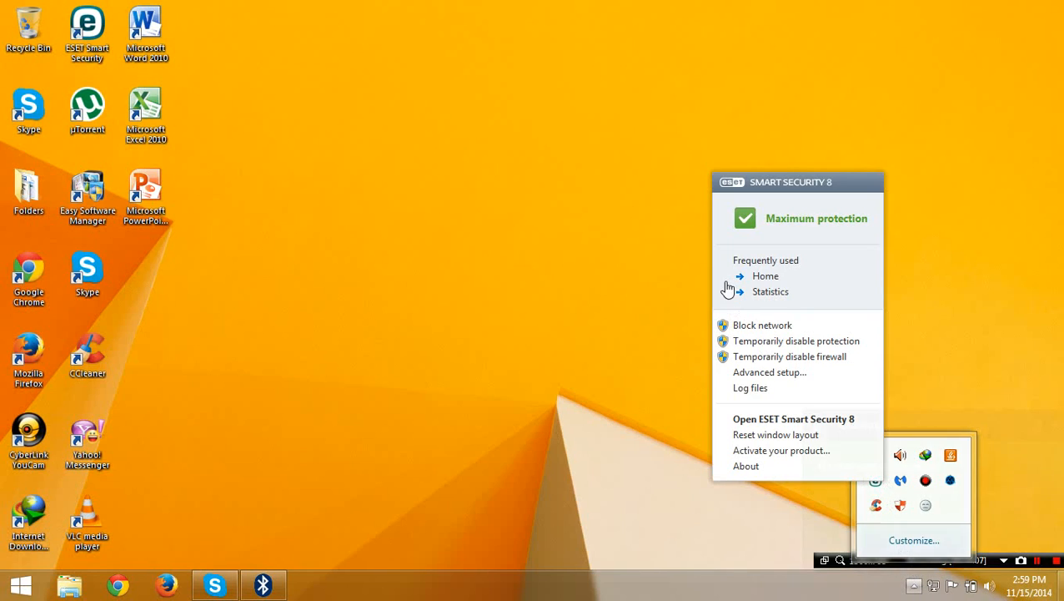
{"action": "left_click", "coordinate": [793, 419]}
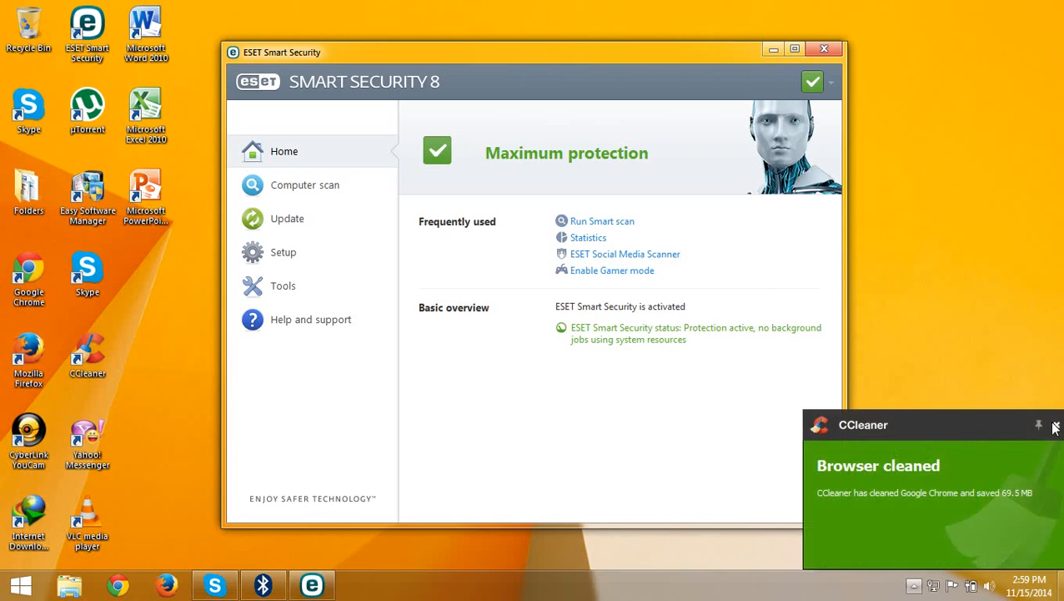
{"action": "left_click", "coordinate": [1052, 426]}
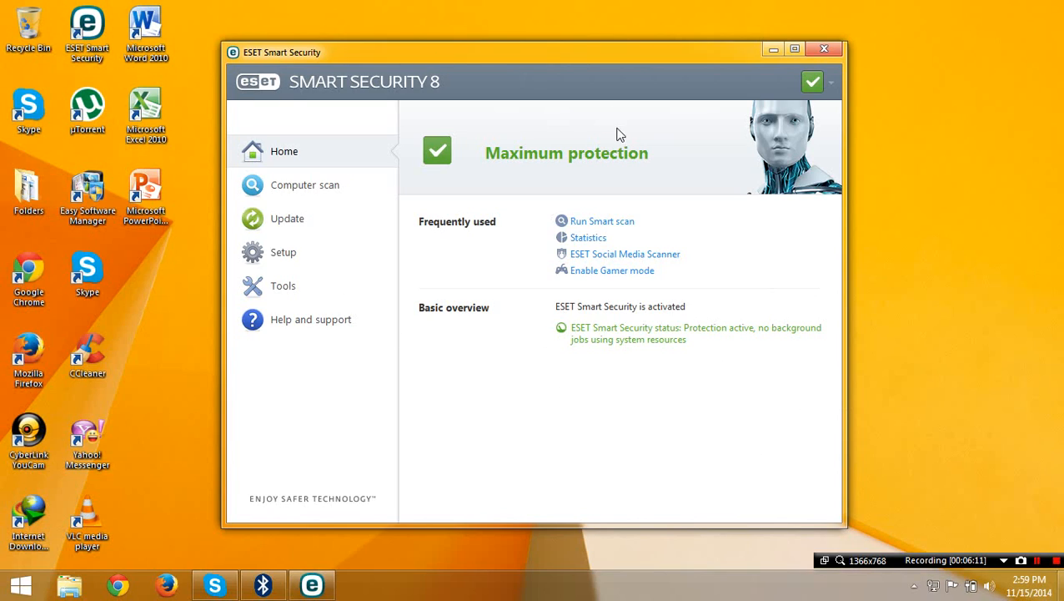
{"action": "mouse_move", "coordinate": [763, 141]}
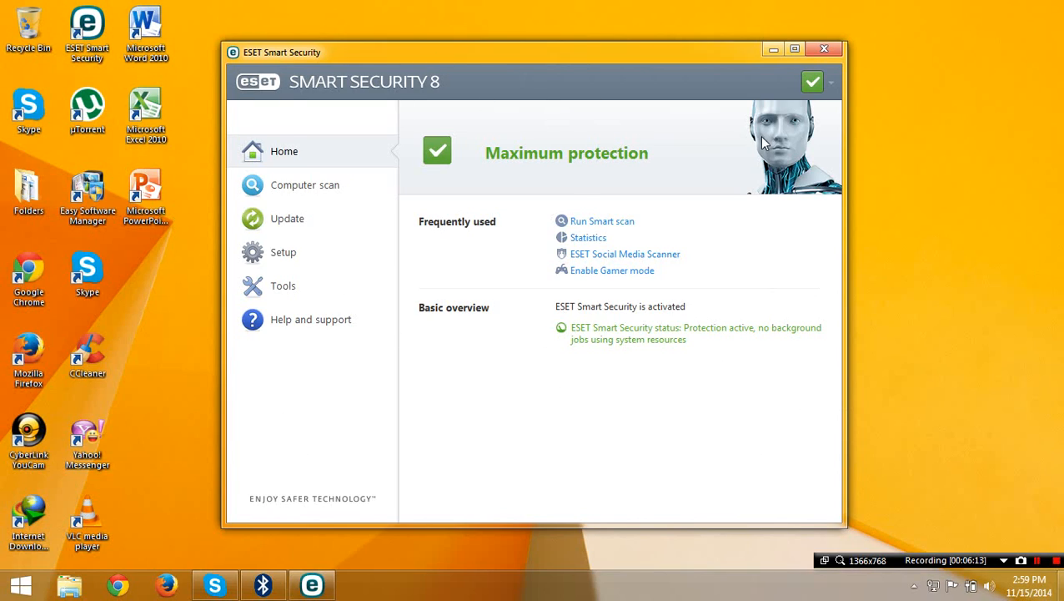
{"action": "mouse_move", "coordinate": [330, 203]}
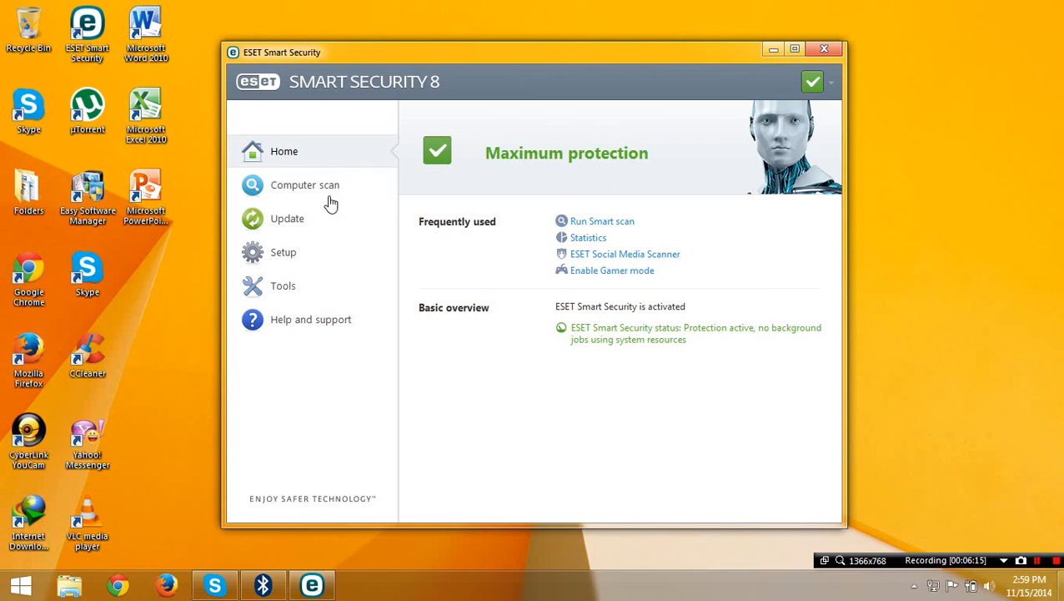
{"action": "mouse_move", "coordinate": [799, 512]}
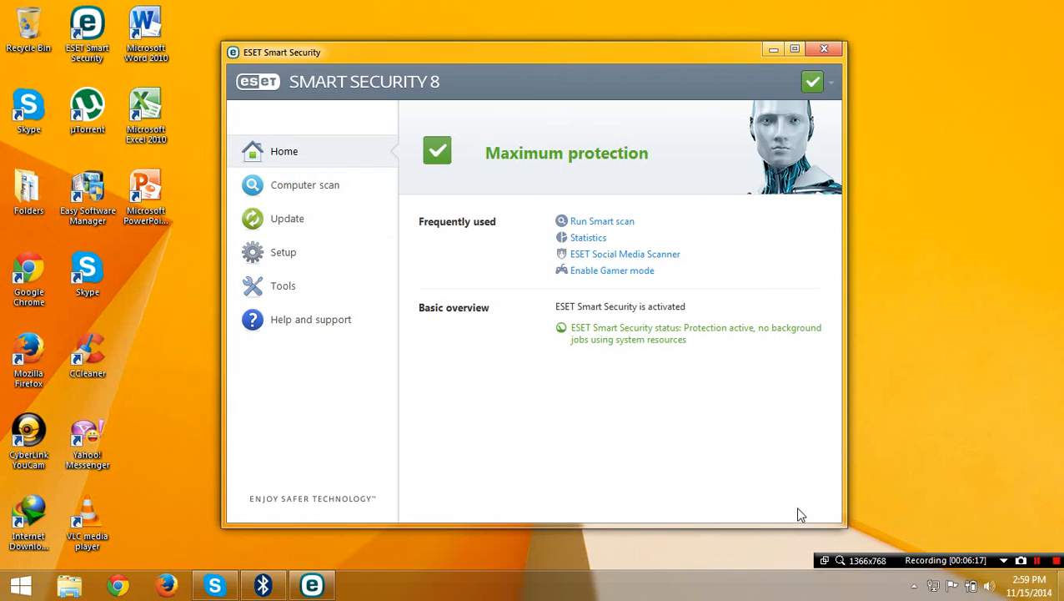
{"action": "mouse_move", "coordinate": [813, 515]}
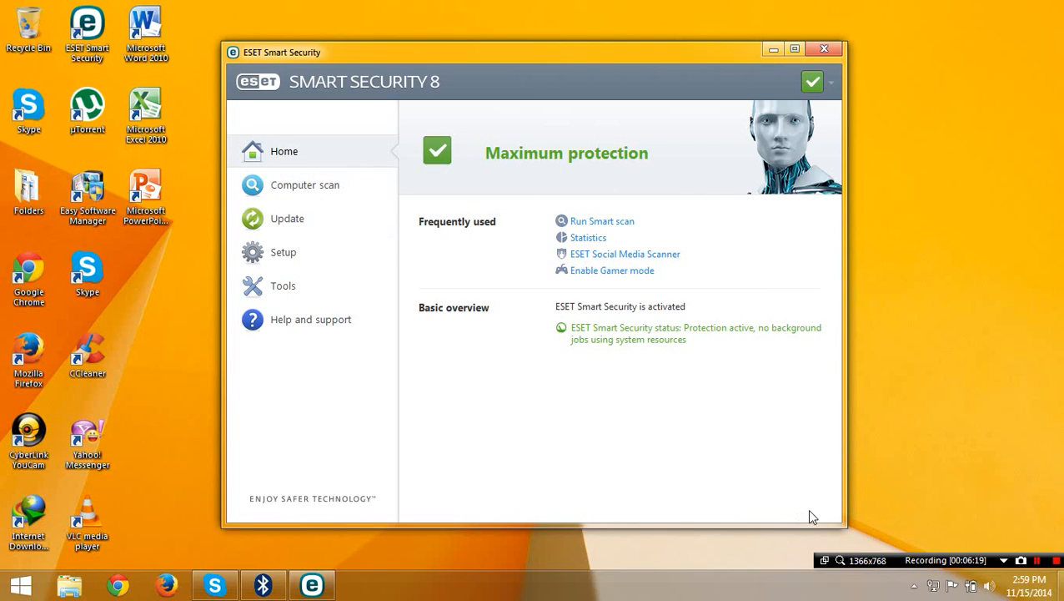
{"action": "mouse_move", "coordinate": [305, 256]}
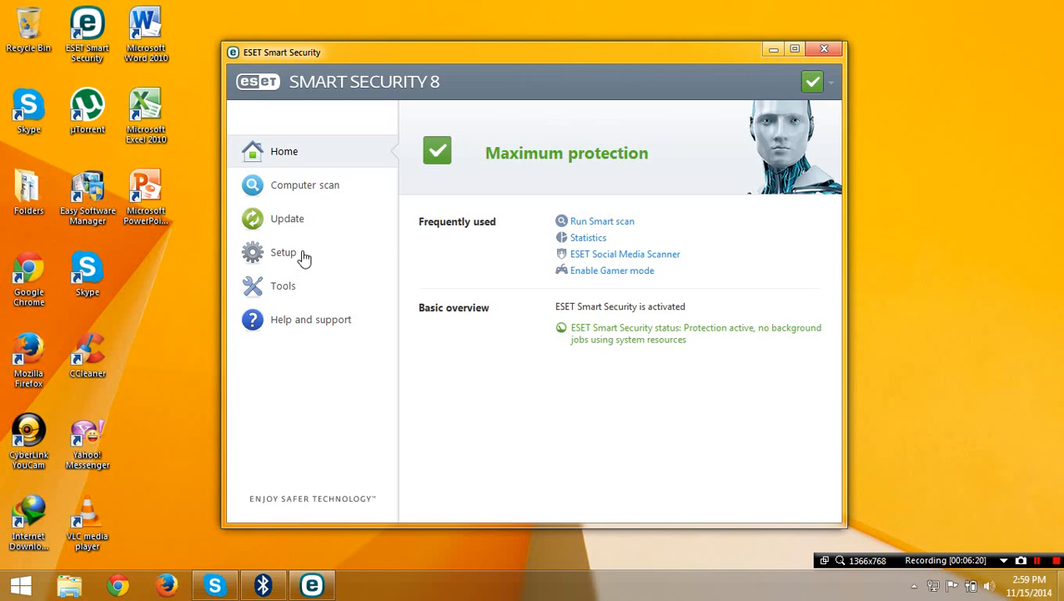
{"action": "mouse_move", "coordinate": [324, 216]}
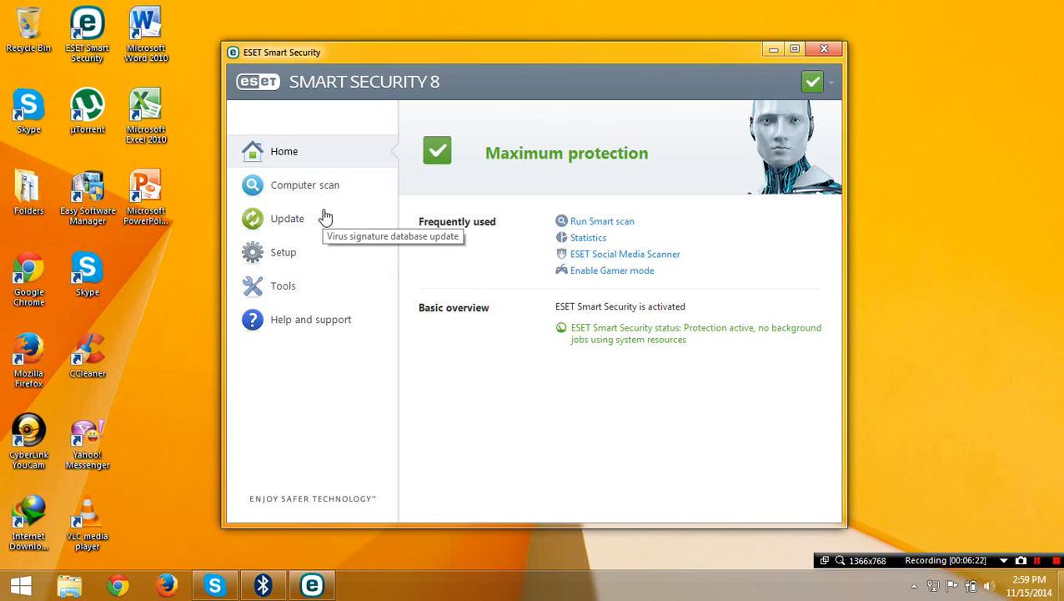
{"action": "mouse_move", "coordinate": [324, 206]}
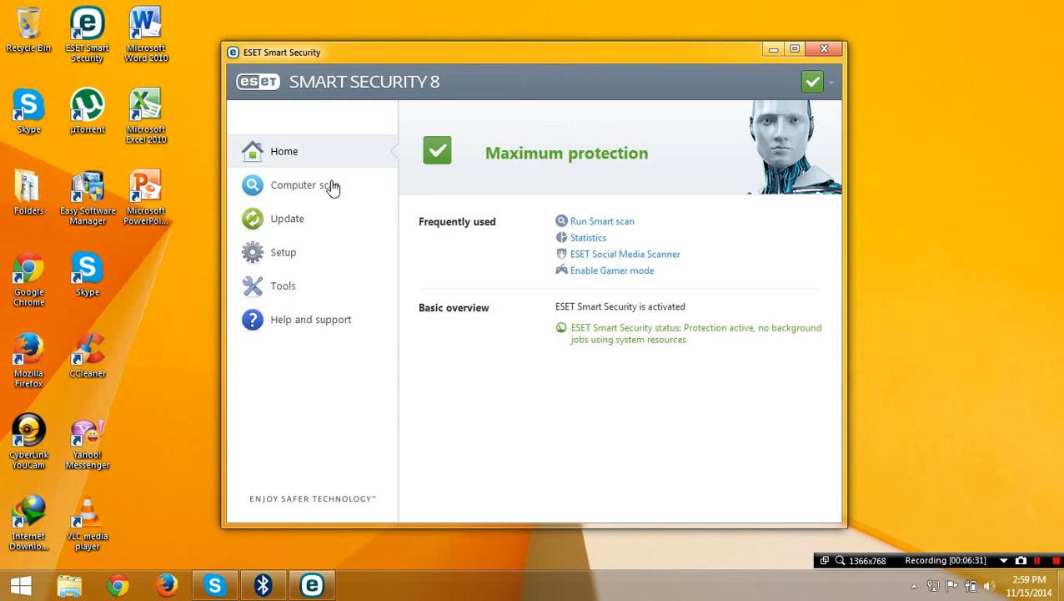
{"action": "mouse_move", "coordinate": [265, 218]}
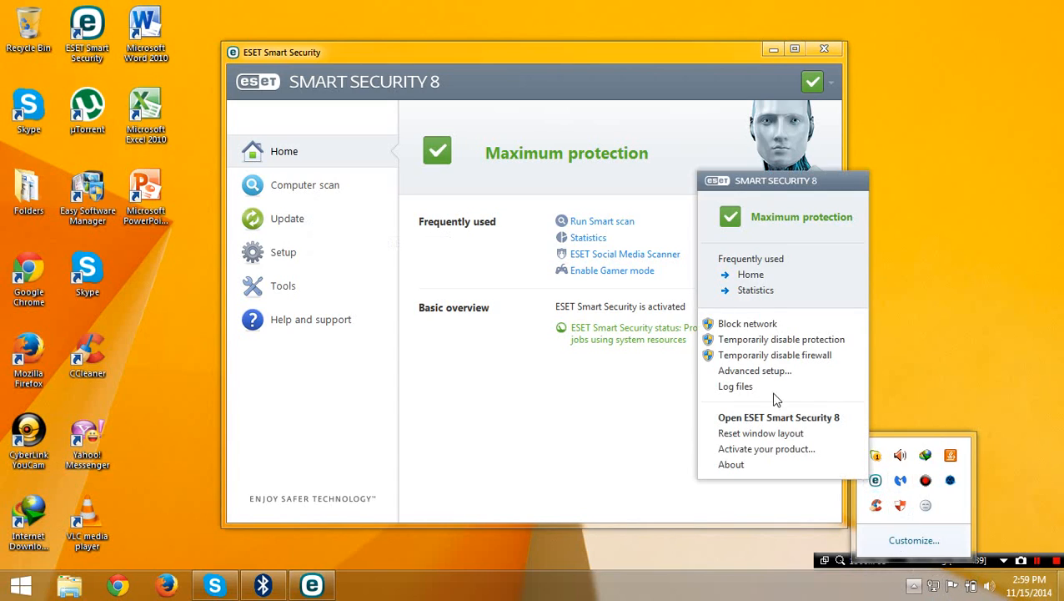
{"action": "mouse_move", "coordinate": [740, 362]}
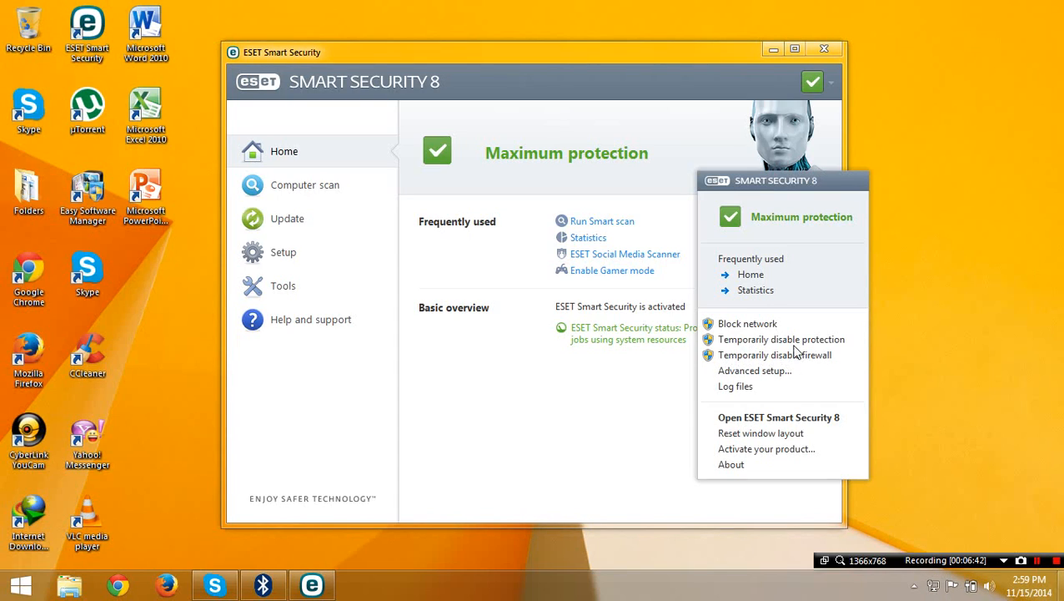
{"action": "mouse_move", "coordinate": [801, 342]}
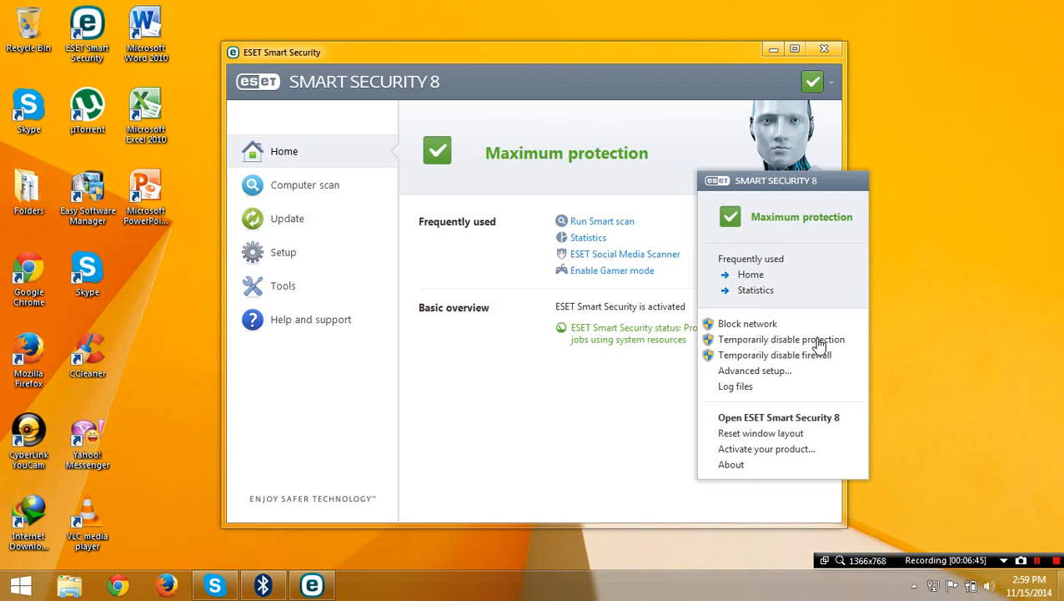
{"action": "mouse_move", "coordinate": [332, 298]}
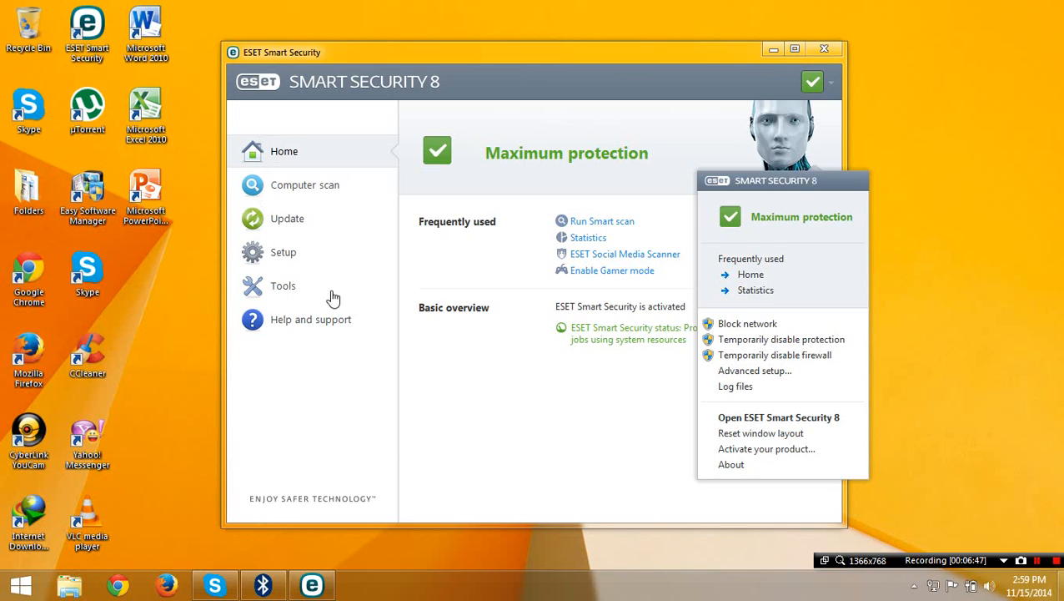
Verify Enable Self-defense is ticked in Setup > Computer HIPS settings, then go Home
{"action": "left_click", "coordinate": [283, 252]}
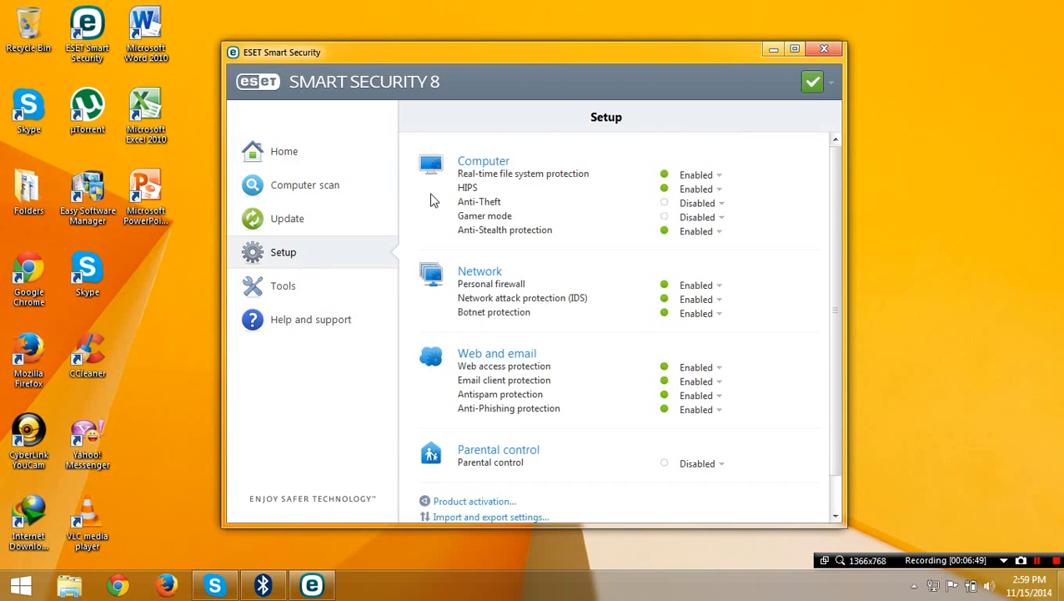
{"action": "left_click", "coordinate": [483, 160]}
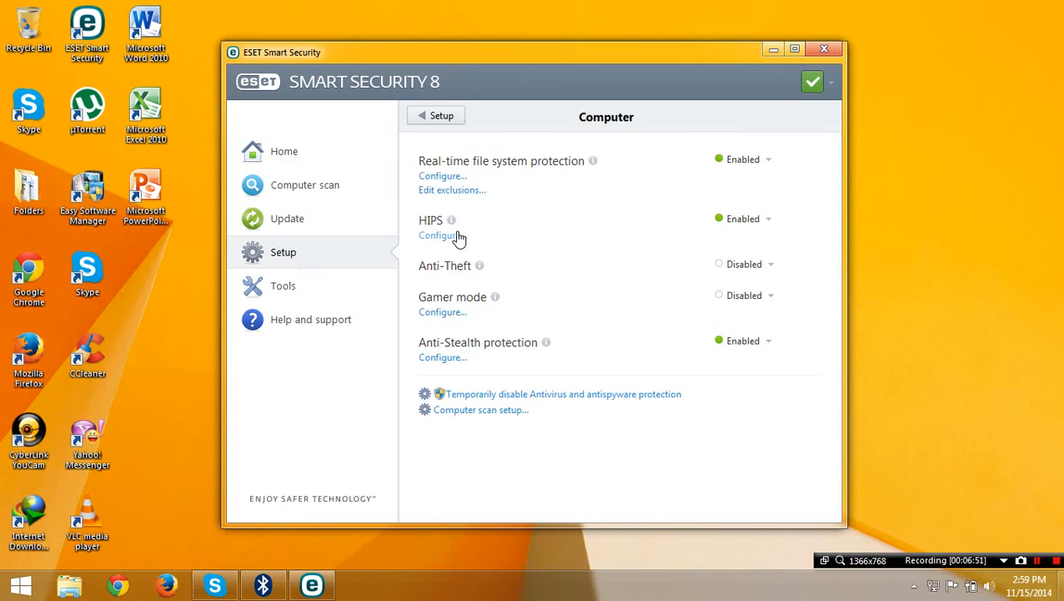
{"action": "mouse_move", "coordinate": [448, 250]}
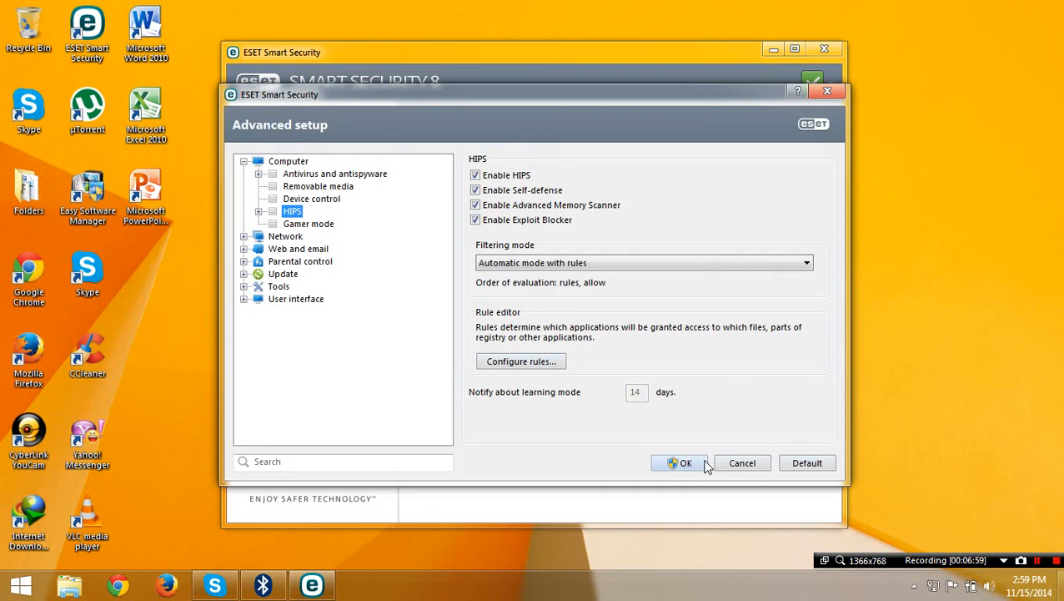
{"action": "left_click", "coordinate": [680, 462]}
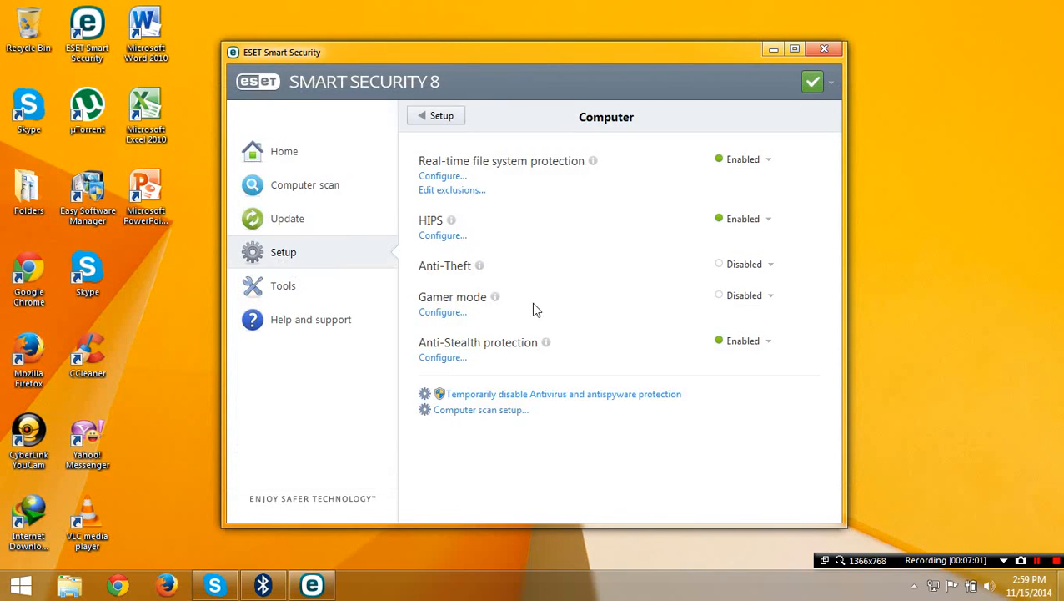
{"action": "left_click", "coordinate": [284, 151]}
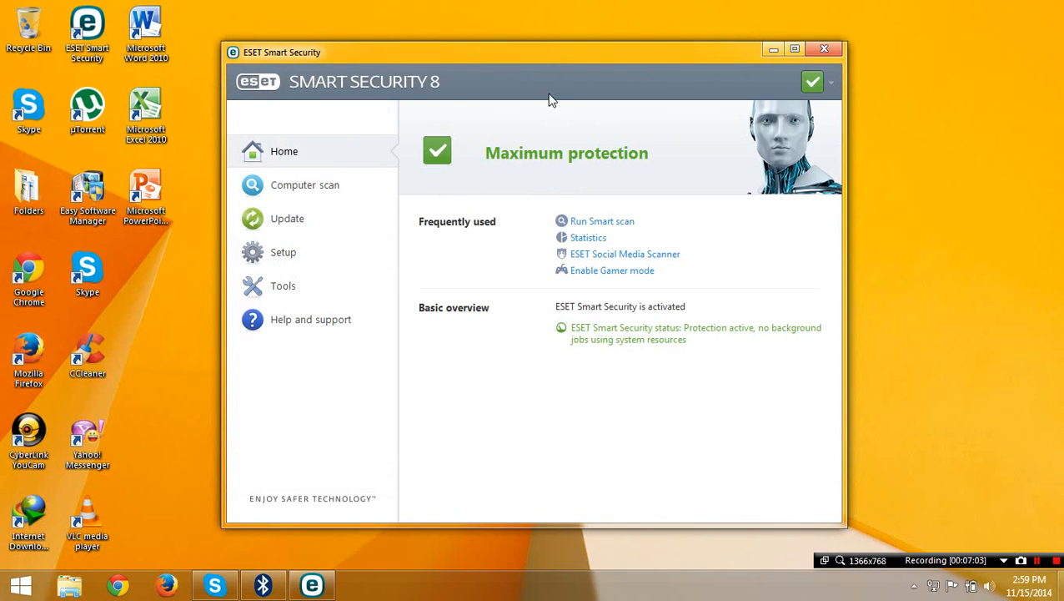
{"action": "mouse_move", "coordinate": [676, 51]}
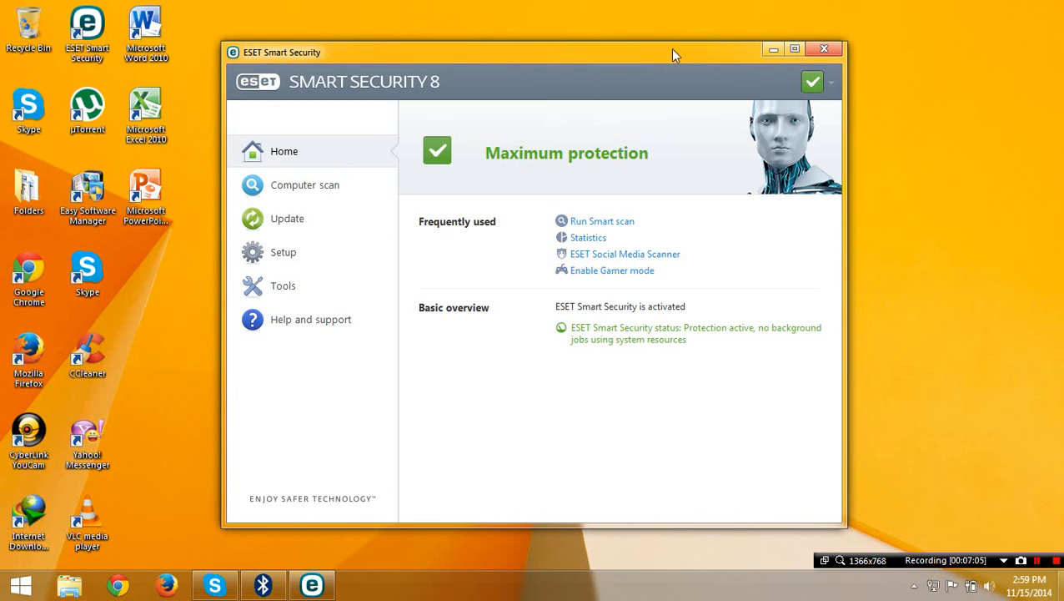
Close the ESET main window with its X button
{"action": "left_click", "coordinate": [823, 48]}
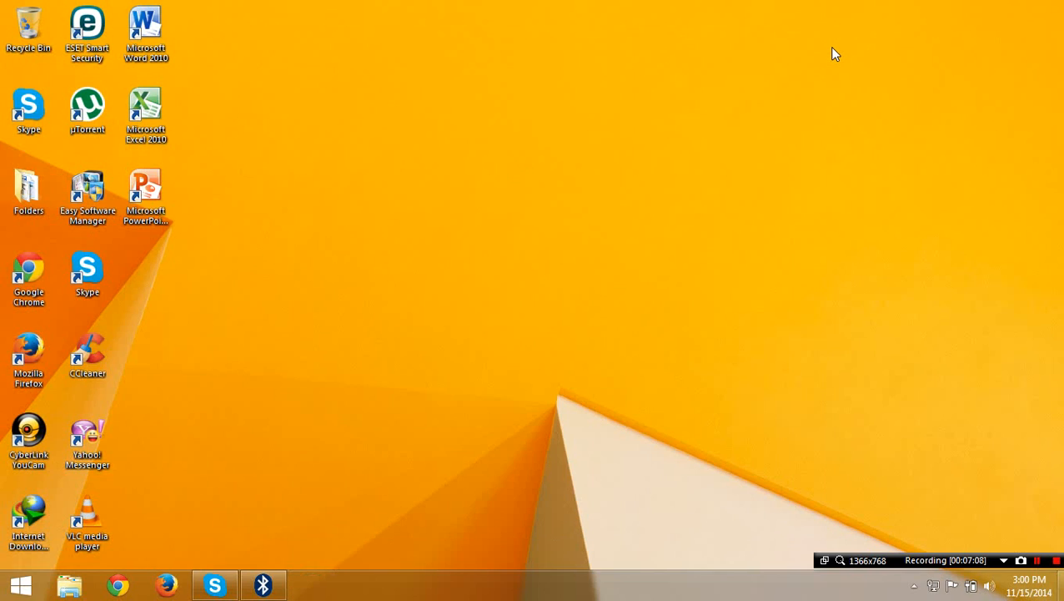
{"action": "mouse_move", "coordinate": [913, 585]}
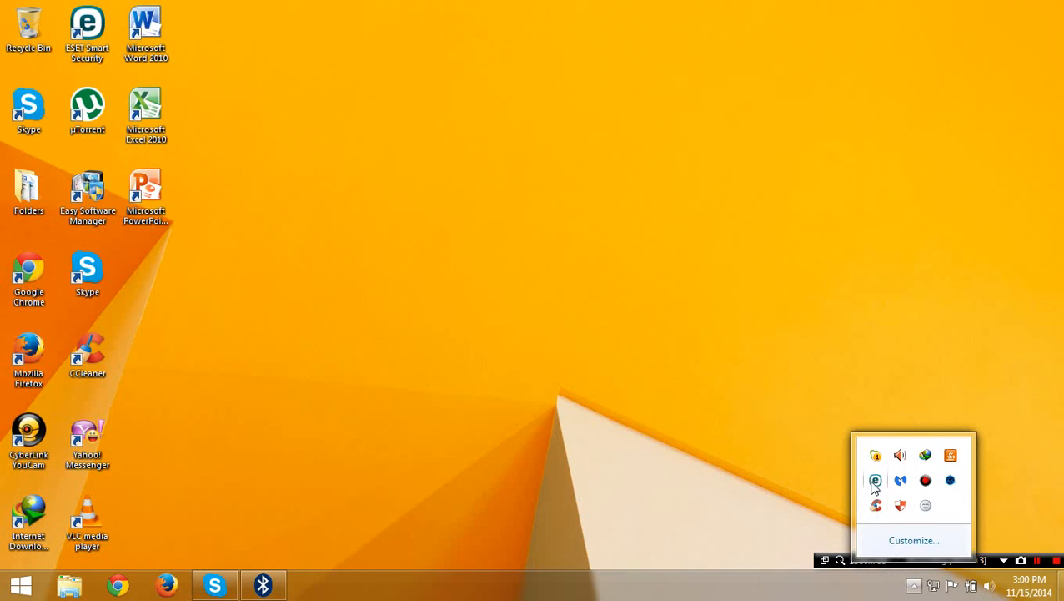
{"action": "mouse_move", "coordinate": [717, 456]}
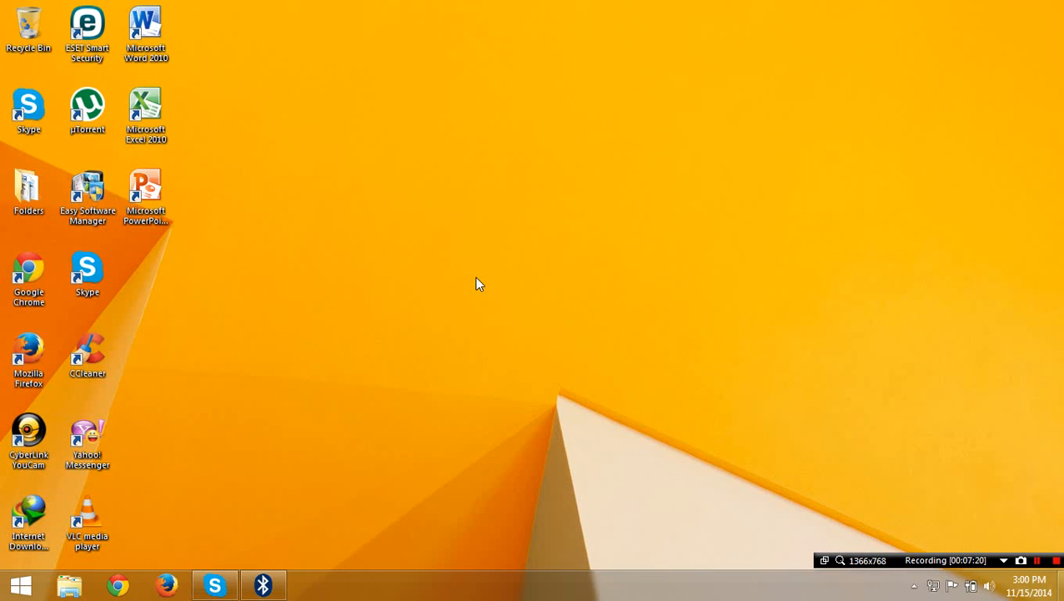
{"action": "mouse_move", "coordinate": [148, 245]}
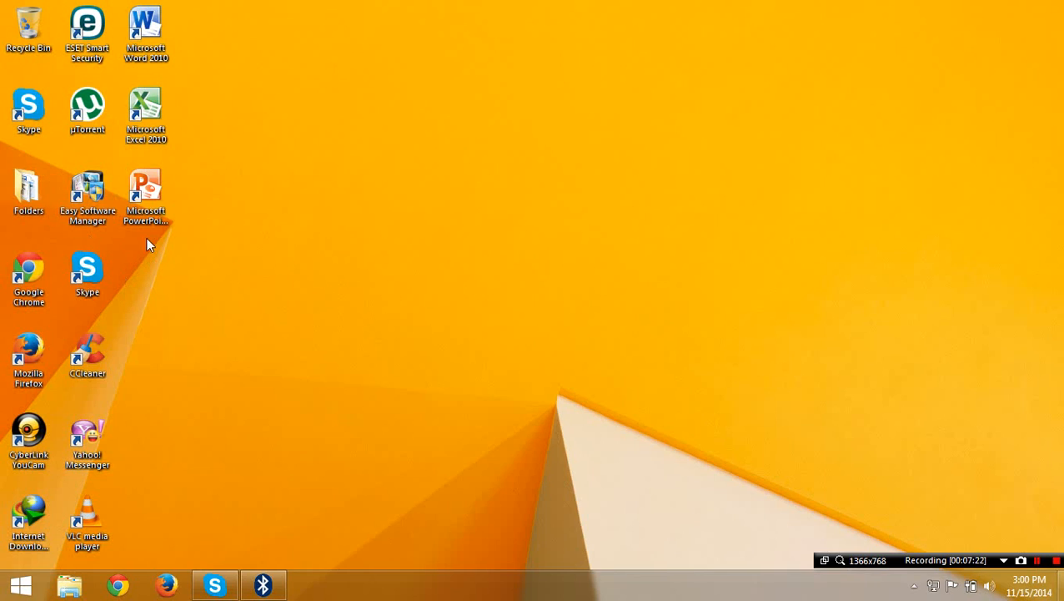
{"action": "mouse_move", "coordinate": [162, 274]}
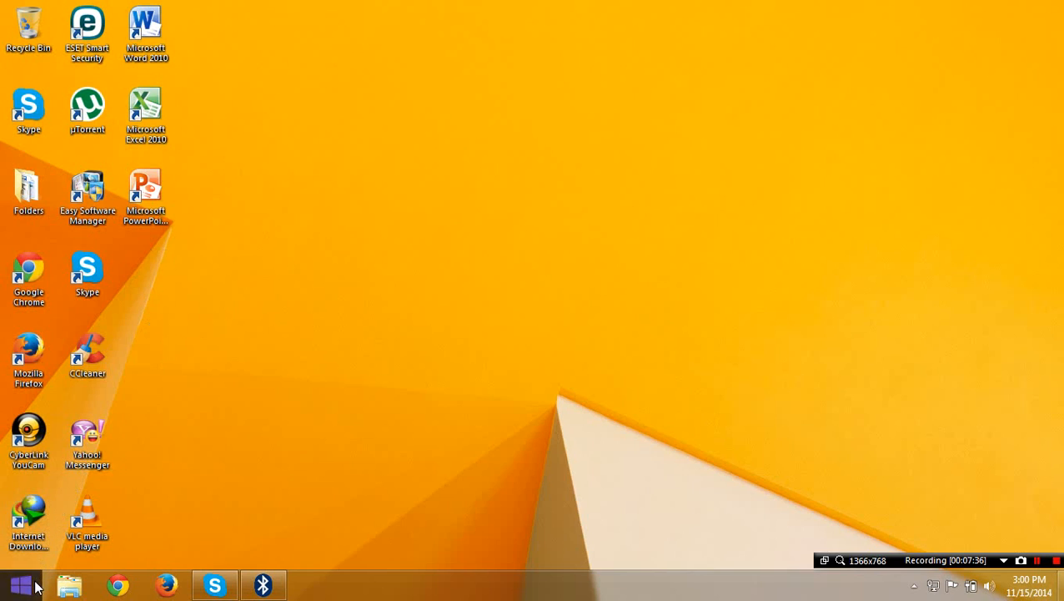
Wait on the desktop for Windows' 'change the color scheme to improve performance' prompt
{"action": "left_click", "coordinate": [11, 579]}
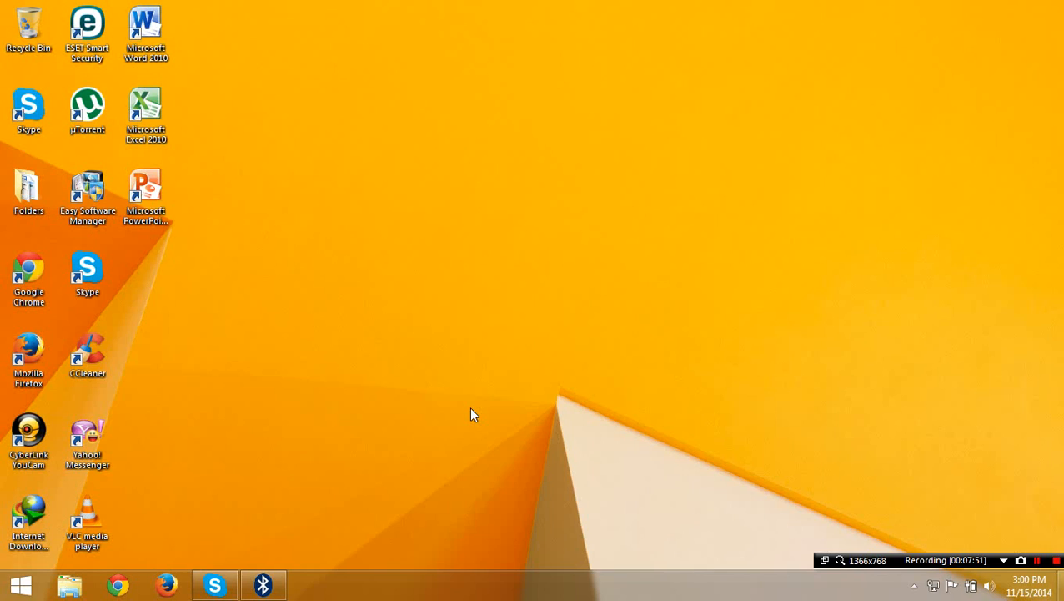
{"action": "mouse_move", "coordinate": [770, 336]}
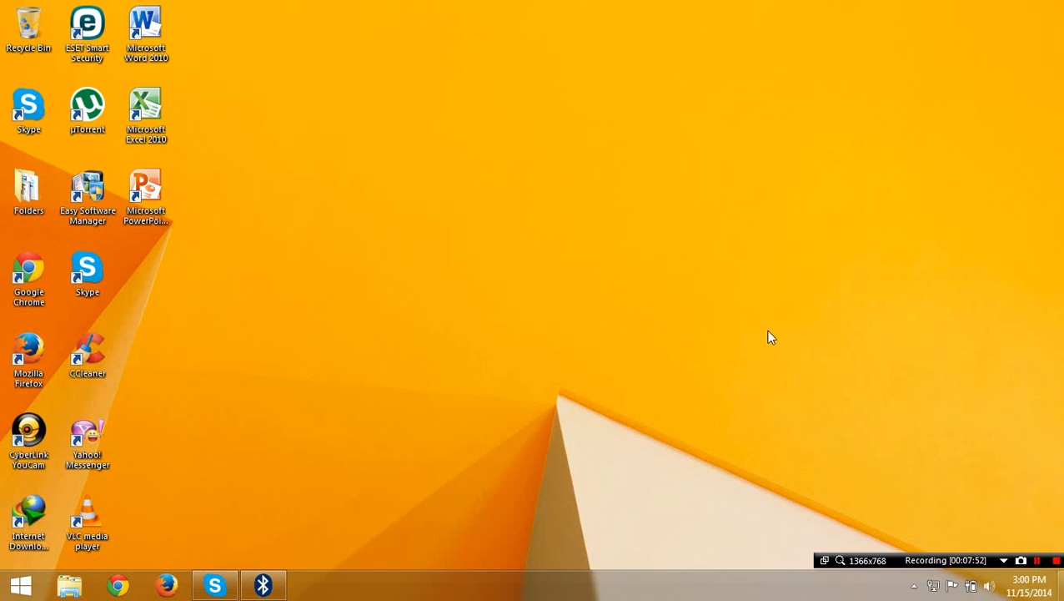
{"action": "mouse_move", "coordinate": [908, 246]}
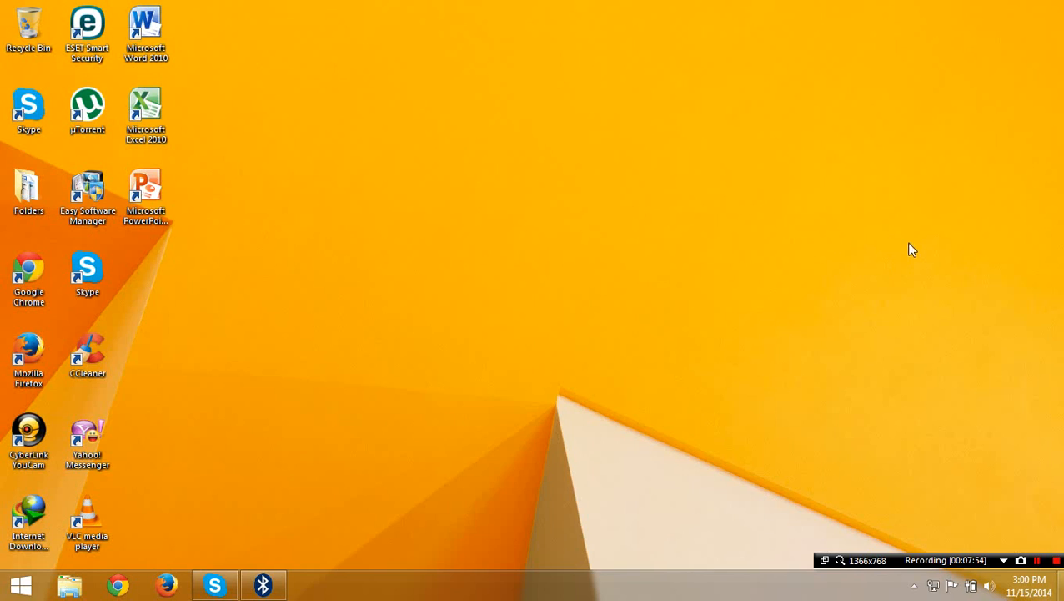
{"action": "mouse_move", "coordinate": [1025, 205]}
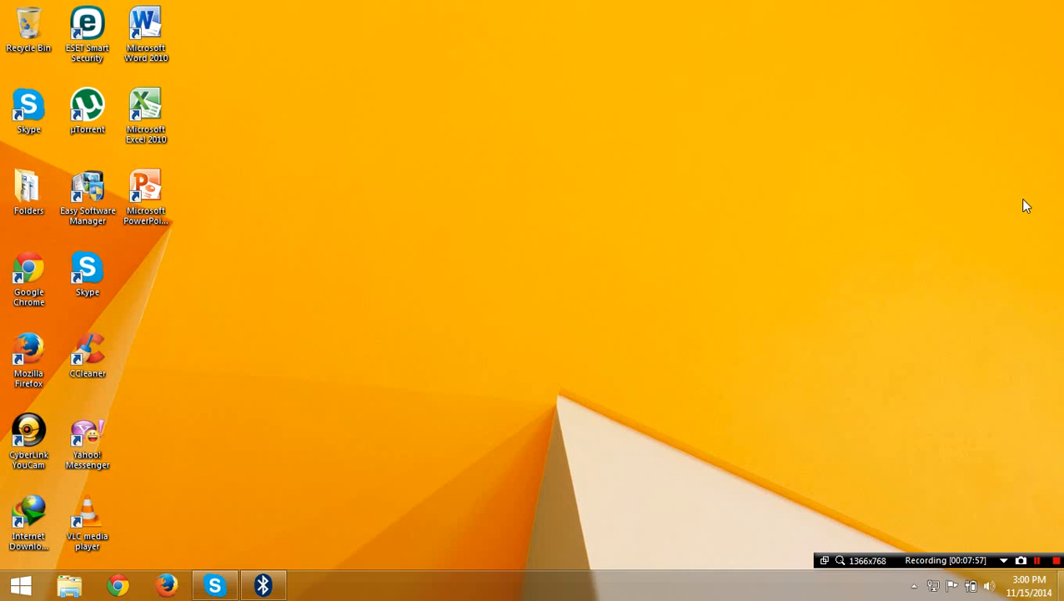
{"action": "mouse_move", "coordinate": [154, 289]}
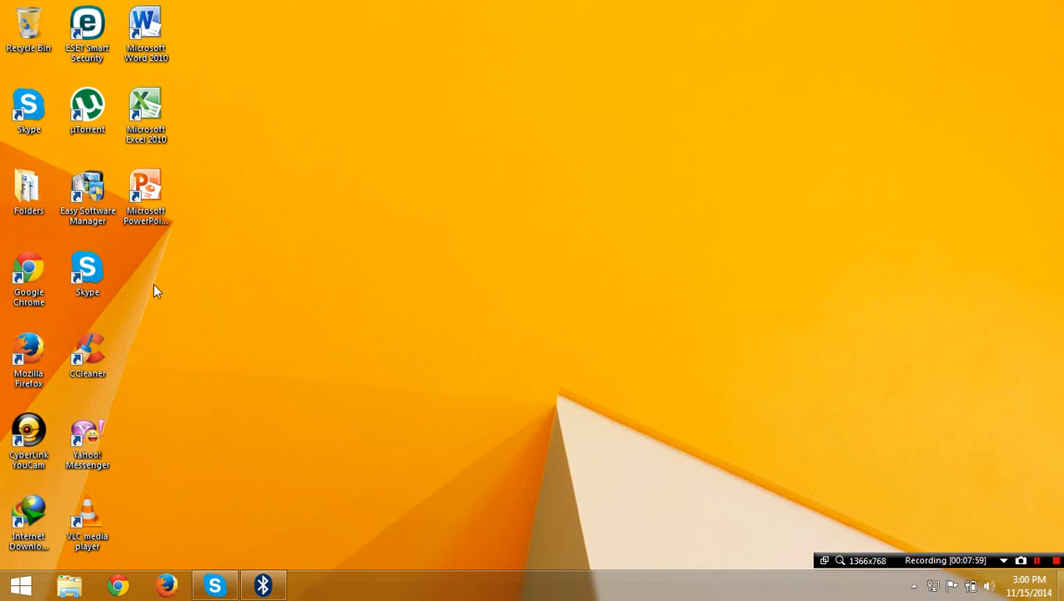
{"action": "mouse_move", "coordinate": [151, 283]}
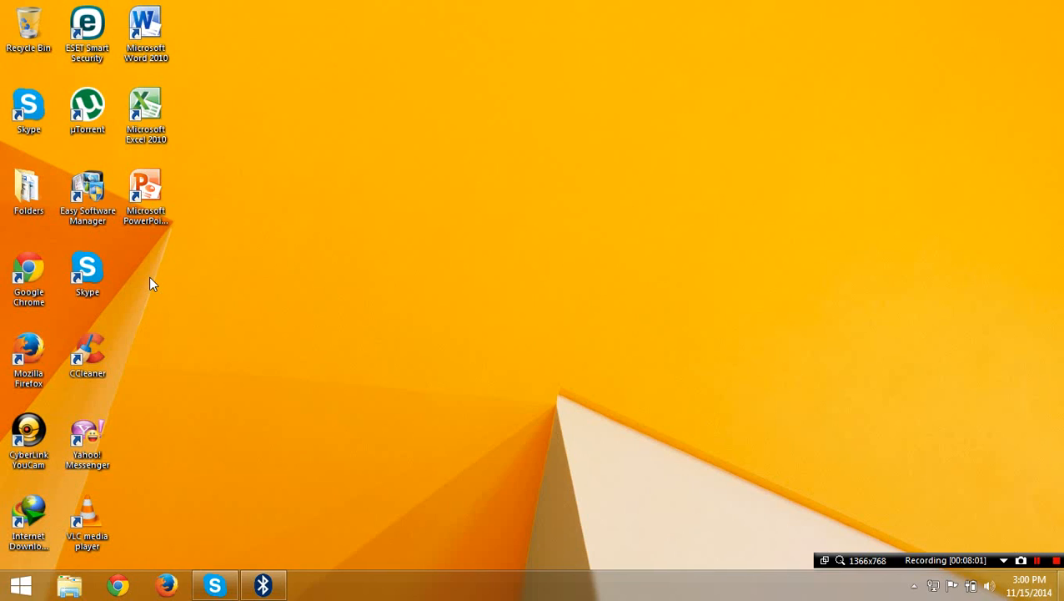
{"action": "mouse_move", "coordinate": [407, 155]}
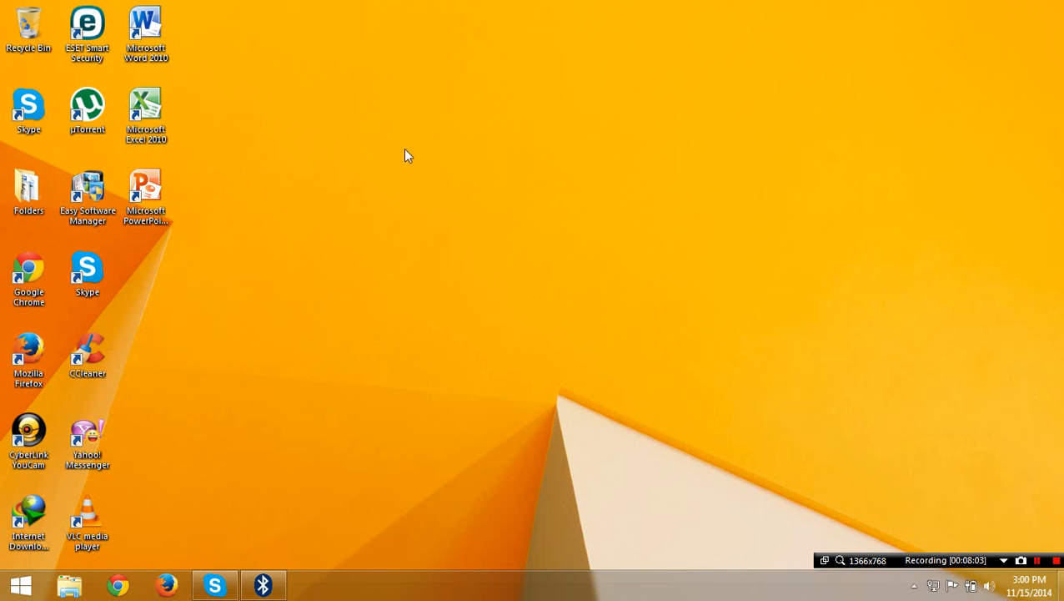
{"action": "mouse_move", "coordinate": [383, 75]}
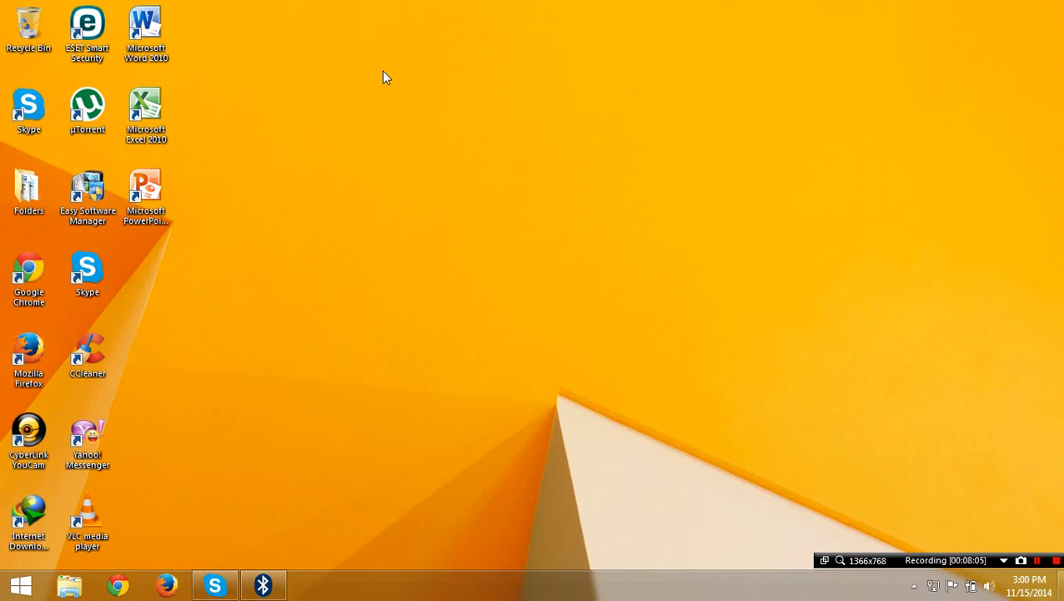
{"action": "mouse_move", "coordinate": [767, 458]}
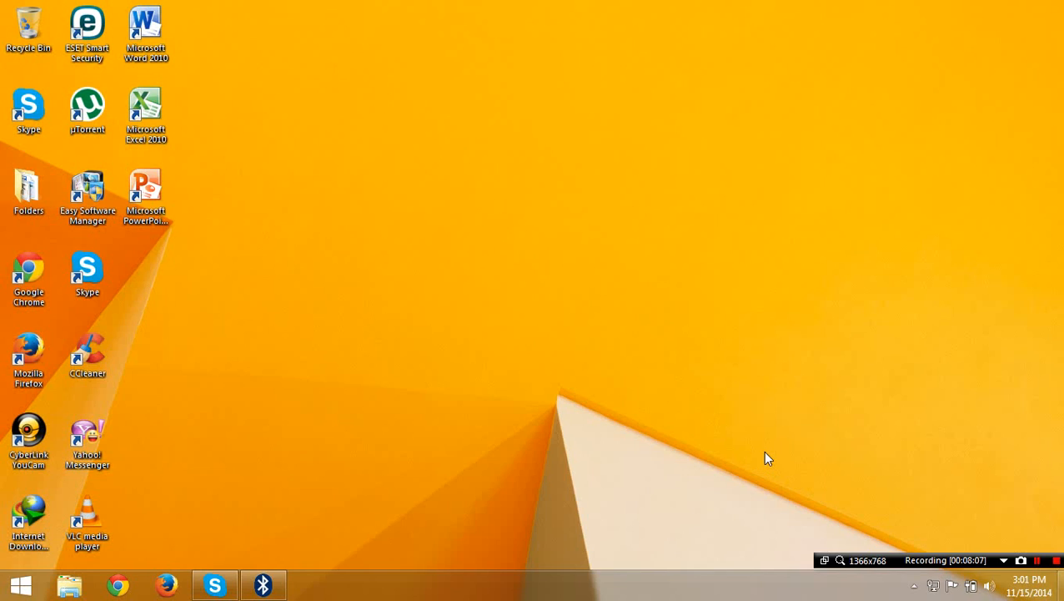
{"action": "mouse_move", "coordinate": [480, 241]}
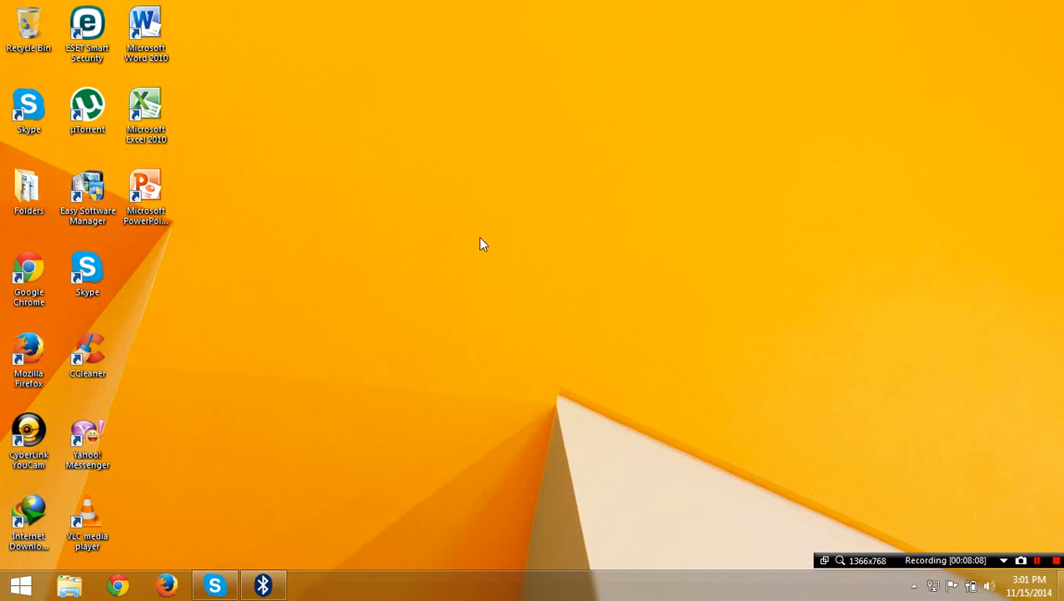
{"action": "left_click_drag", "start_coordinate": [484, 243], "coordinate": [734, 375]}
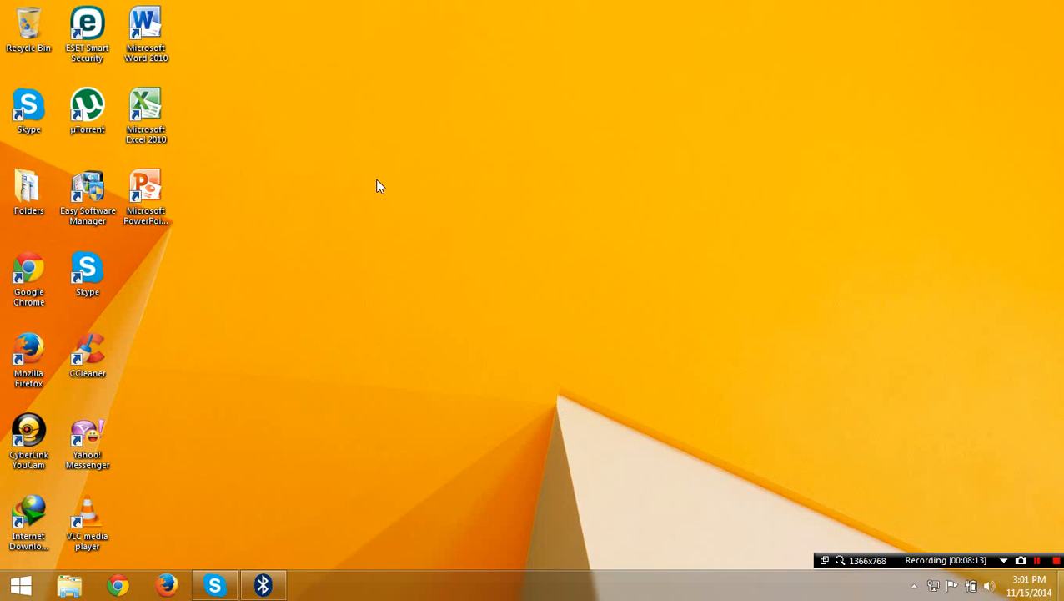
{"action": "mouse_move", "coordinate": [715, 391]}
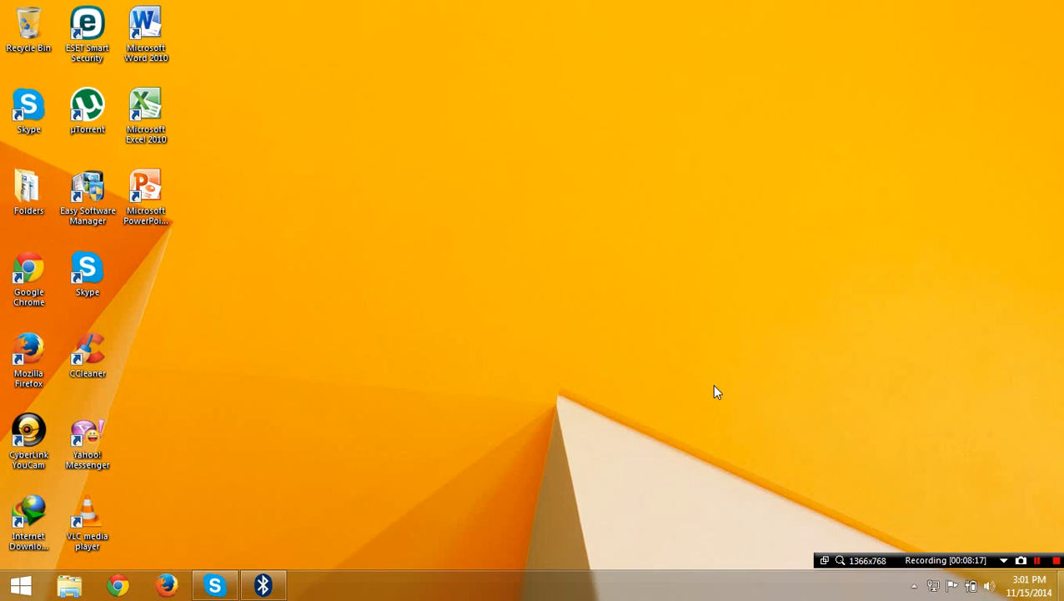
{"action": "mouse_move", "coordinate": [581, 459]}
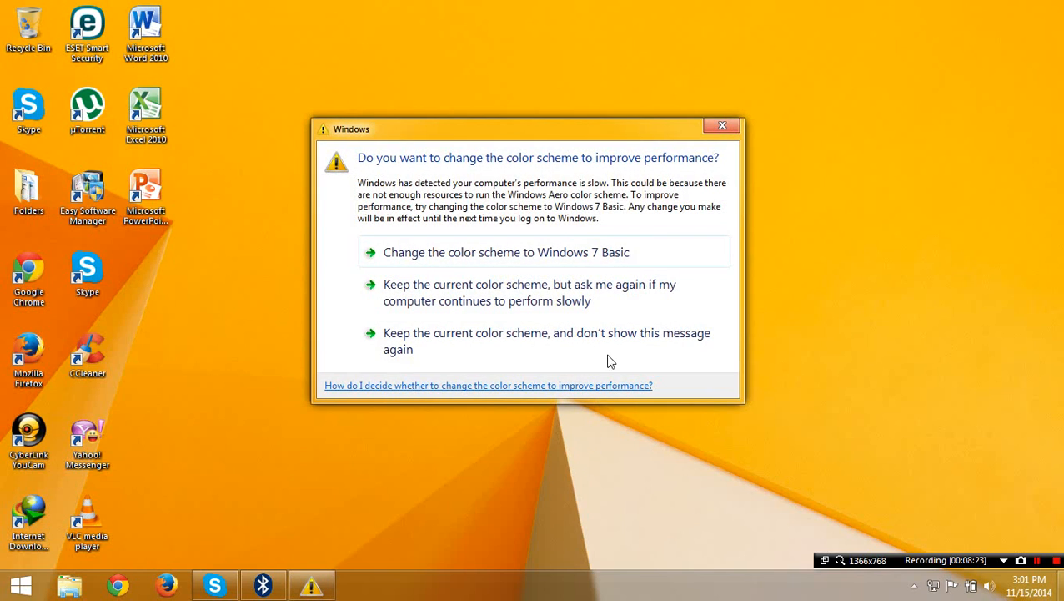
{"action": "left_click", "coordinate": [722, 125]}
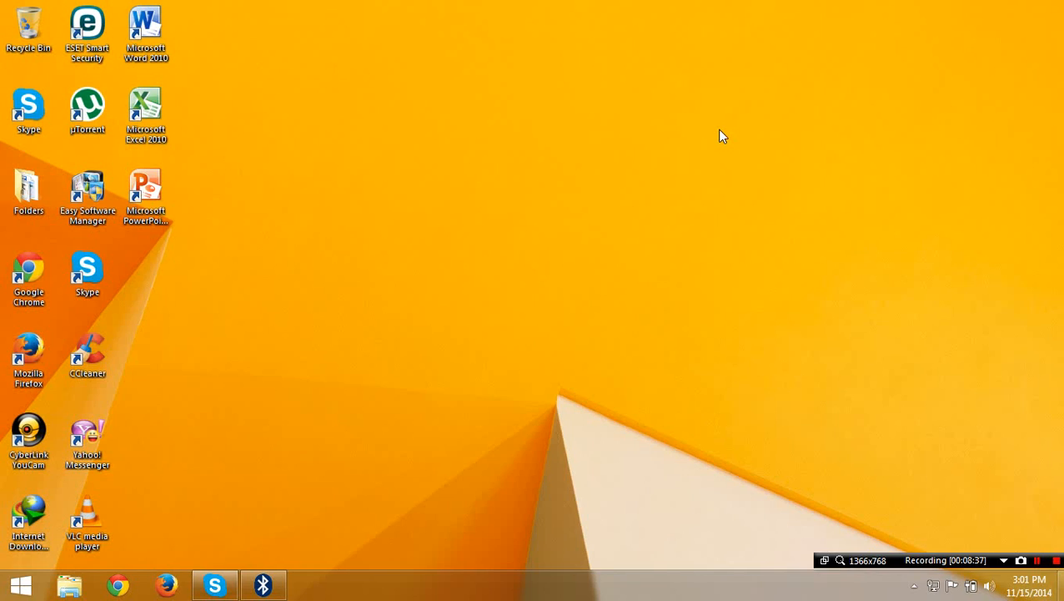
{"action": "mouse_move", "coordinate": [13, 564]}
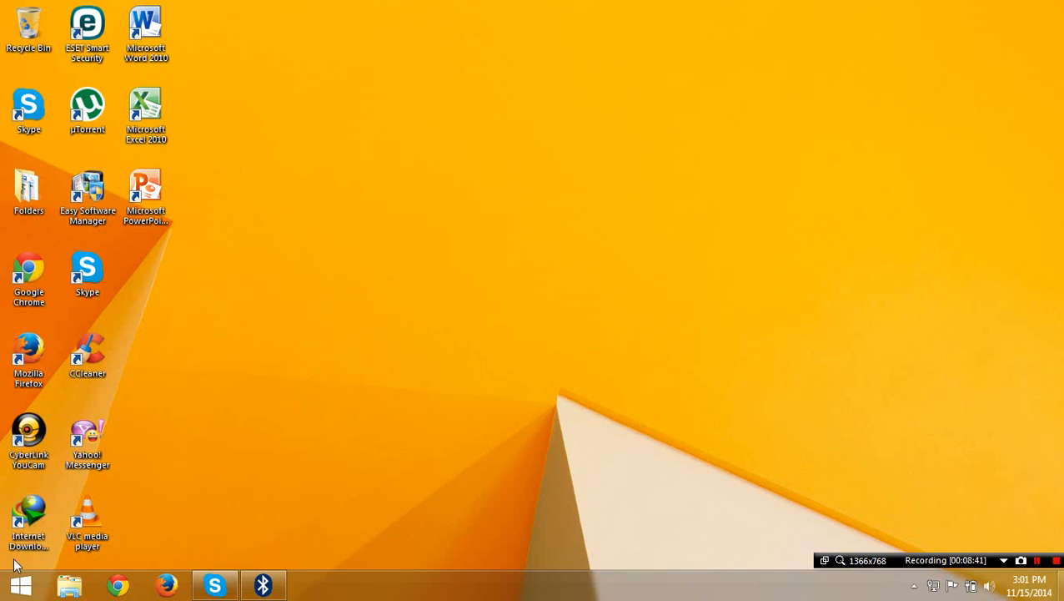
Bring up the Start menu listing recent programs
{"action": "left_click", "coordinate": [20, 581]}
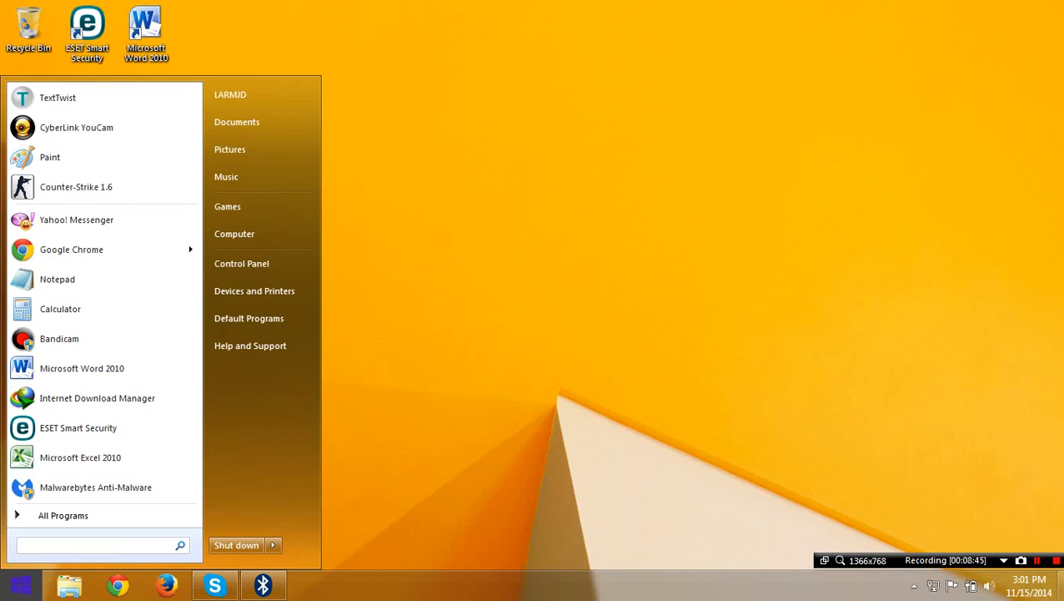
{"action": "mouse_move", "coordinate": [323, 448]}
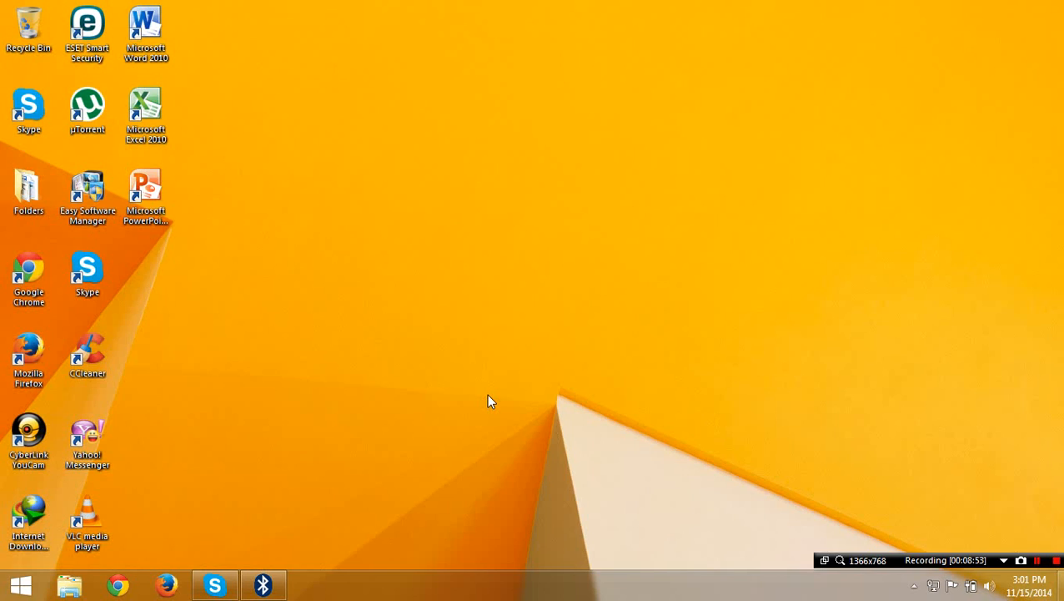
{"action": "mouse_move", "coordinate": [421, 391]}
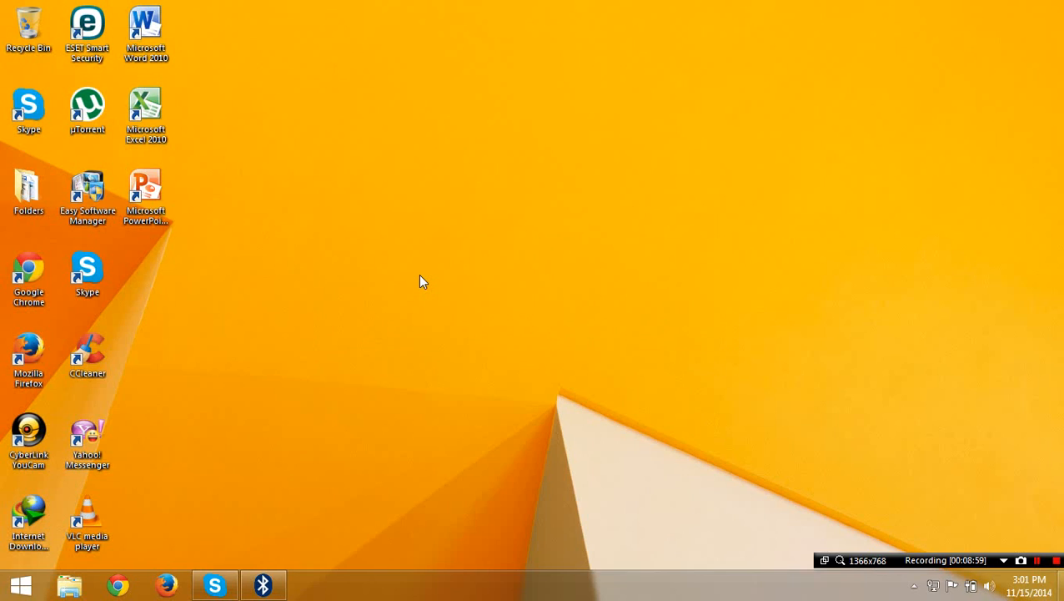
{"action": "mouse_move", "coordinate": [341, 485]}
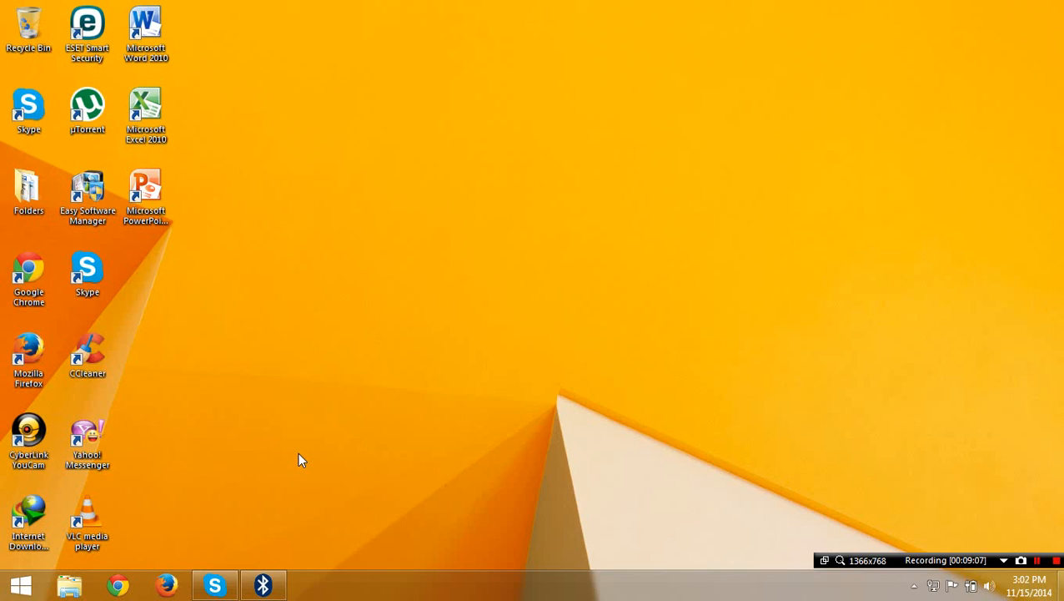
{"action": "mouse_move", "coordinate": [320, 448]}
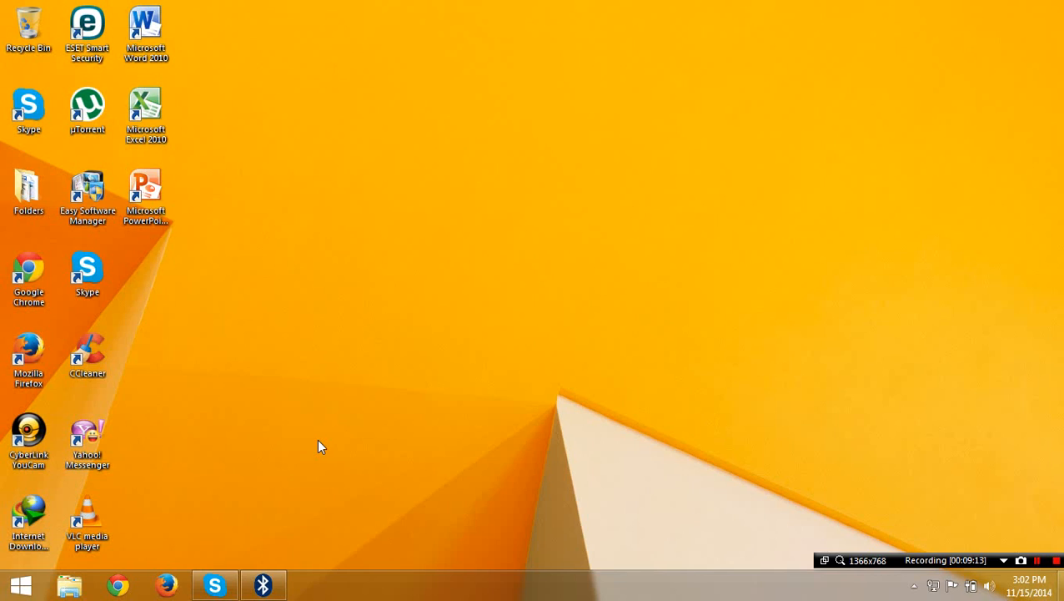
{"action": "mouse_move", "coordinate": [930, 580]}
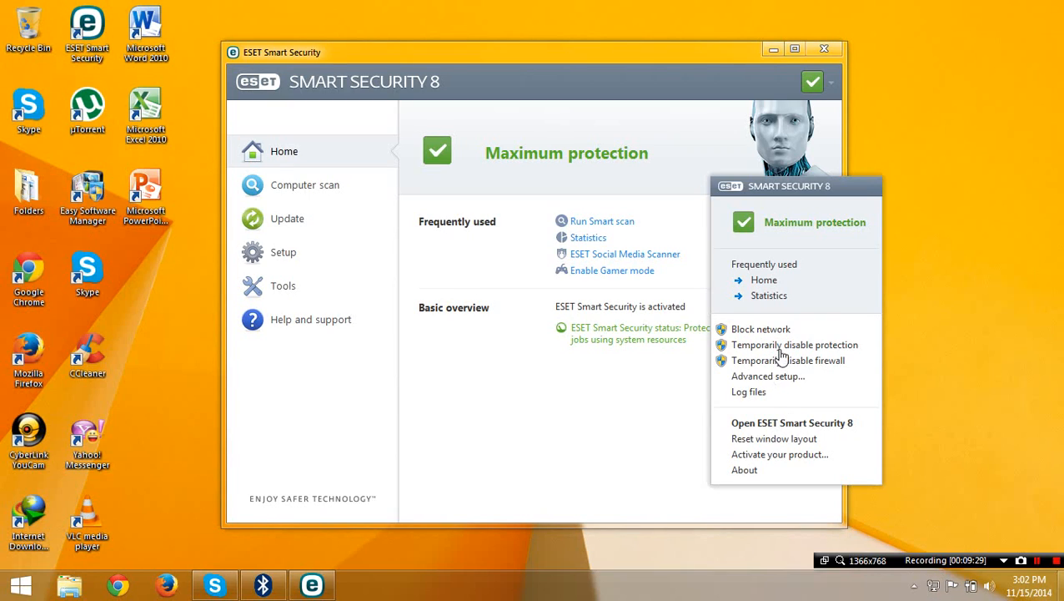
{"action": "mouse_move", "coordinate": [786, 356]}
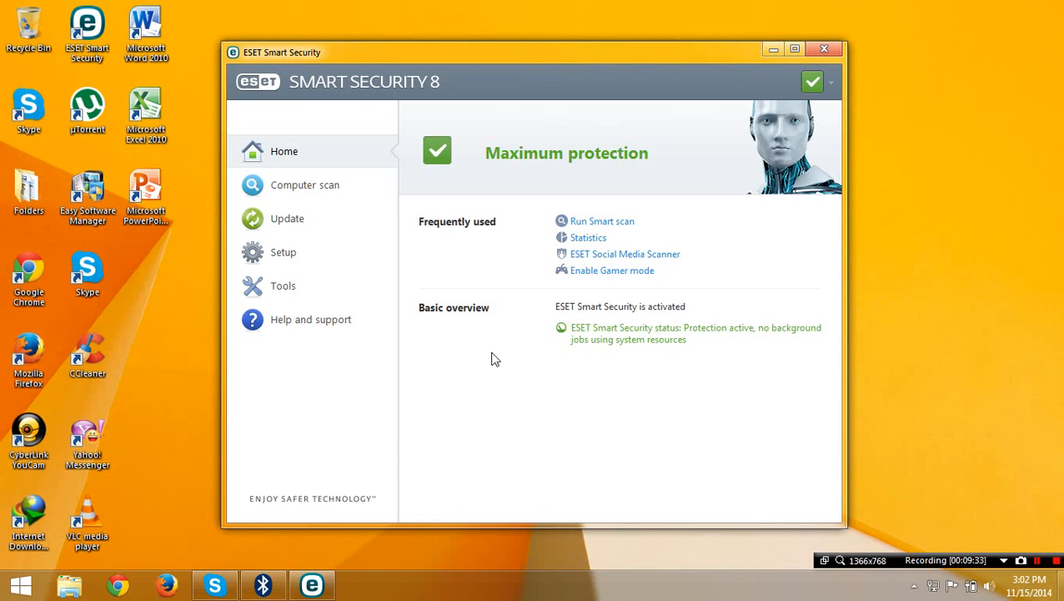
Open Setup > Computer > HIPS configuration and save it with Self-defense enabled
{"action": "left_click", "coordinate": [282, 252]}
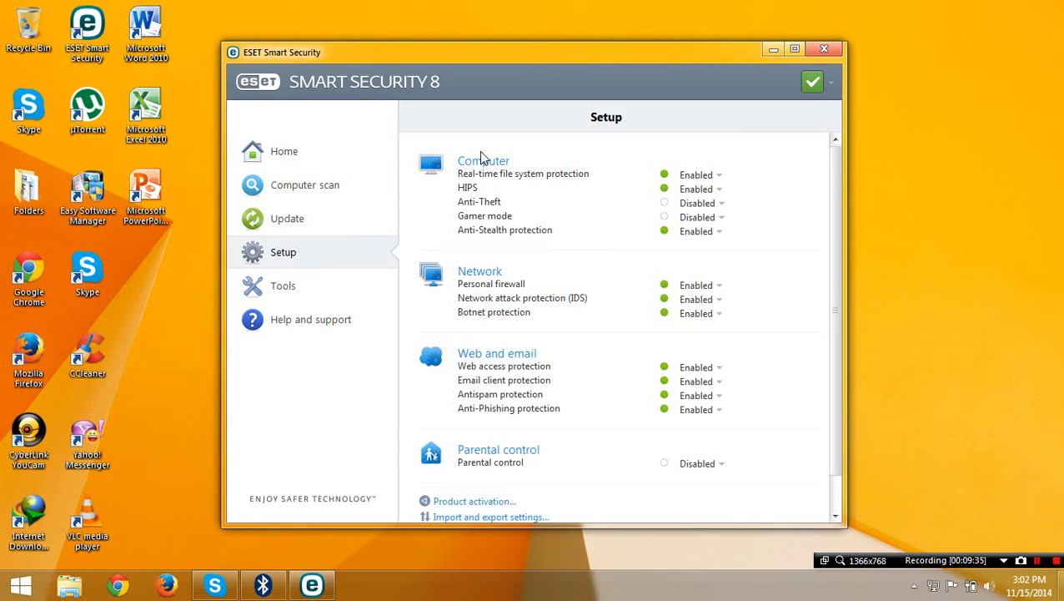
{"action": "left_click", "coordinate": [482, 160]}
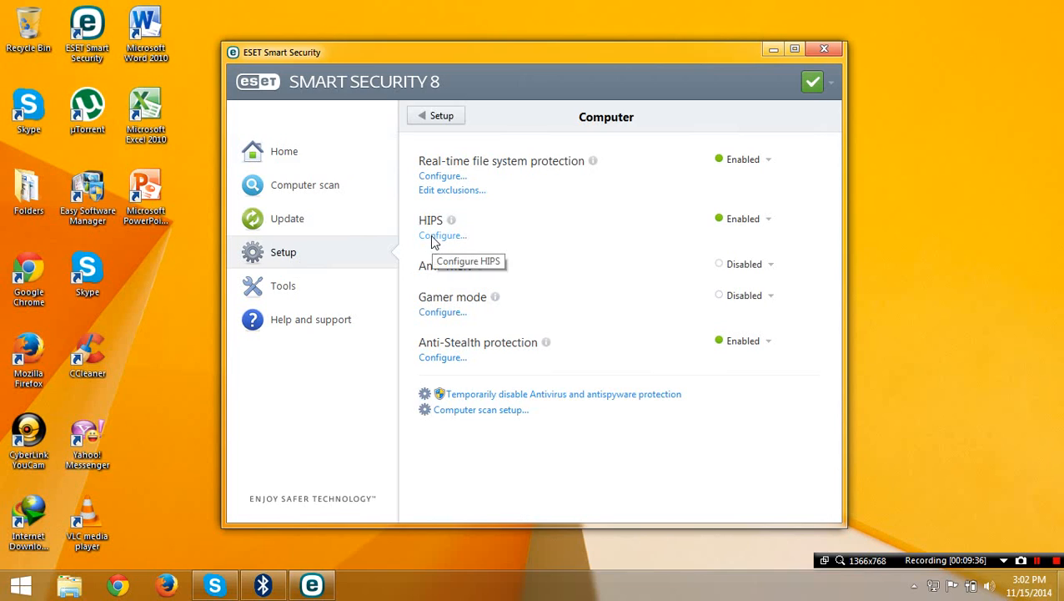
{"action": "left_click", "coordinate": [442, 235]}
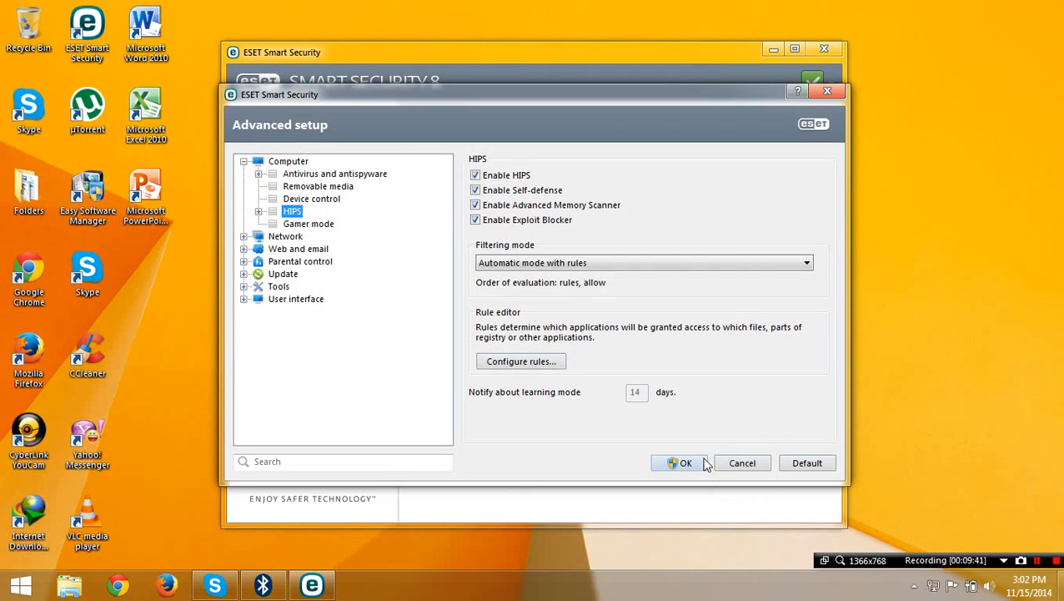
{"action": "left_click", "coordinate": [681, 462]}
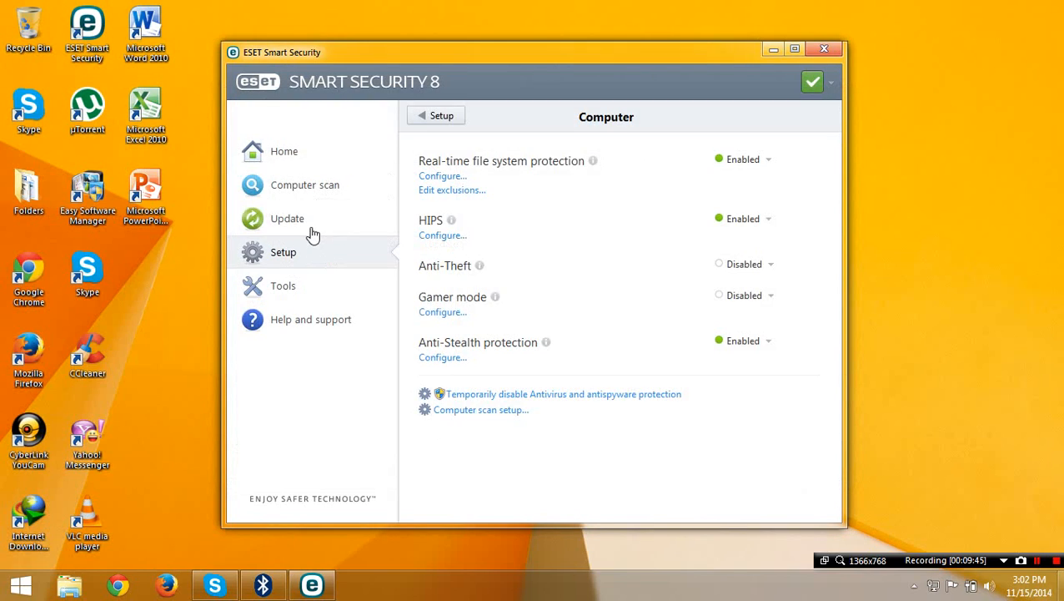
Check for virus signature database and program updates from the Update page
{"action": "left_click", "coordinate": [287, 218]}
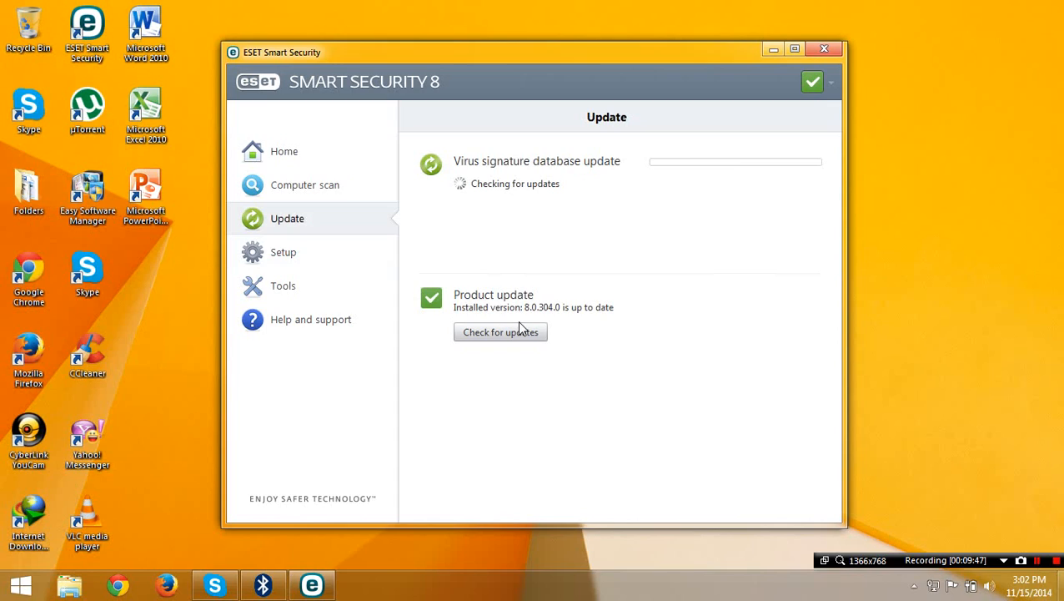
{"action": "left_click", "coordinate": [500, 332]}
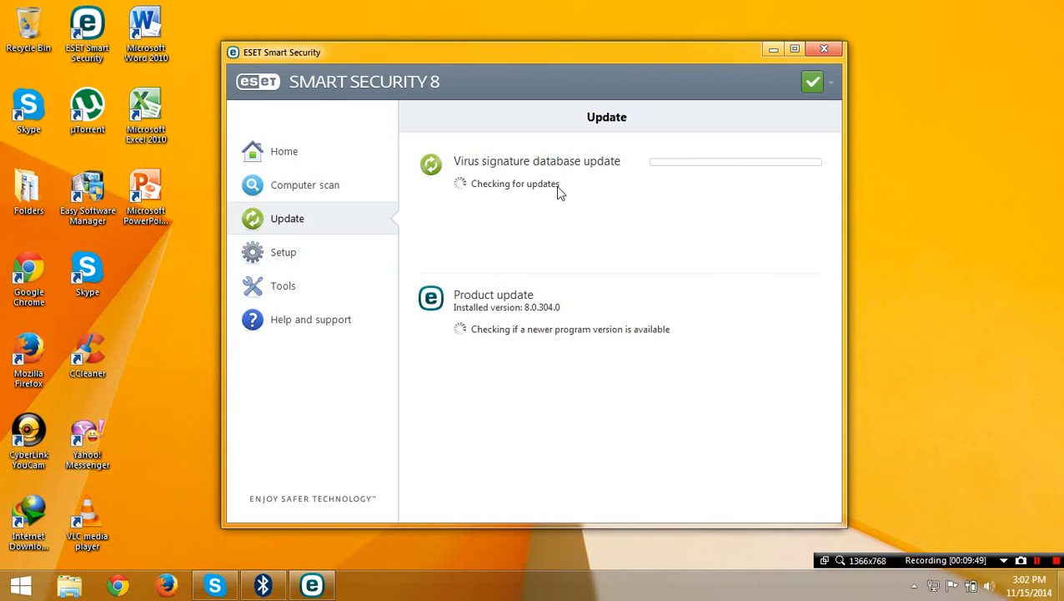
{"action": "mouse_move", "coordinate": [470, 178]}
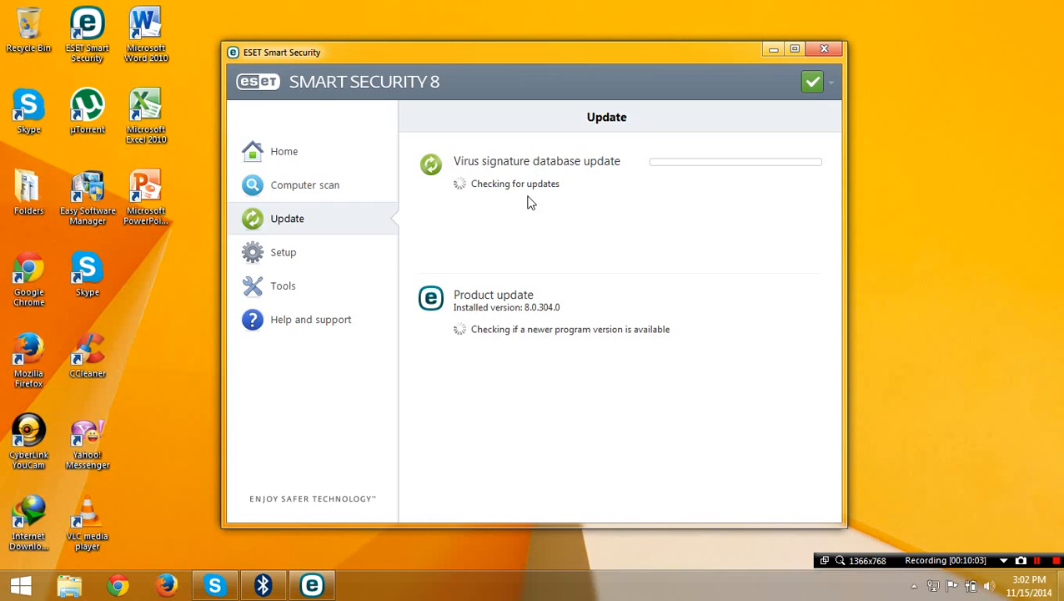
{"action": "mouse_move", "coordinate": [402, 273]}
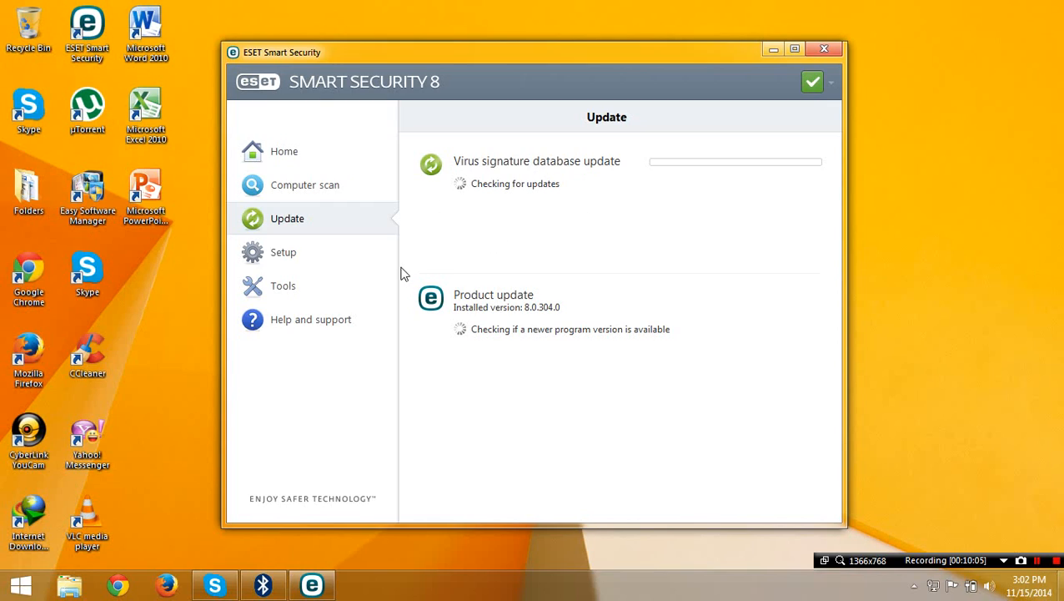
{"action": "mouse_move", "coordinate": [343, 274]}
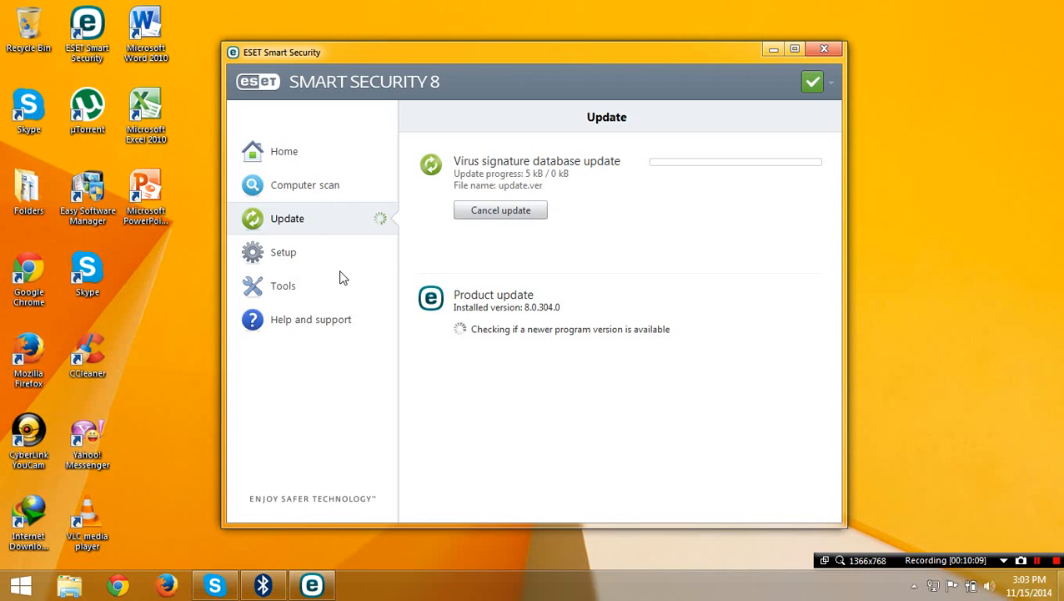
{"action": "mouse_move", "coordinate": [339, 355]}
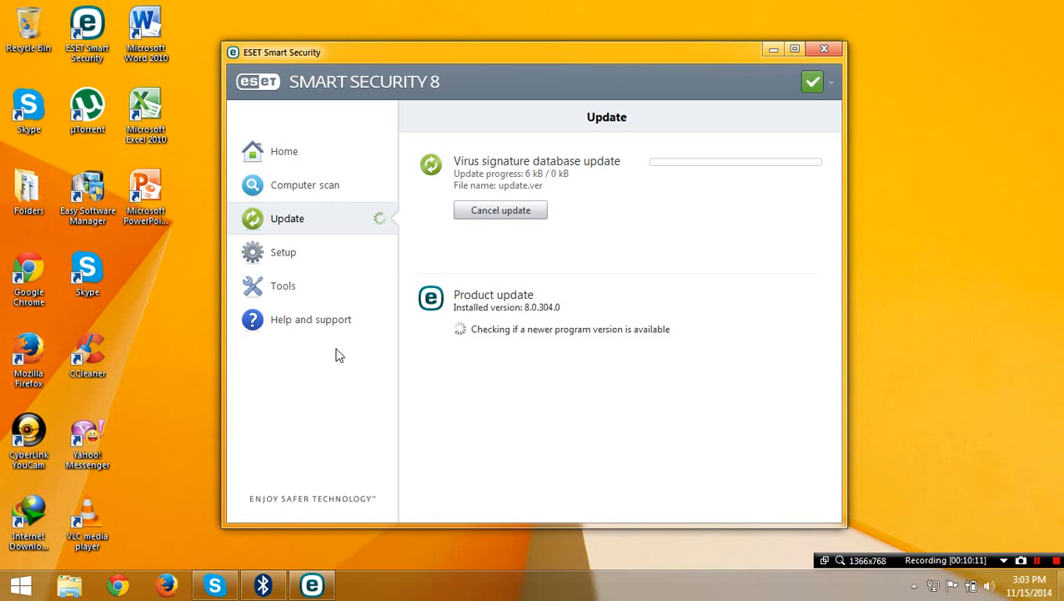
{"action": "mouse_move", "coordinate": [333, 266]}
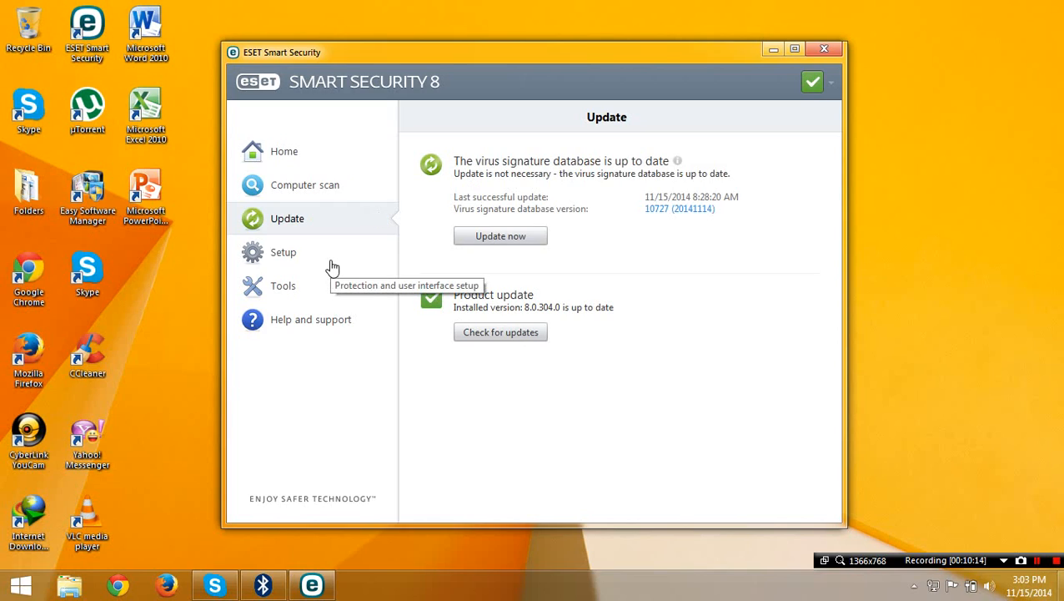
{"action": "mouse_move", "coordinate": [314, 323]}
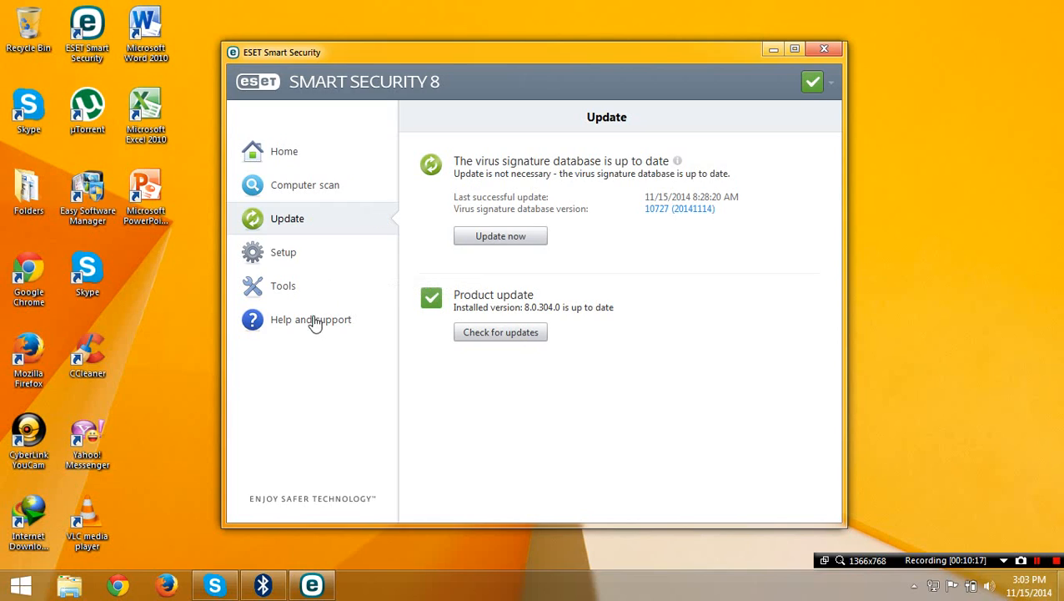
Verify 'Product activated' in Help and support, return Home, and close ESET
{"action": "left_click", "coordinate": [314, 320]}
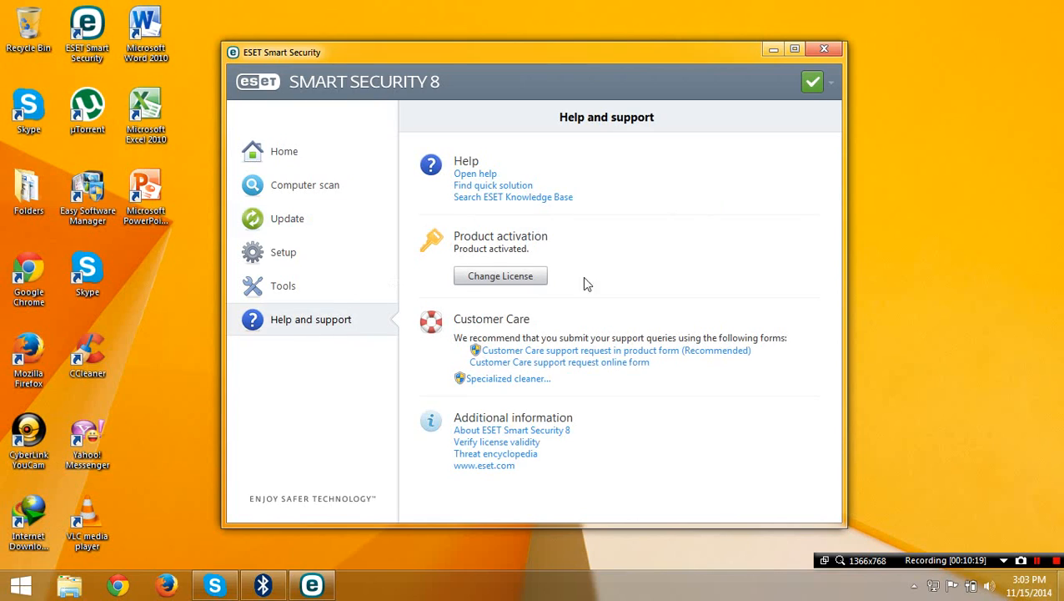
{"action": "mouse_move", "coordinate": [583, 210]}
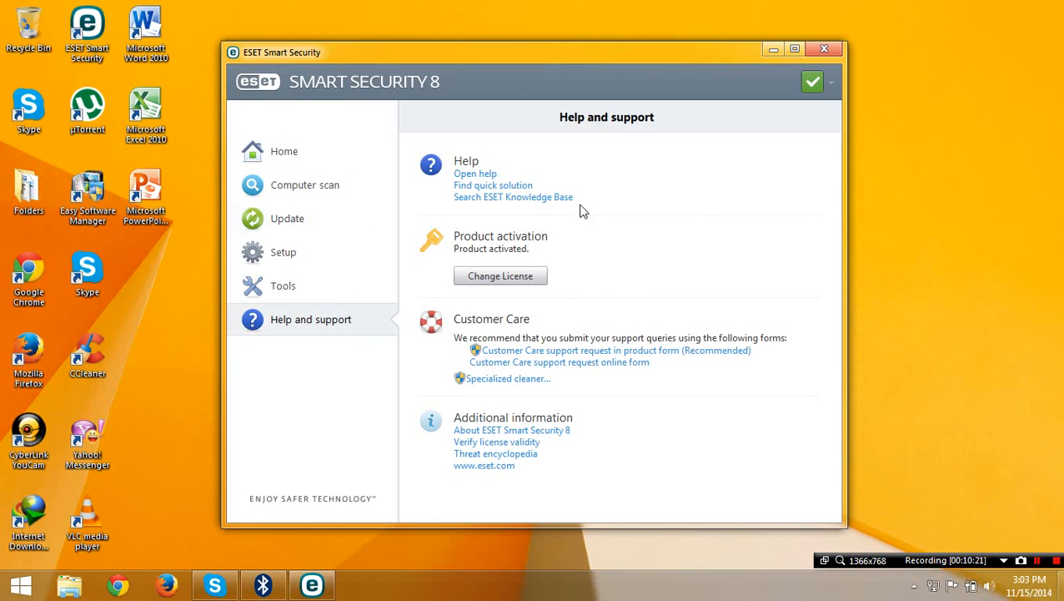
{"action": "left_click", "coordinate": [284, 151]}
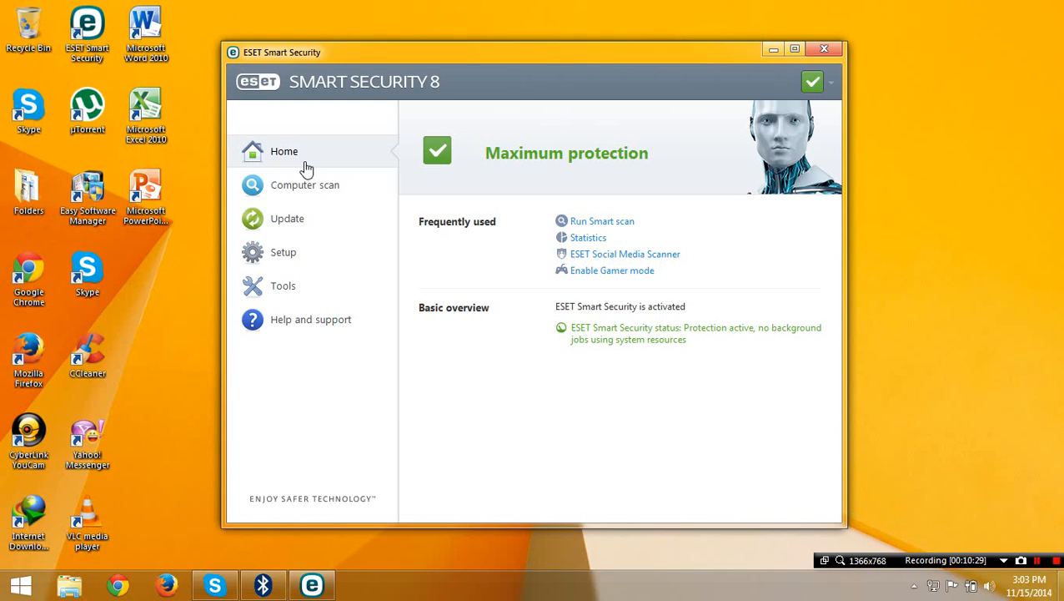
{"action": "mouse_move", "coordinate": [457, 329]}
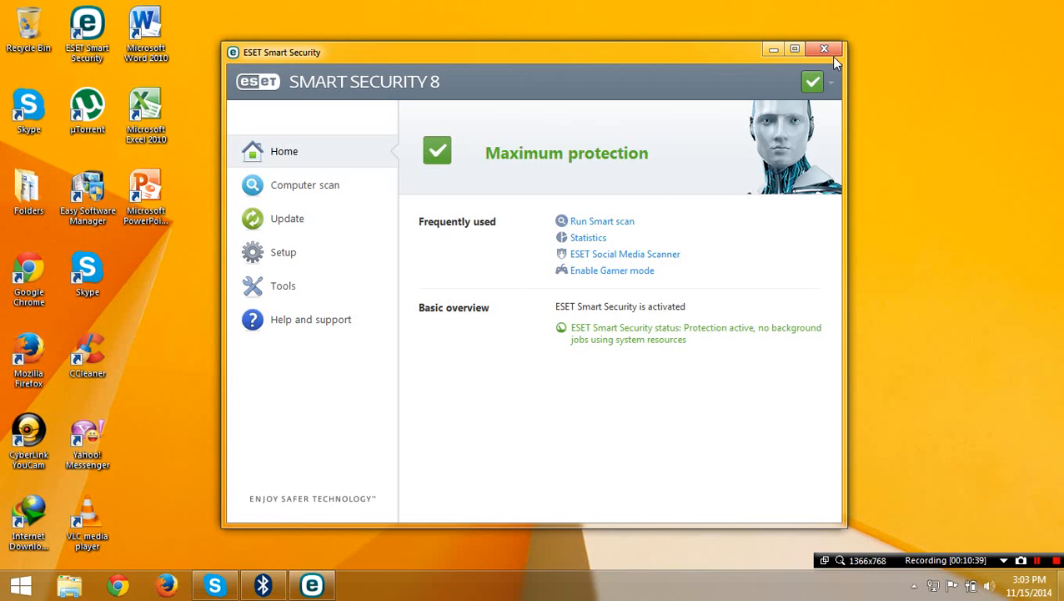
{"action": "left_click", "coordinate": [822, 47]}
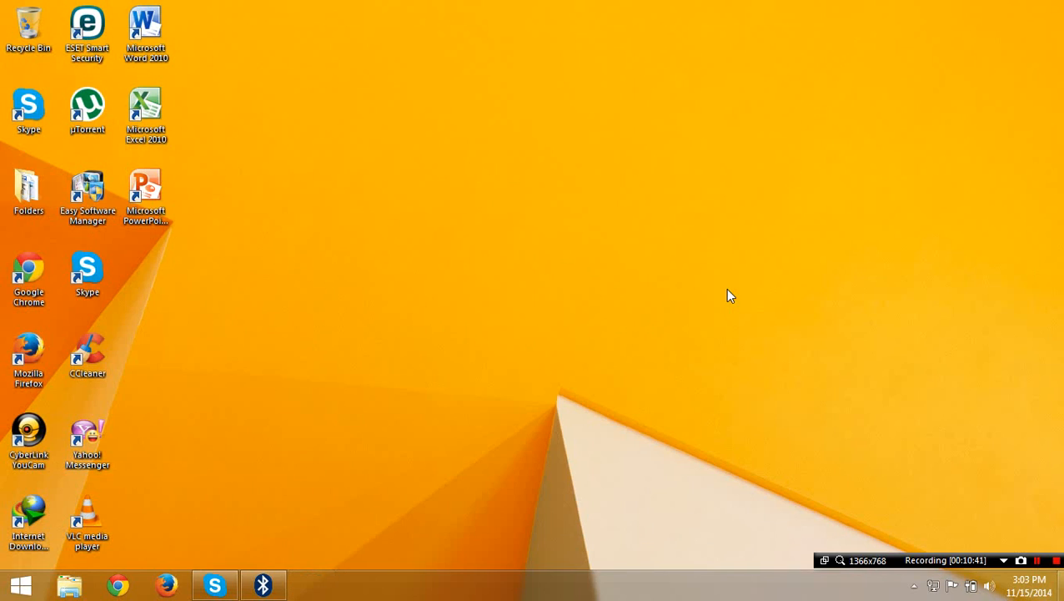